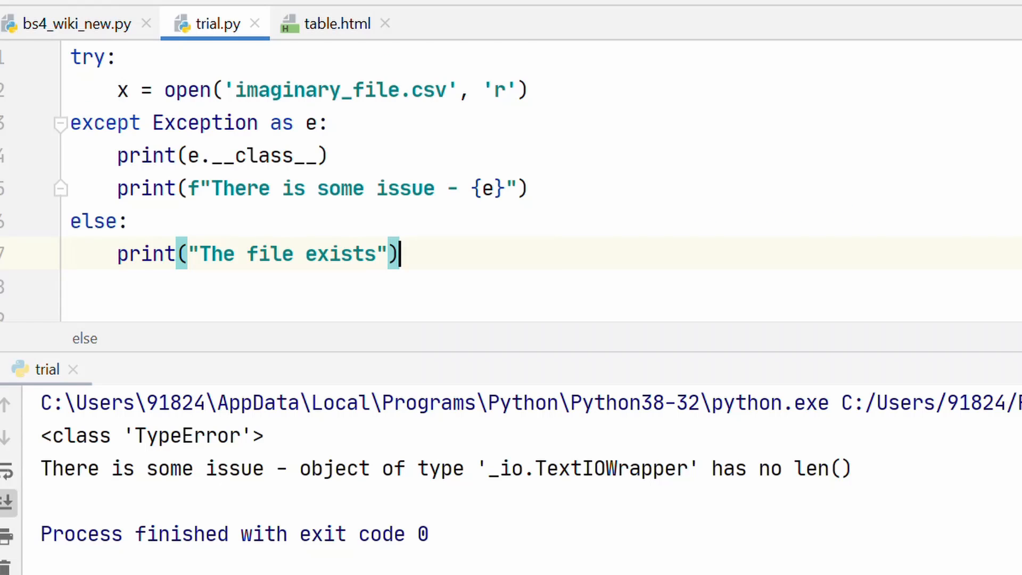
# Step: Add a finally block printing 'The code executed without interruption', then answer 'n' at the prompt
pyautogui.write('finally:')
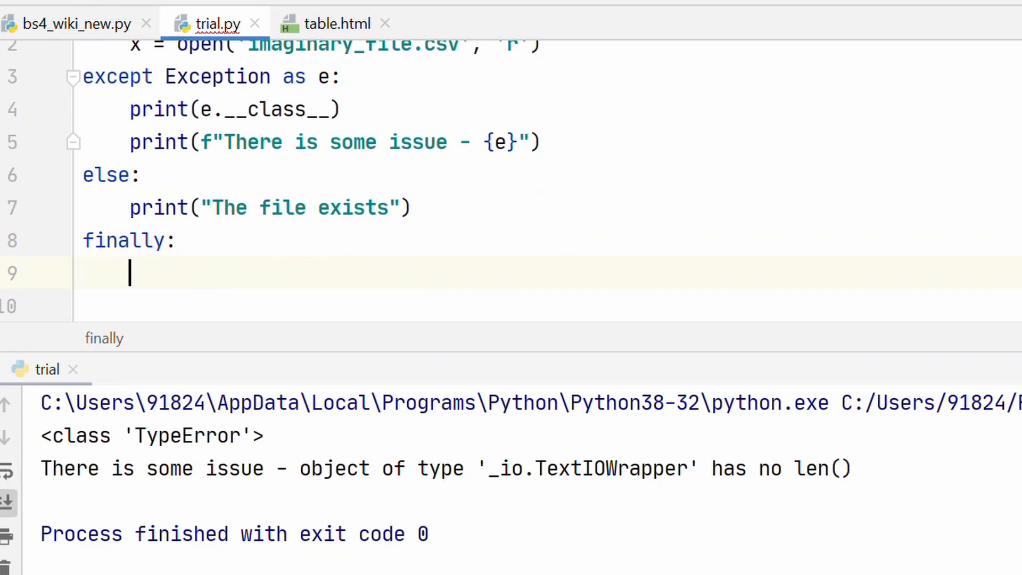
pyautogui.write('print("The cod")')
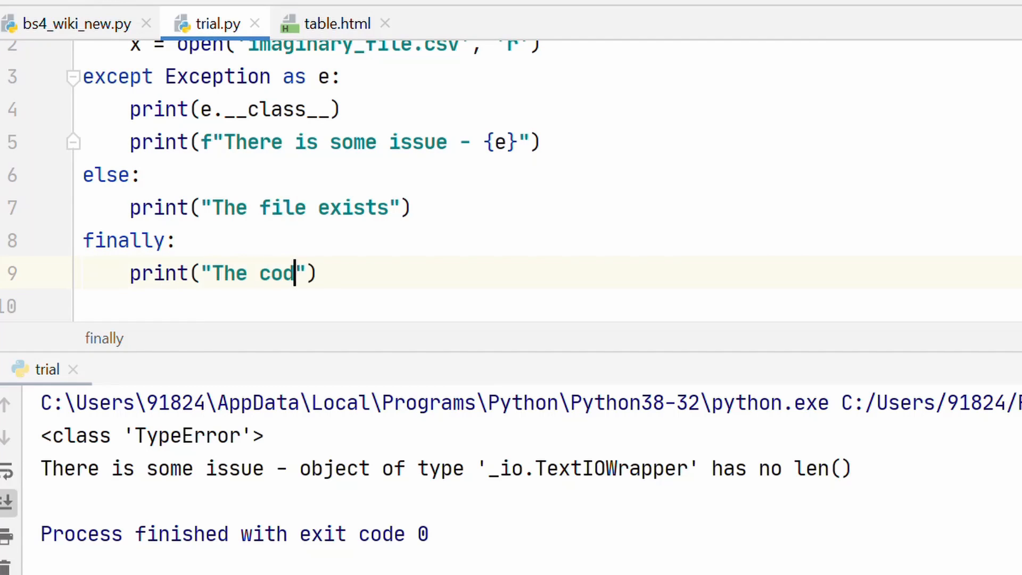
pyautogui.write('e executed w')
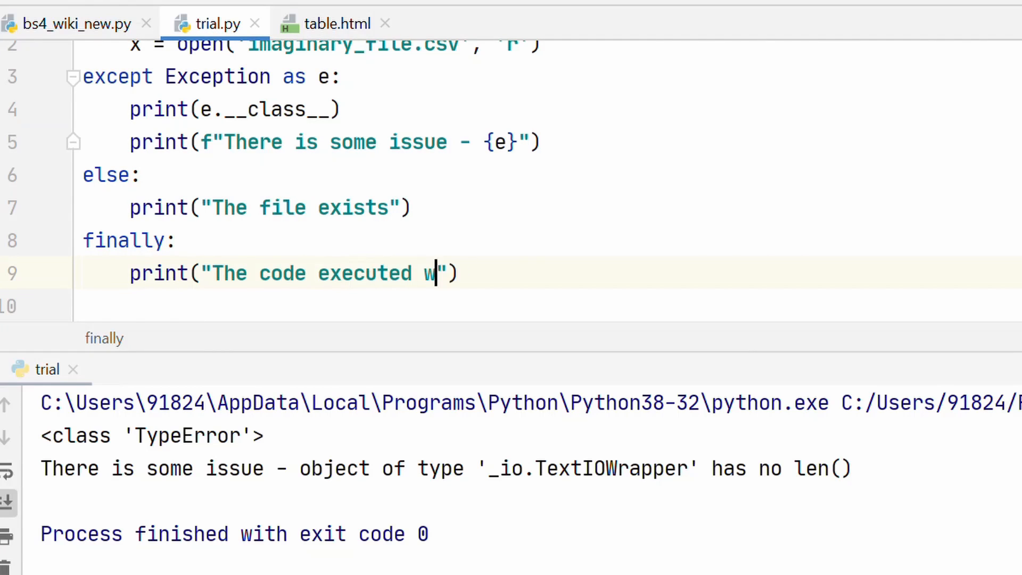
pyautogui.write('ithout interruption')
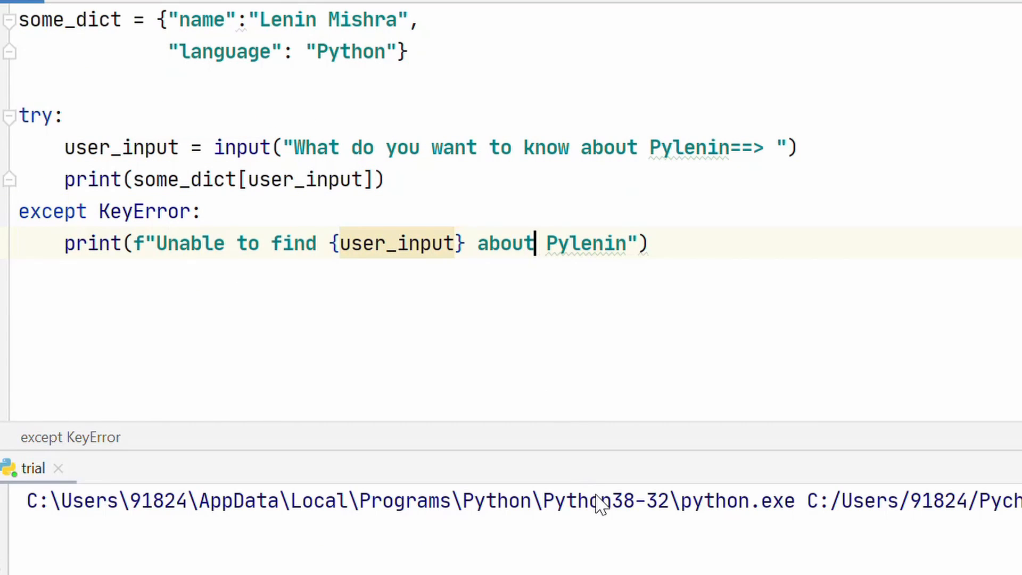
pyautogui.write('nt to know about Pylenin==> n')
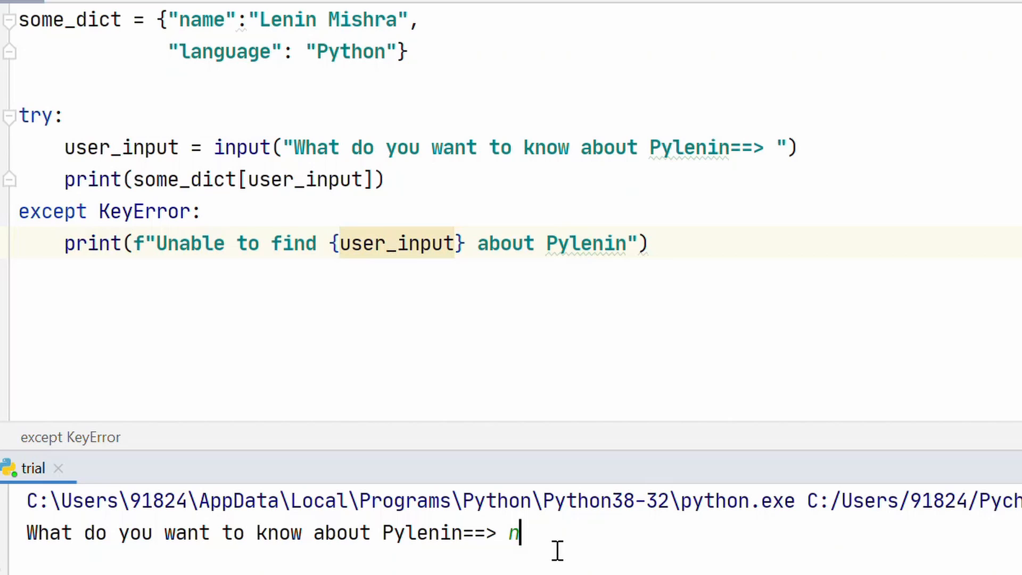
pyautogui.press('Backspace')
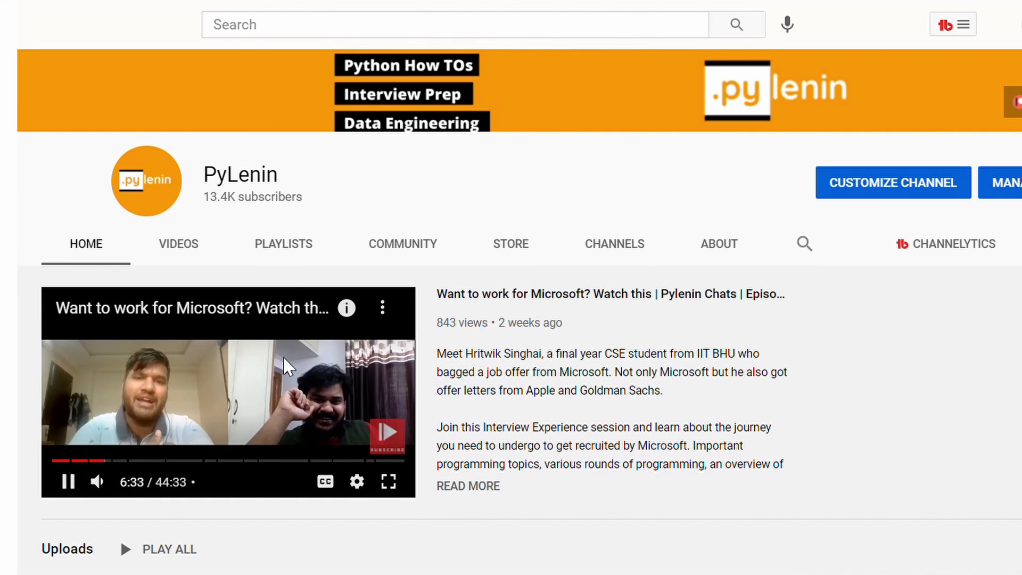
pyautogui.scroll(-3)
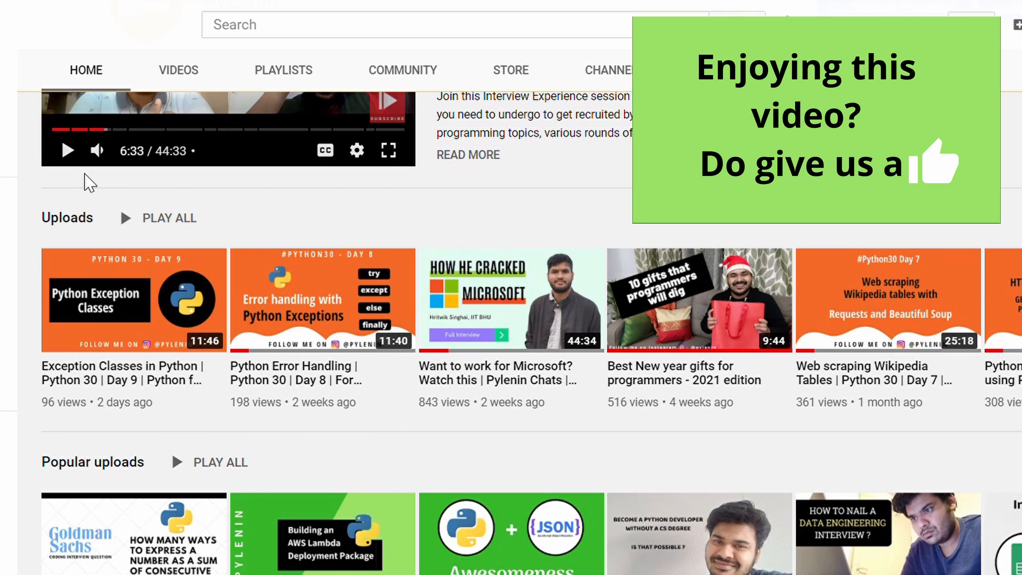
pyautogui.moveTo(183, 364)
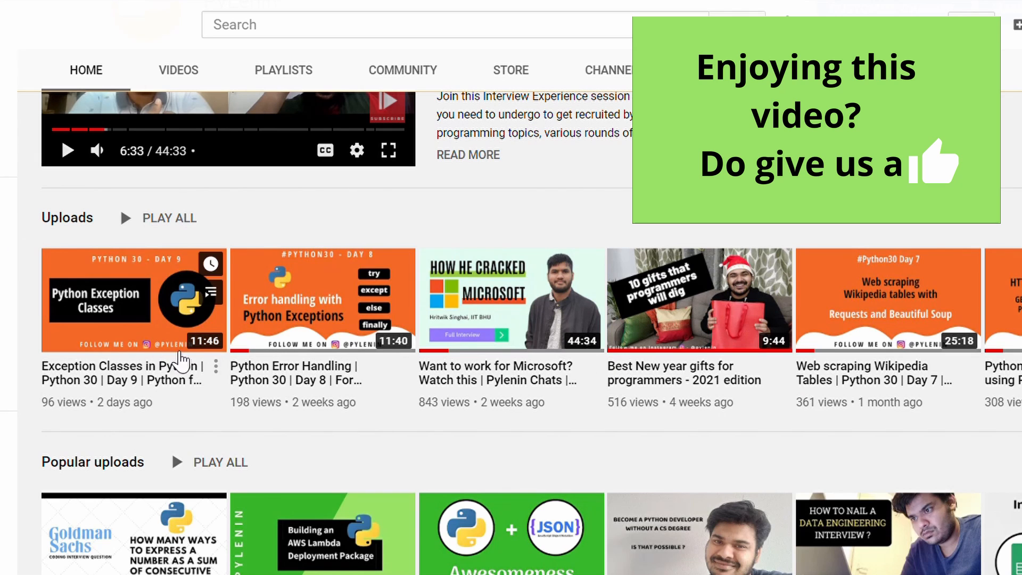
pyautogui.moveTo(387, 421)
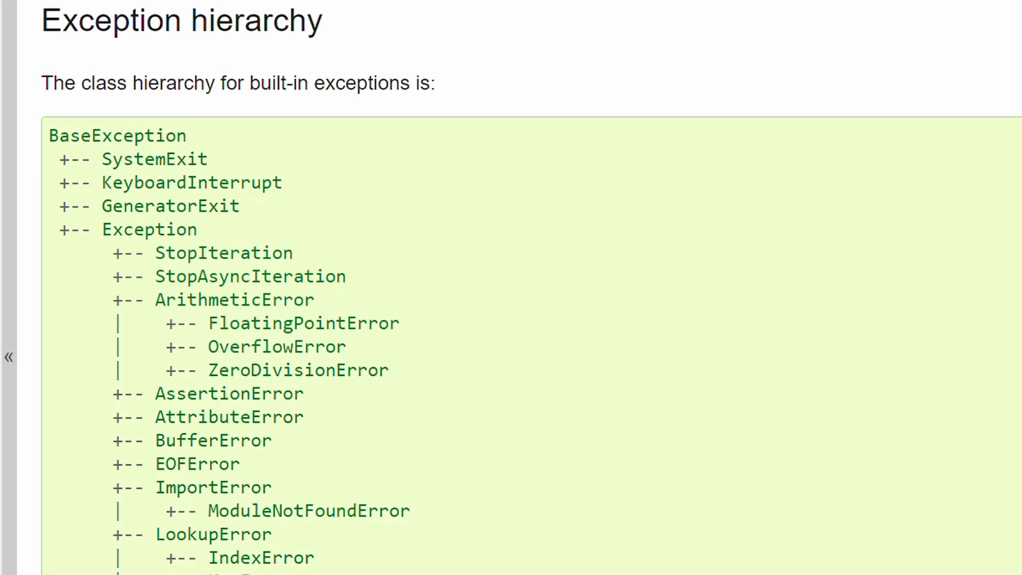
pyautogui.moveTo(280, 77)
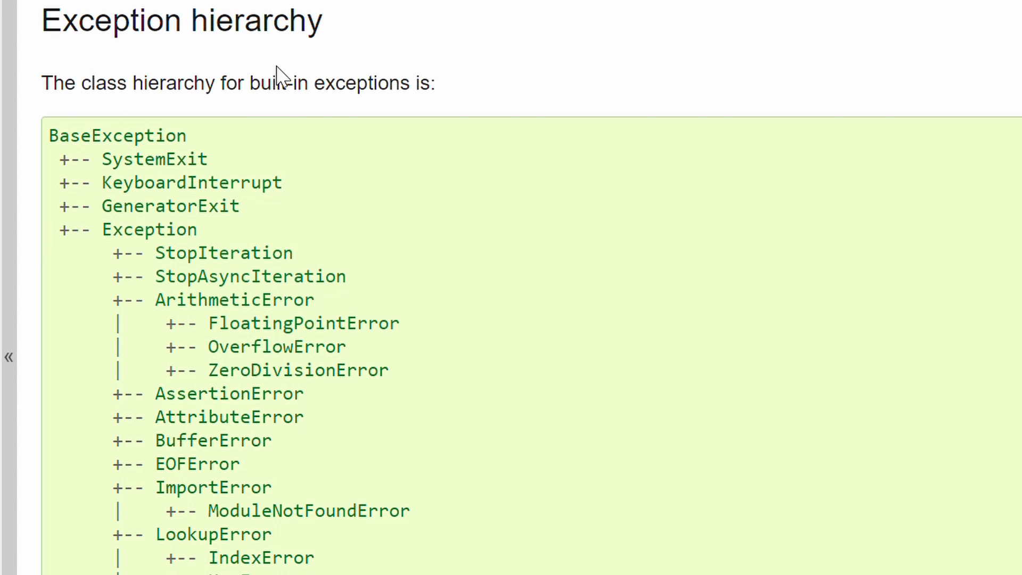
pyautogui.scroll(-3)
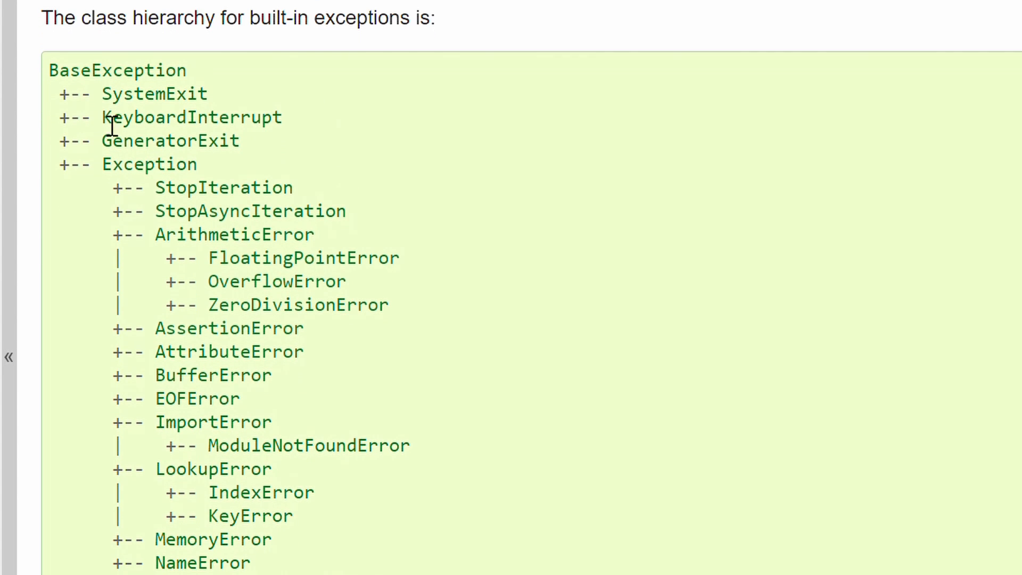
pyautogui.scroll(-3)
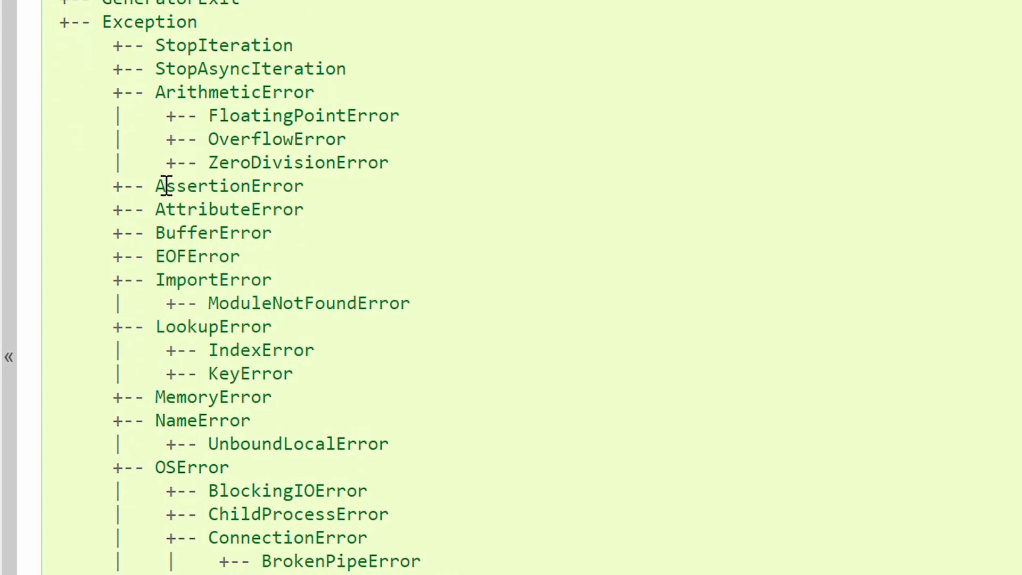
pyautogui.scroll(-3)
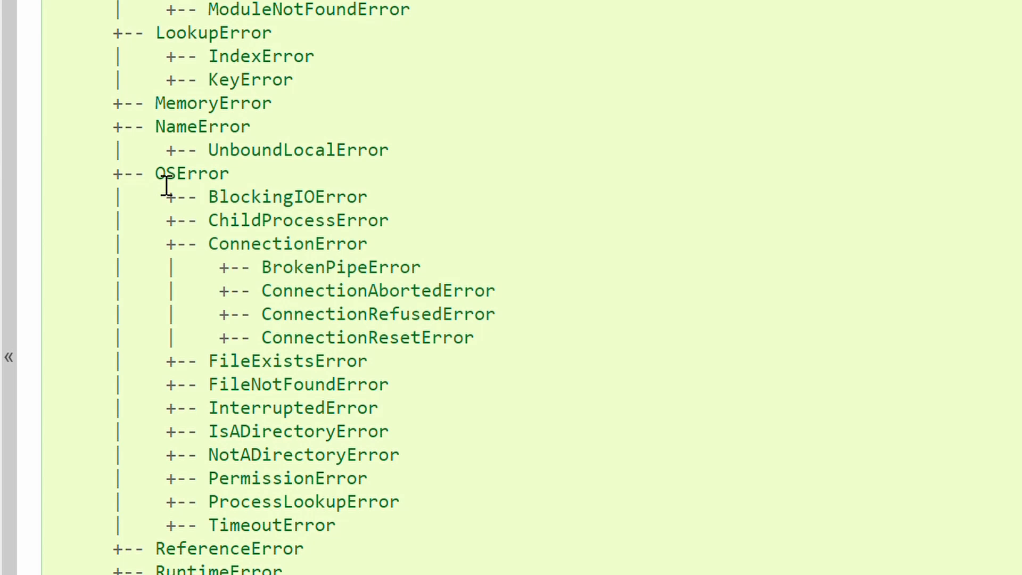
pyautogui.scroll(3)
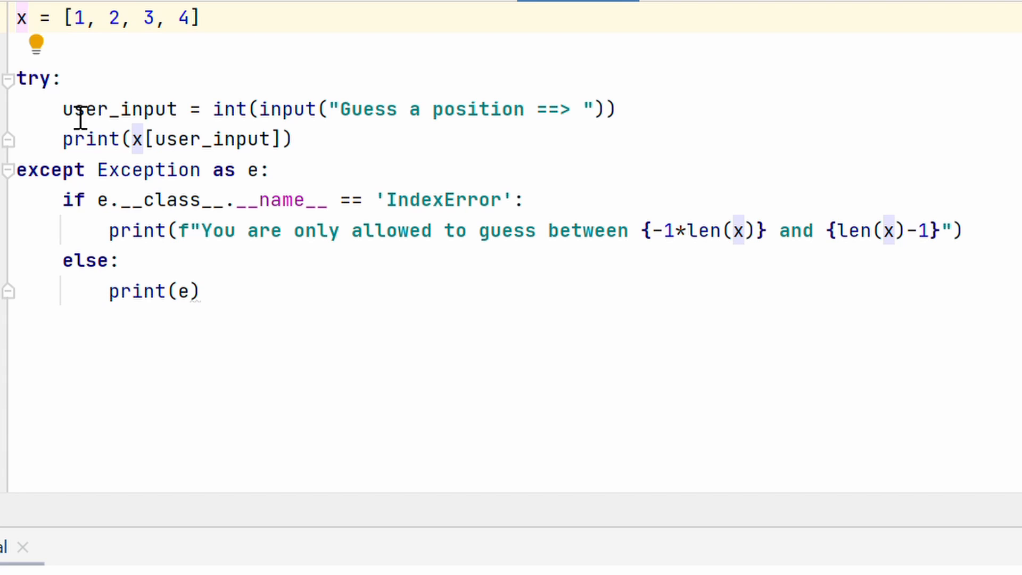
pyautogui.moveTo(232, 139)
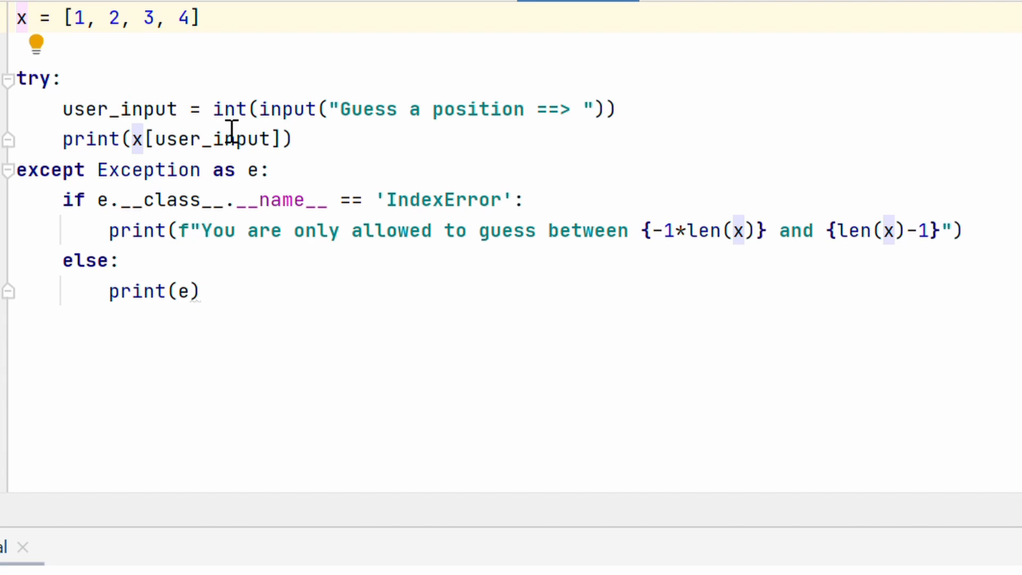
pyautogui.moveTo(378, 131)
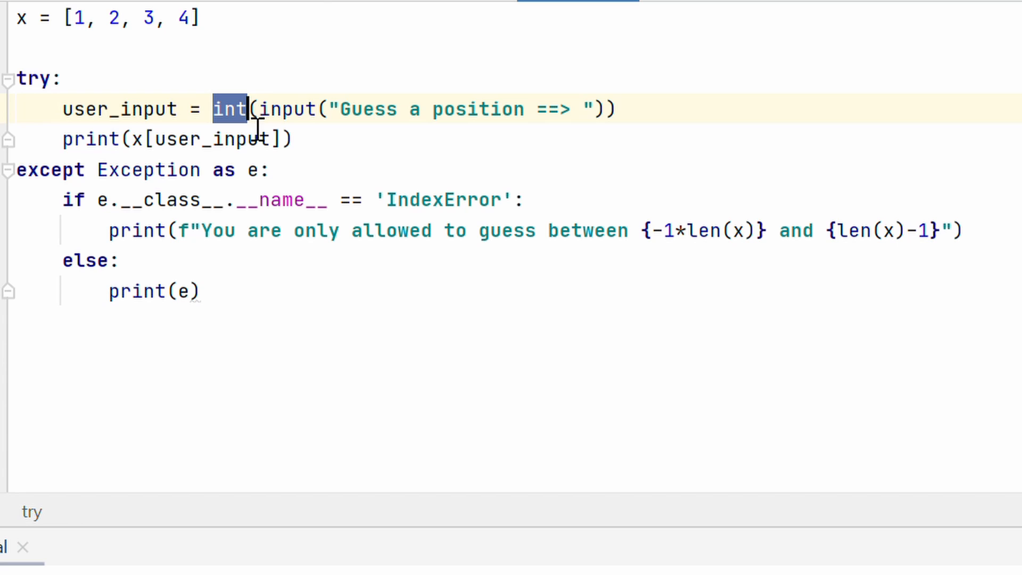
pyautogui.moveTo(140, 166)
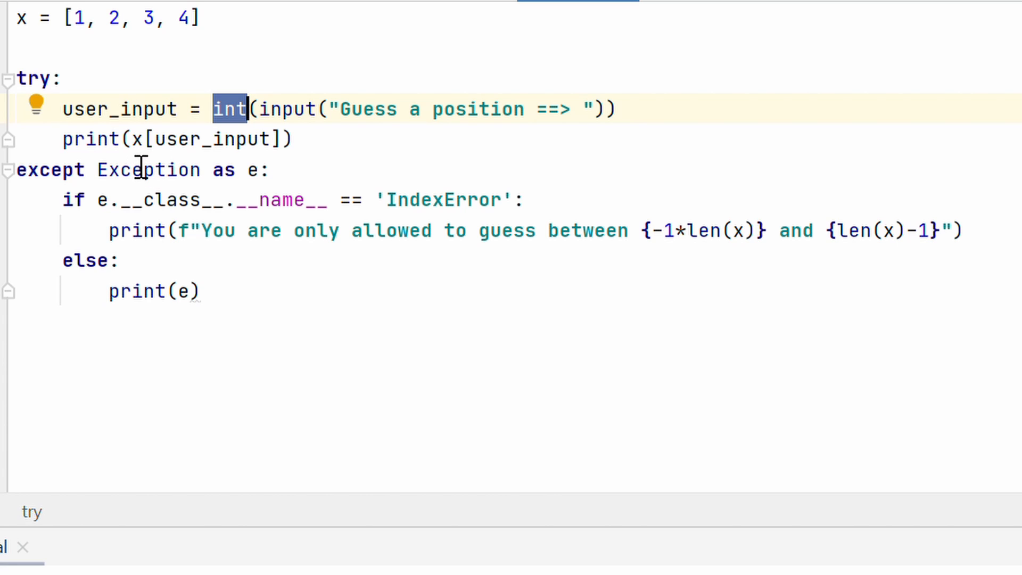
pyautogui.moveTo(82, 43)
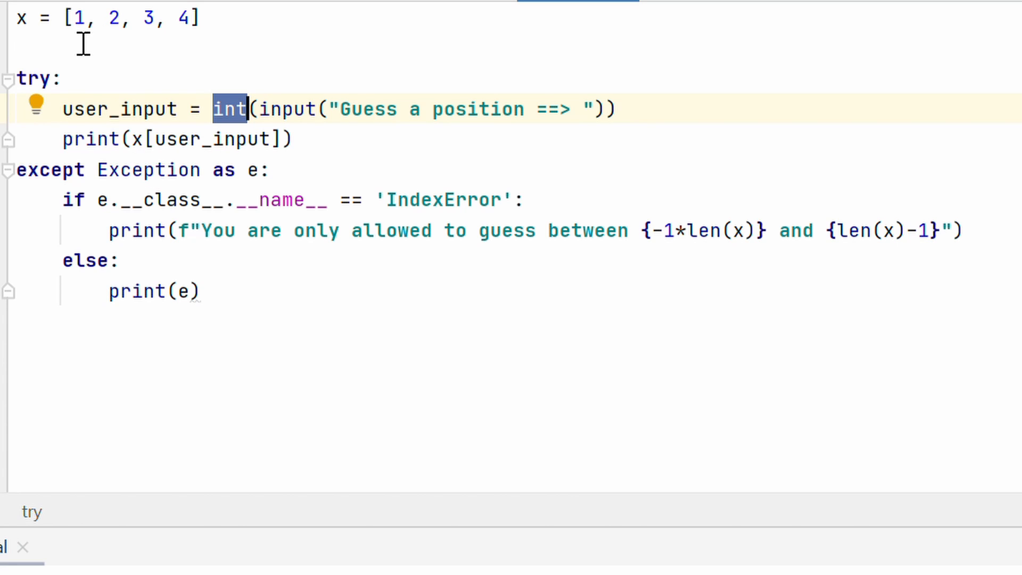
pyautogui.moveTo(181, 179)
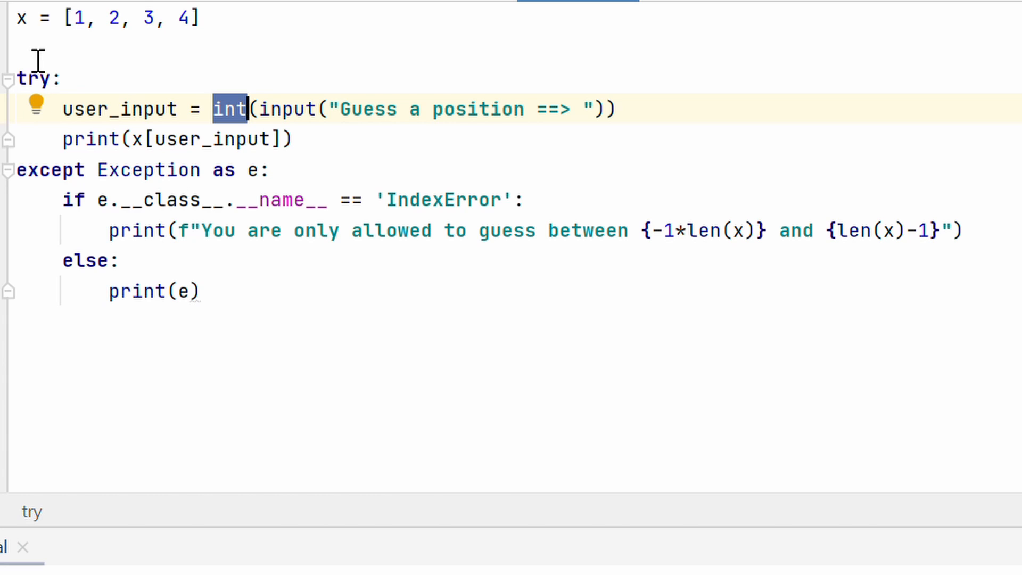
pyautogui.moveTo(83, 34)
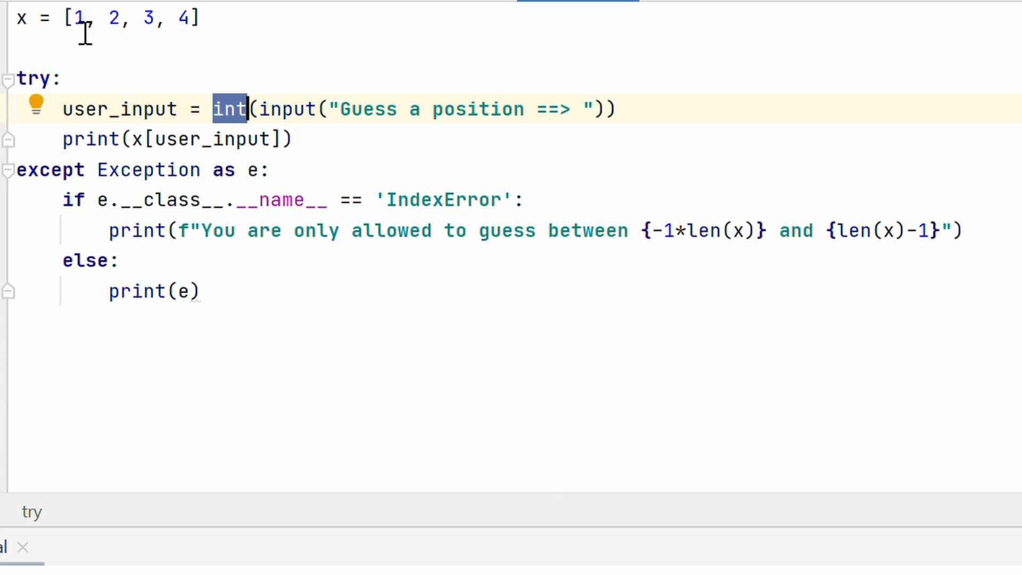
pyautogui.moveTo(415, 200)
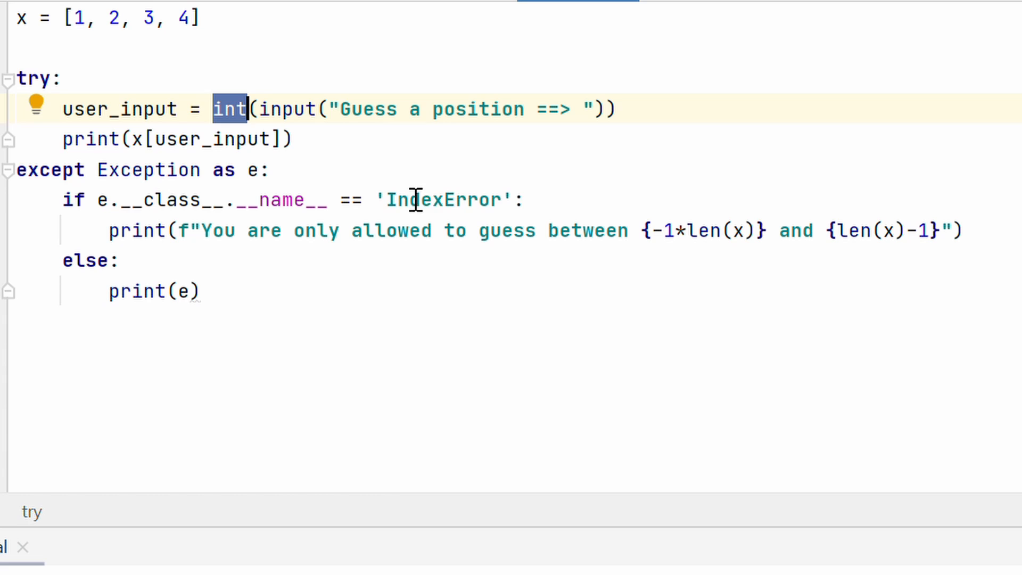
# Step: Select IndexError in the except branch's class-name check, then clear the selection
pyautogui.doubleClick(443, 200)
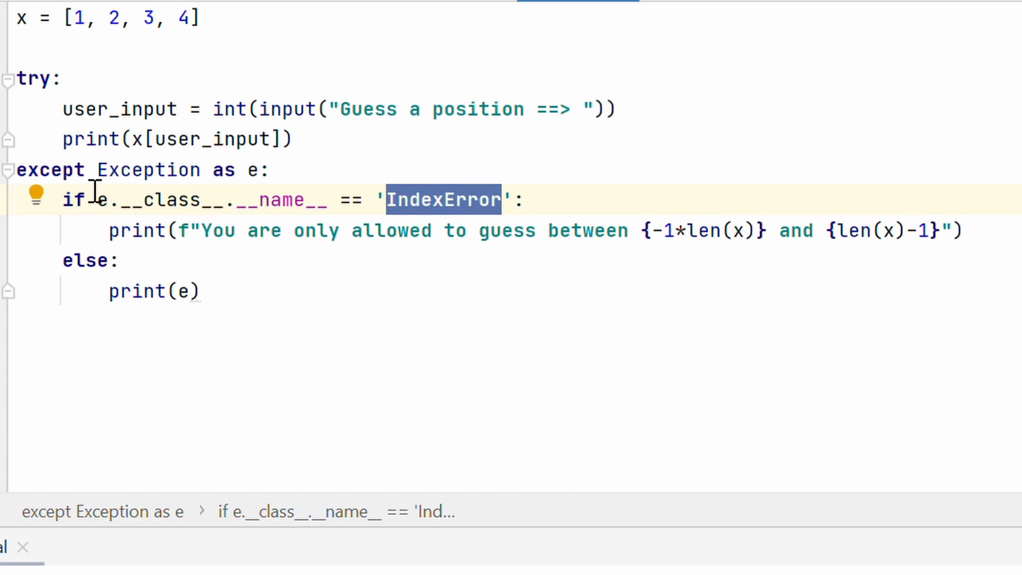
pyautogui.moveTo(388, 88)
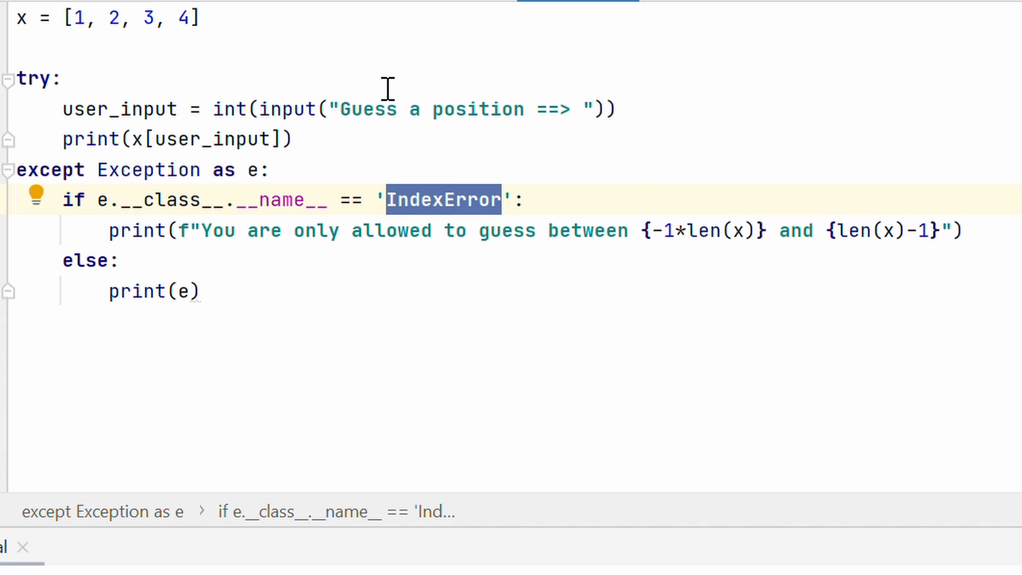
pyautogui.moveTo(316, 215)
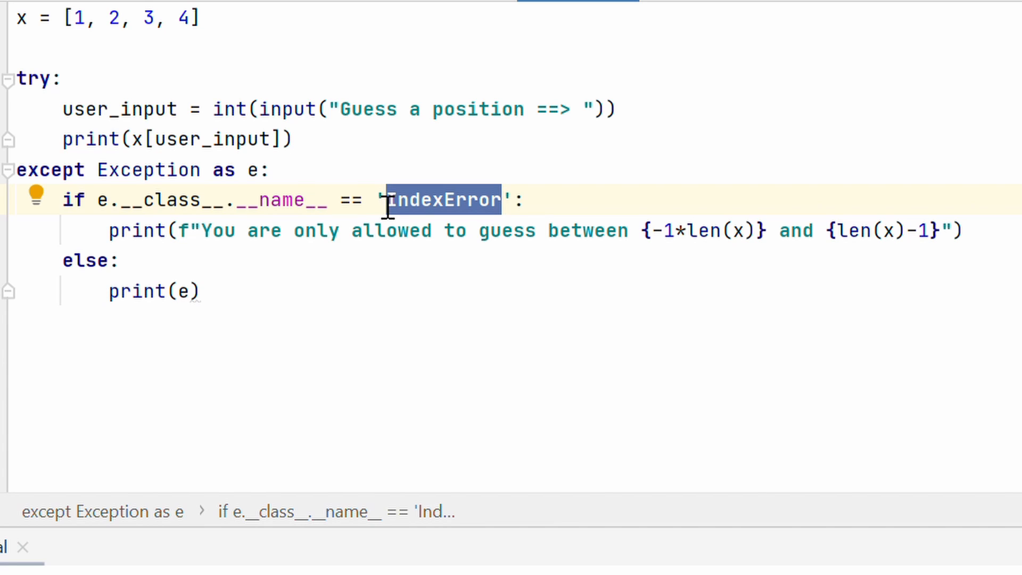
pyautogui.moveTo(355, 230)
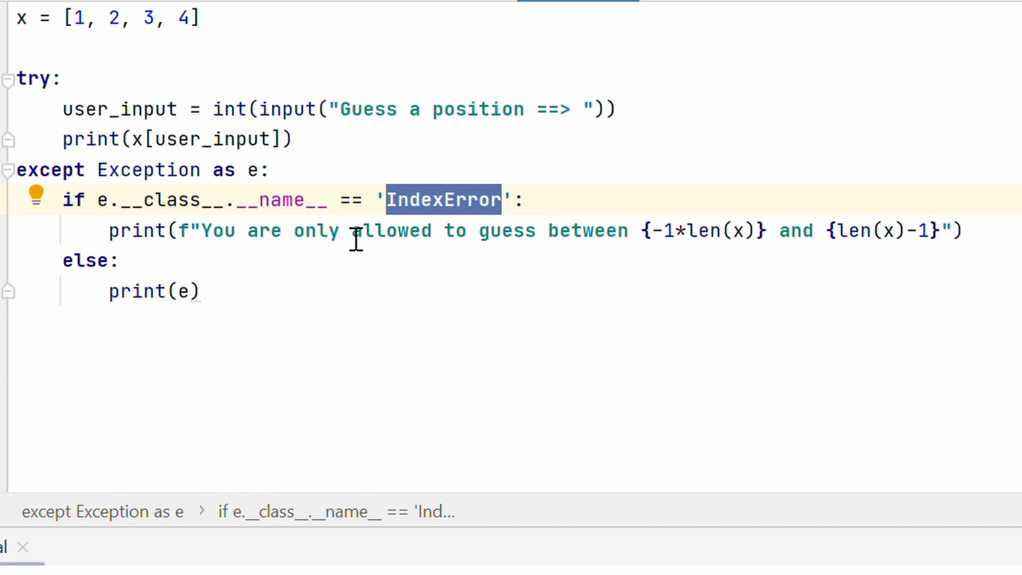
pyautogui.moveTo(730, 248)
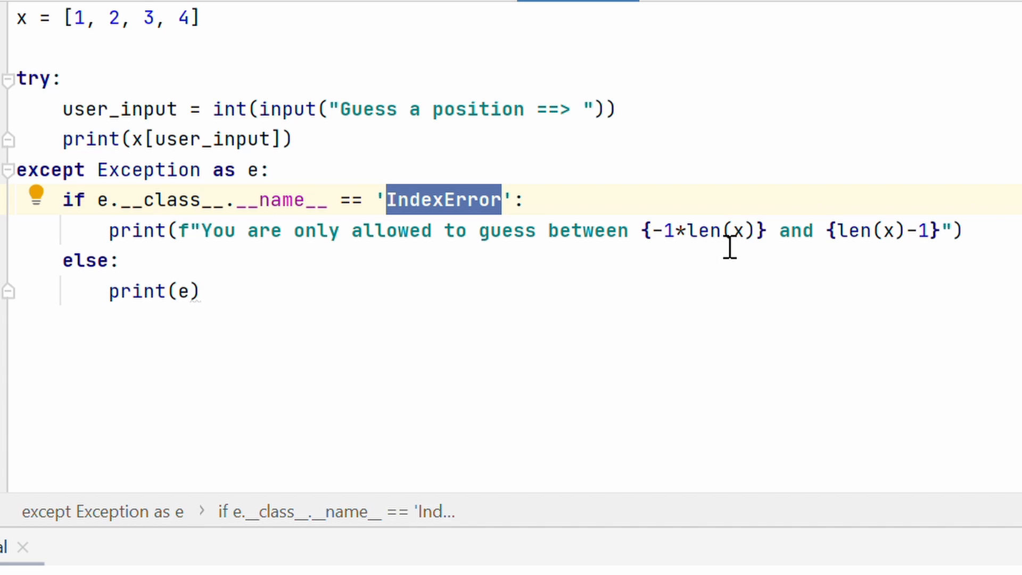
pyautogui.moveTo(885, 256)
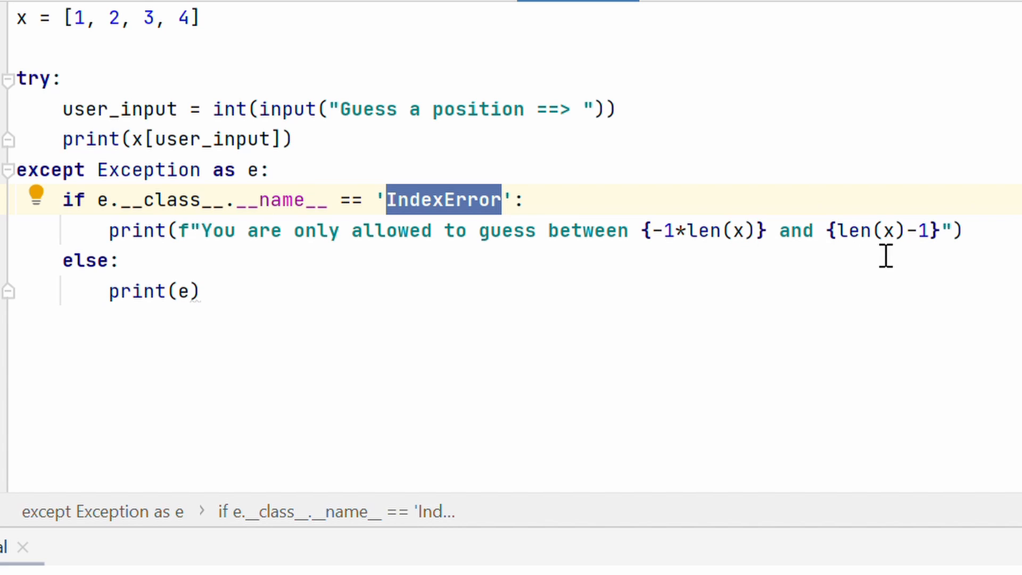
pyautogui.moveTo(911, 256)
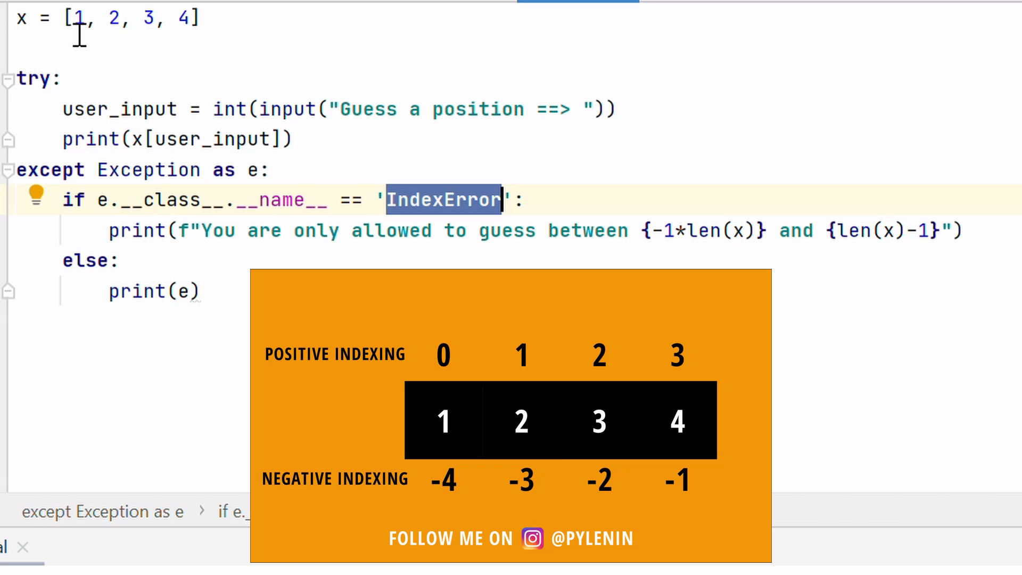
pyautogui.moveTo(174, 34)
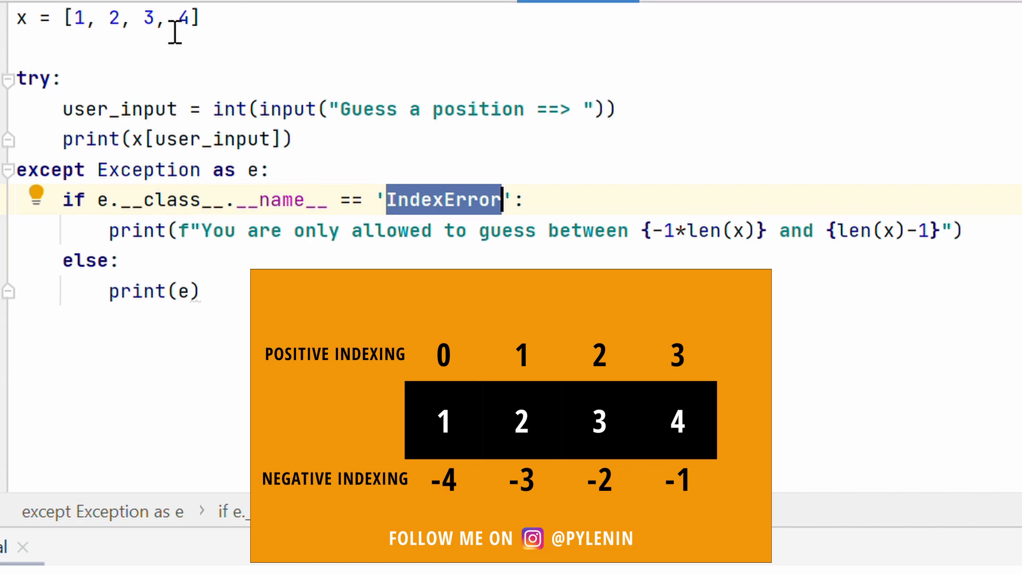
pyautogui.moveTo(946, 261)
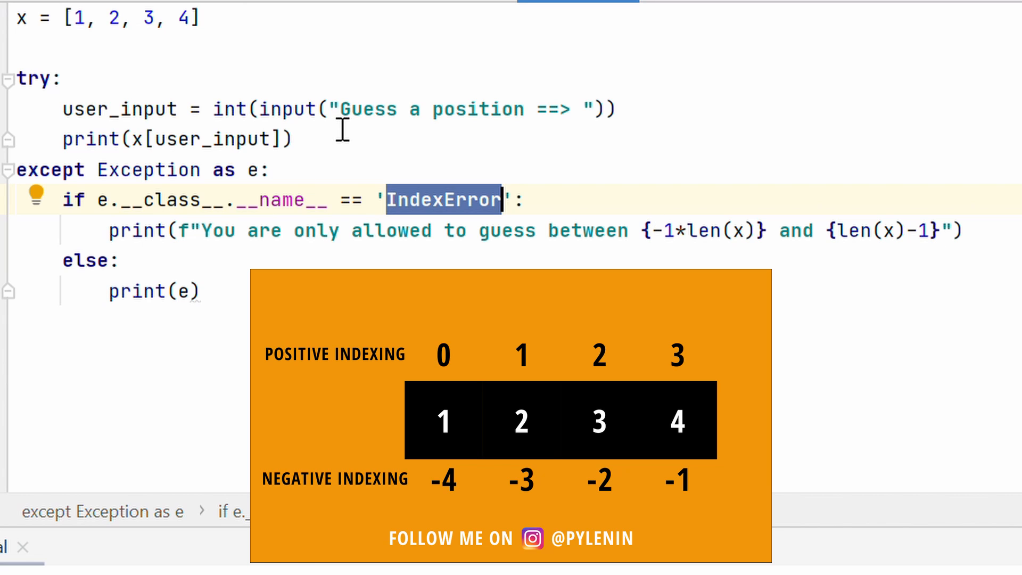
pyautogui.moveTo(207, 32)
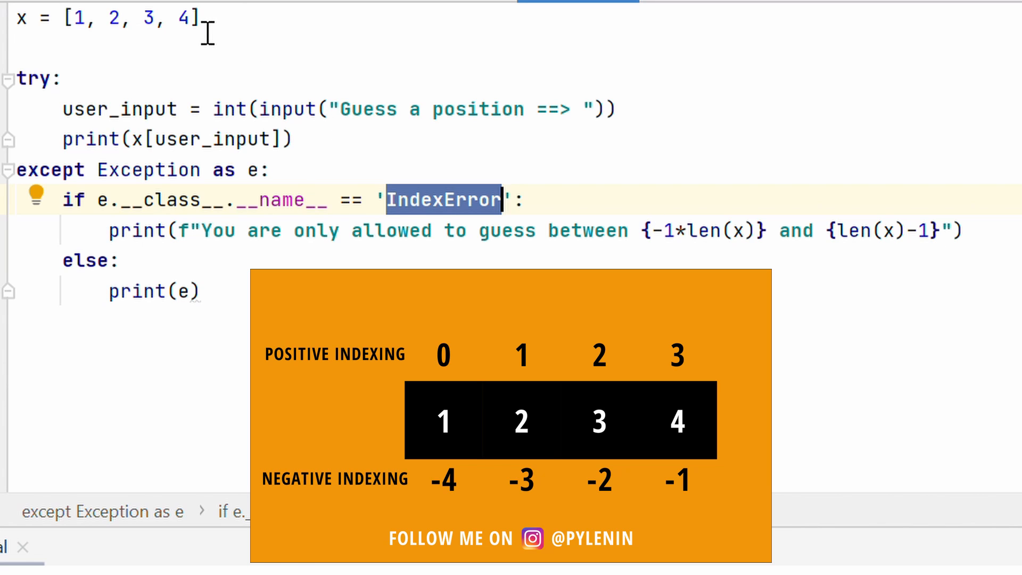
pyautogui.click(84, 18)
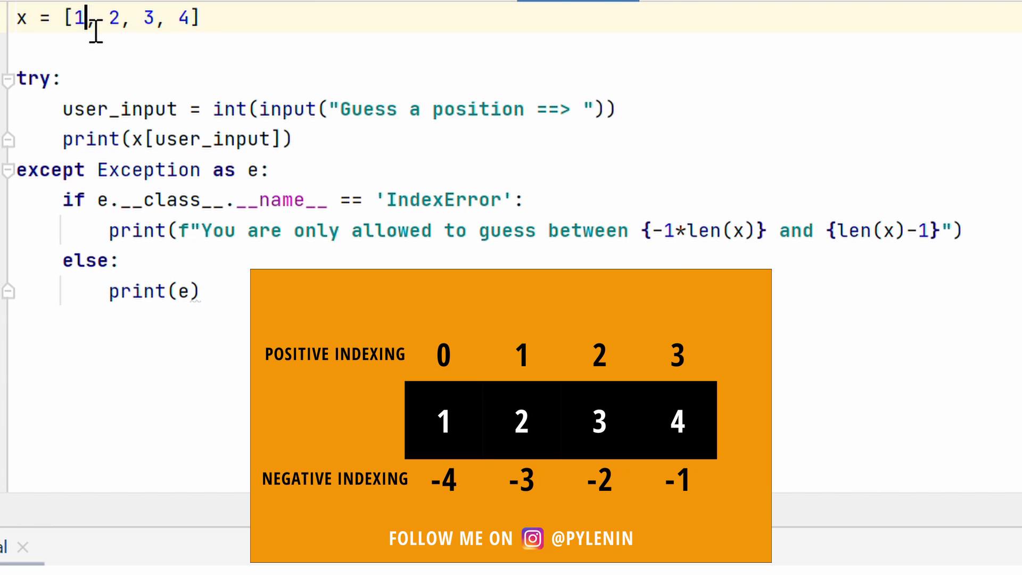
pyautogui.moveTo(683, 263)
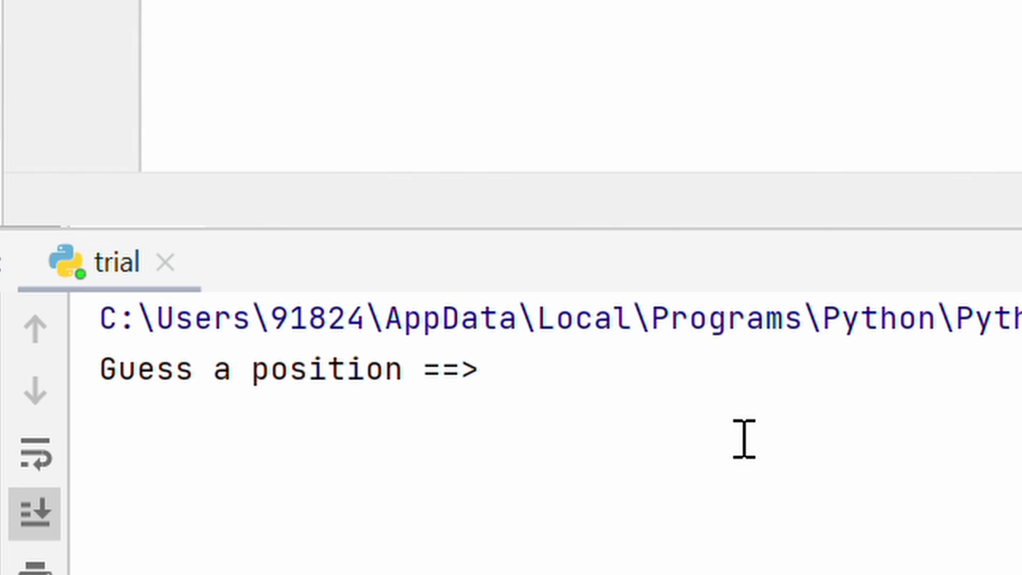
# Step: Run trial.py with guesses 10 and 3.5, showing the range message and the invalid literal error
pyautogui.write('10')
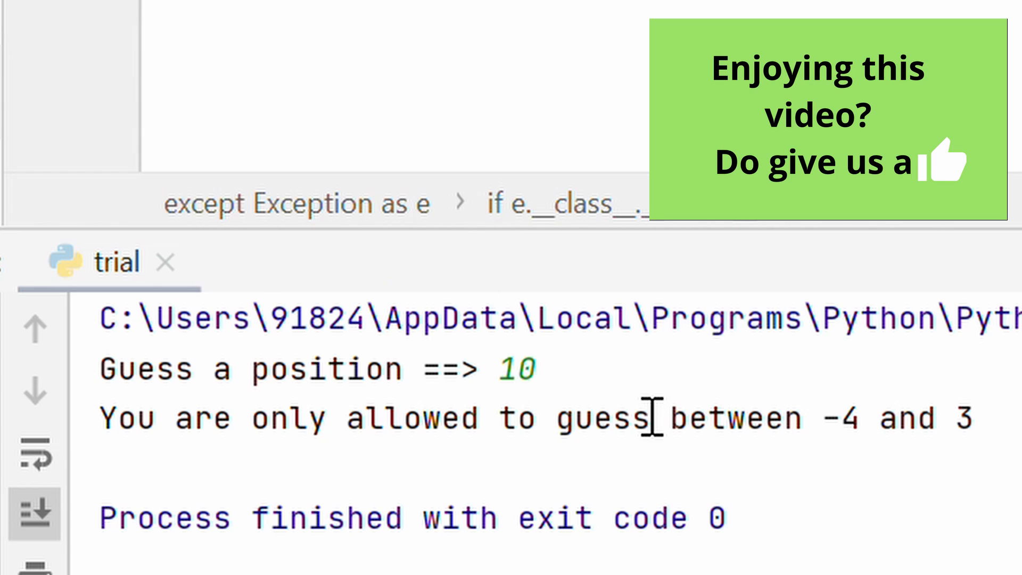
pyautogui.moveTo(59, 378)
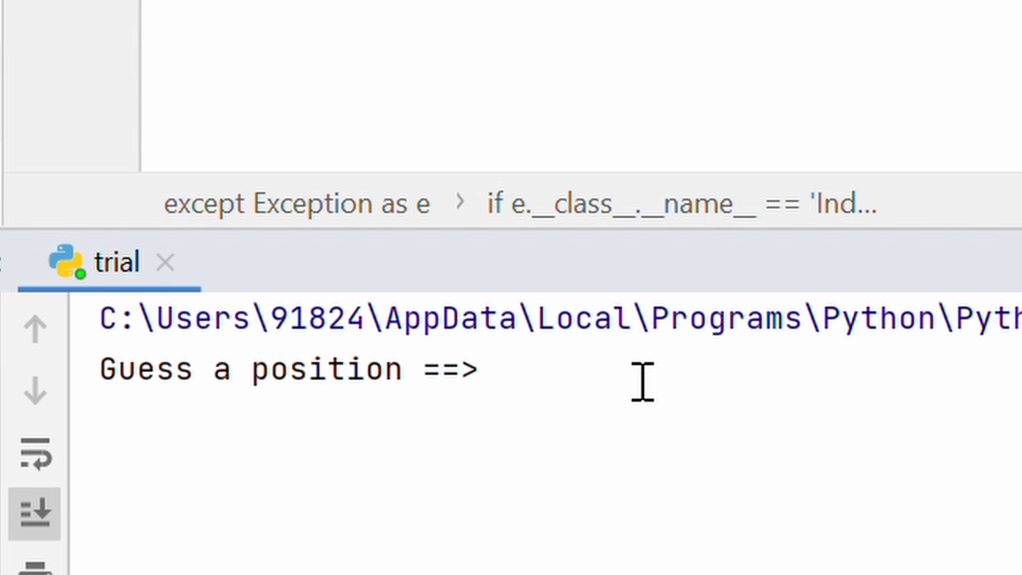
pyautogui.write('3.5')
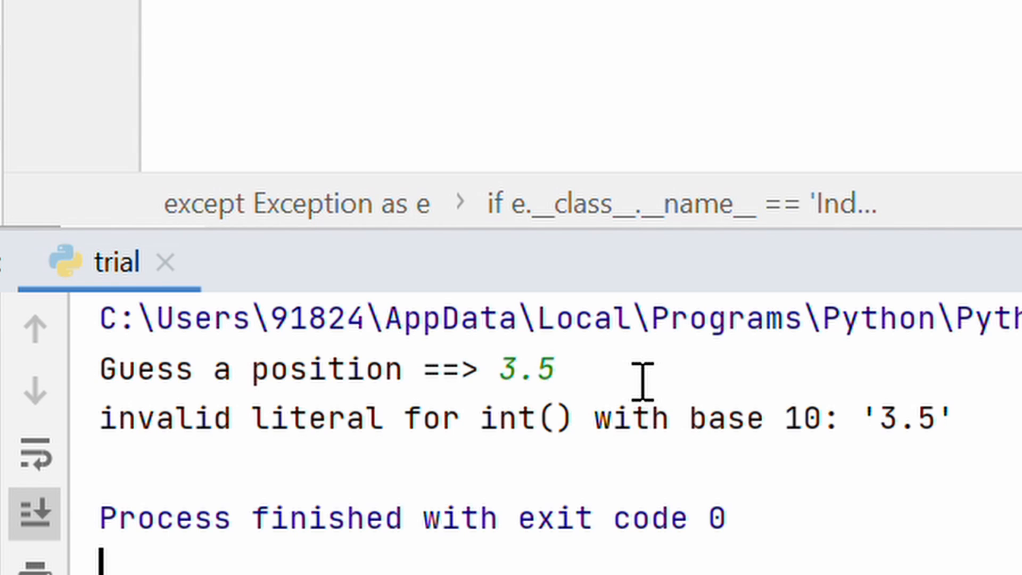
pyautogui.moveTo(567, 431)
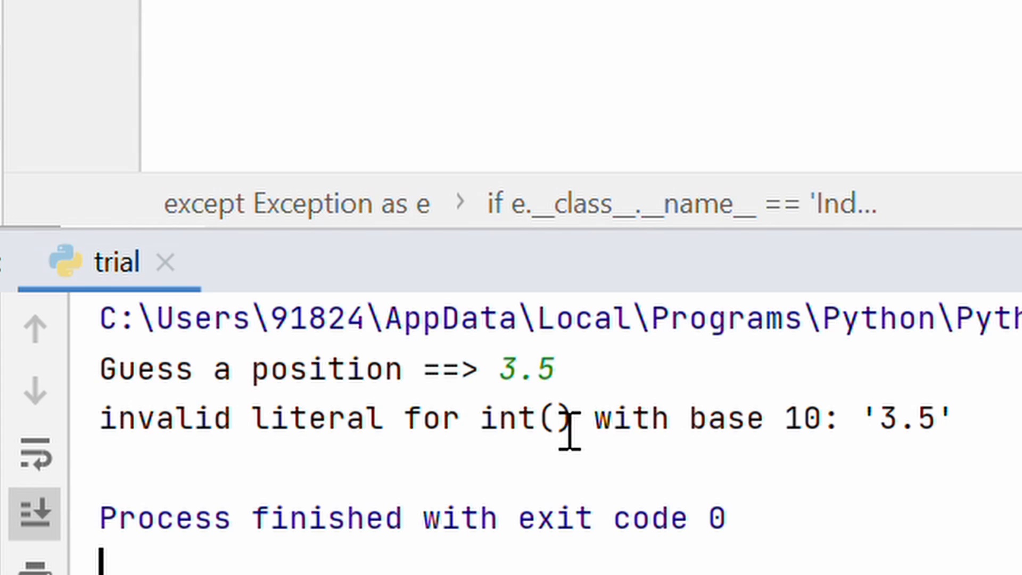
pyautogui.moveTo(543, 200)
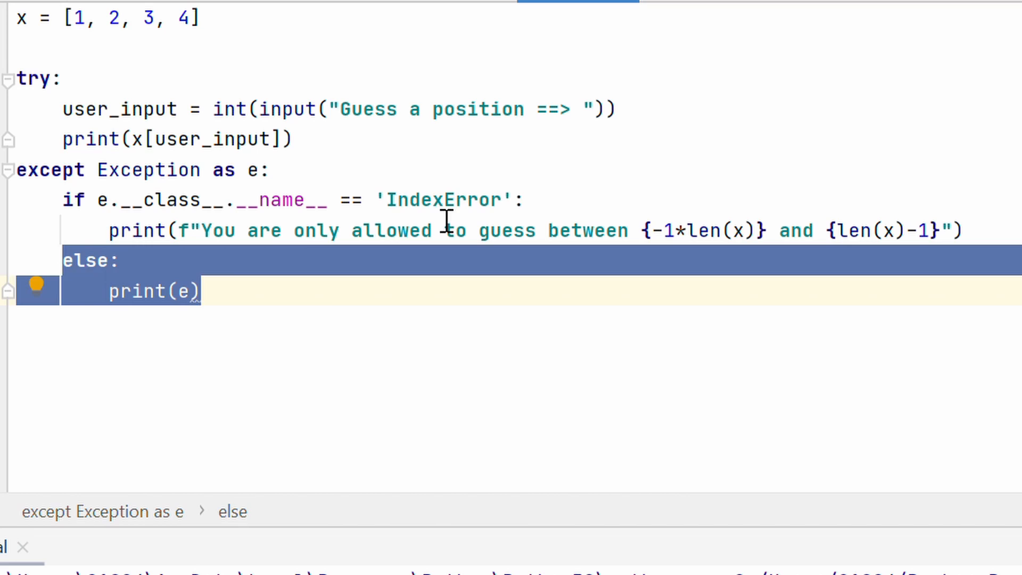
# Step: Change print(e) to print(e, e.__class__) and highlight ValueError in the 3.5 output
pyautogui.doubleClick(443, 199)
pyautogui.write(', ')
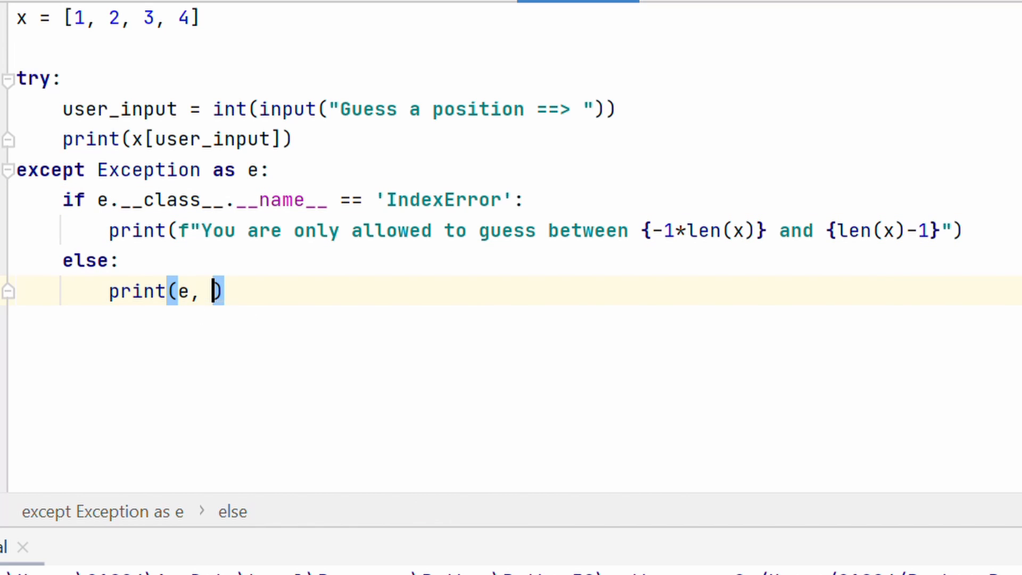
pyautogui.write('.__class__')
pyautogui.write('3.5')
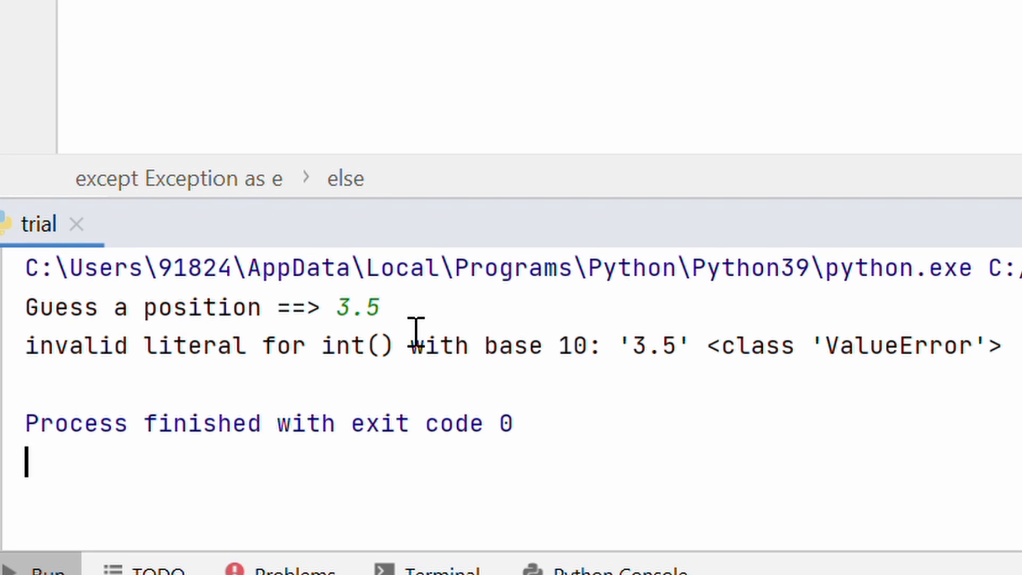
pyautogui.doubleClick(900, 346)
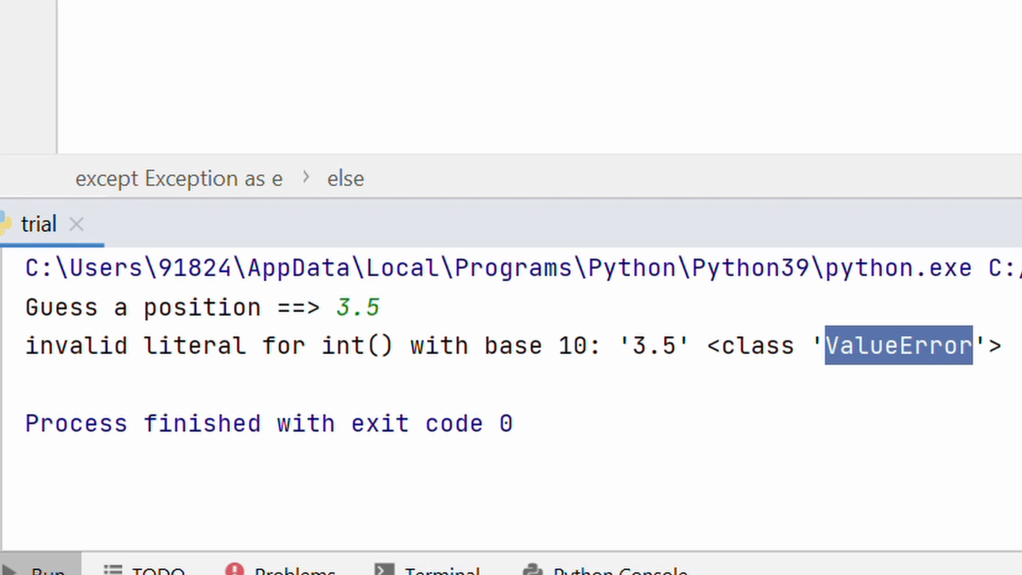
pyautogui.moveTo(269, 266)
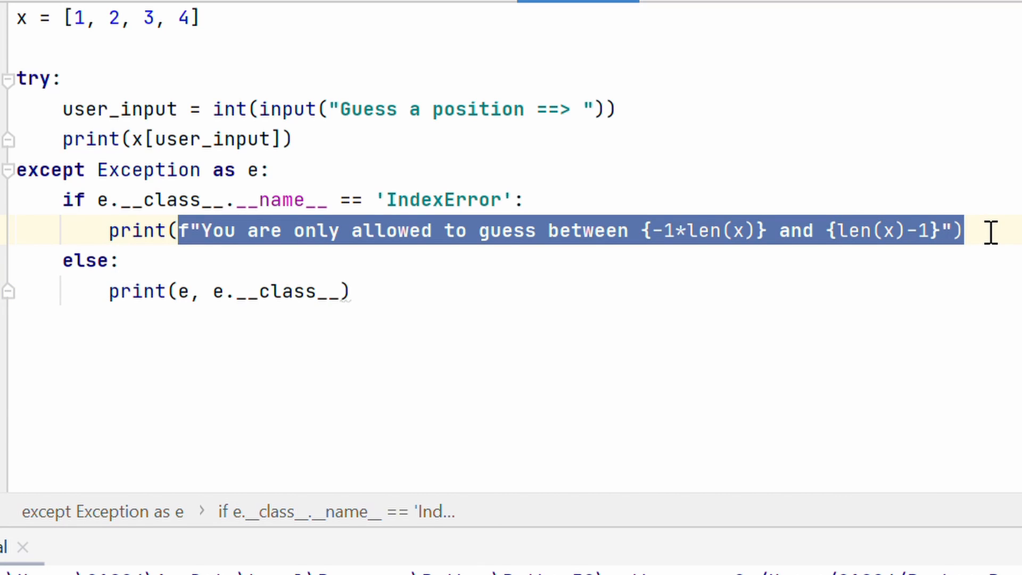
pyautogui.moveTo(660, 459)
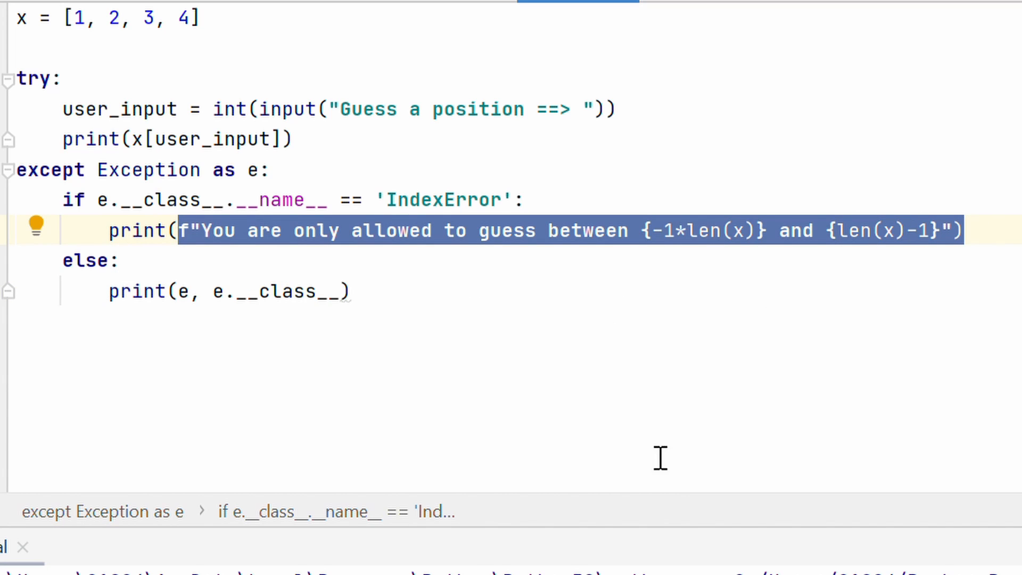
pyautogui.moveTo(226, 333)
pyautogui.write('print("You are only')
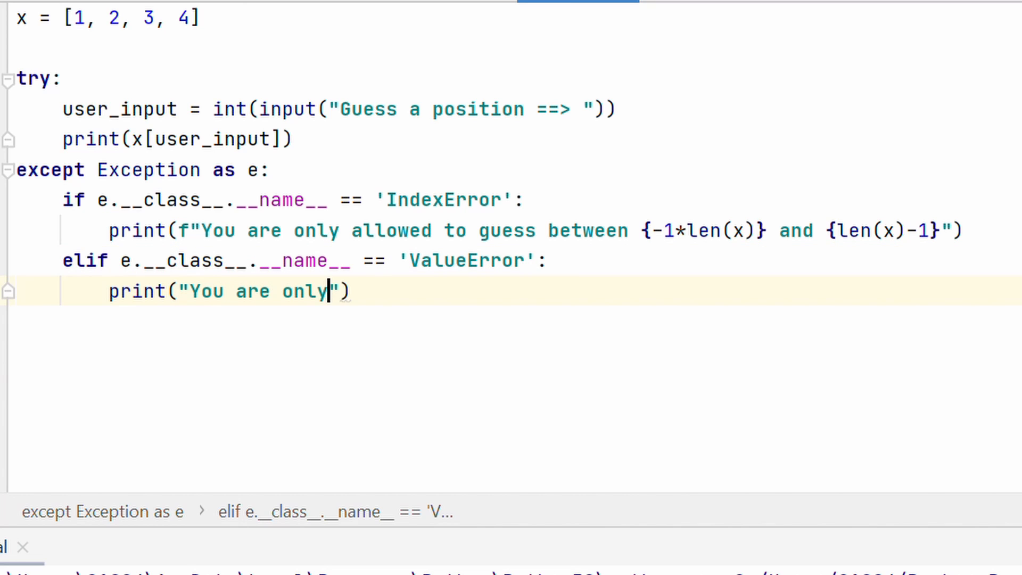
# Step: Finish the ValueError branch message 'You are only allowed integers'
pyautogui.write('allowed intege')
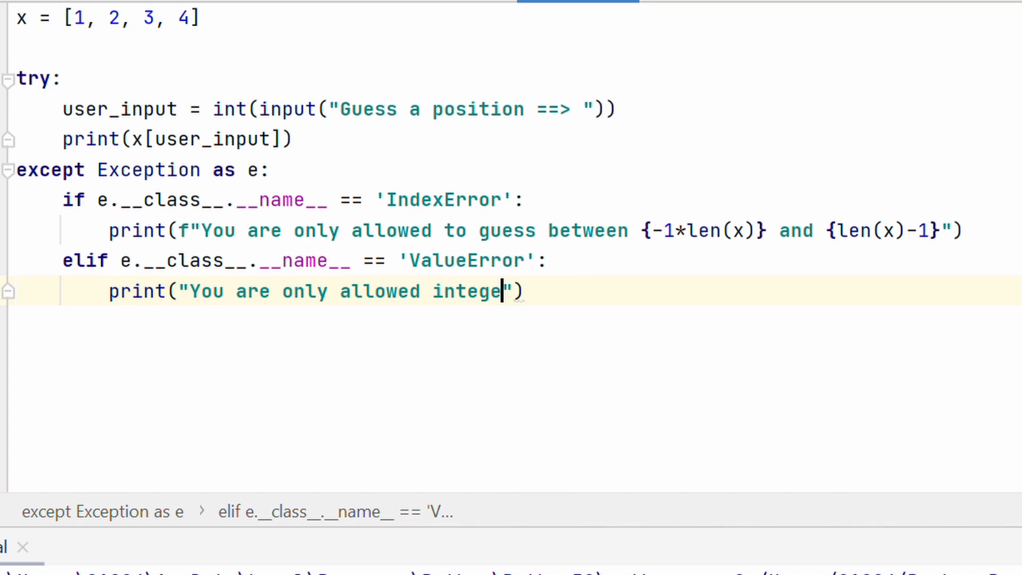
pyautogui.write('rs')
pyautogui.write('3.5')
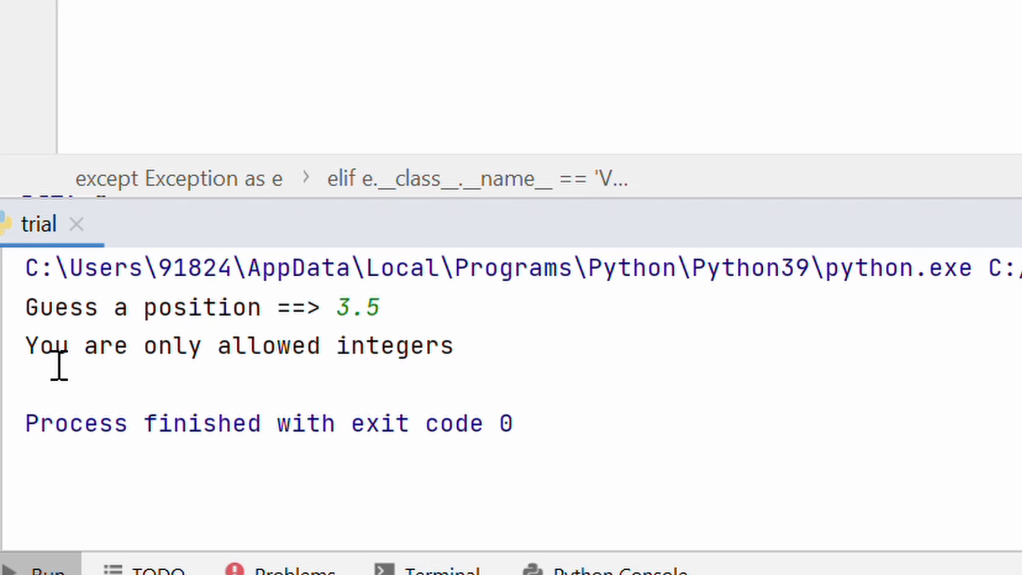
pyautogui.moveTo(248, 385)
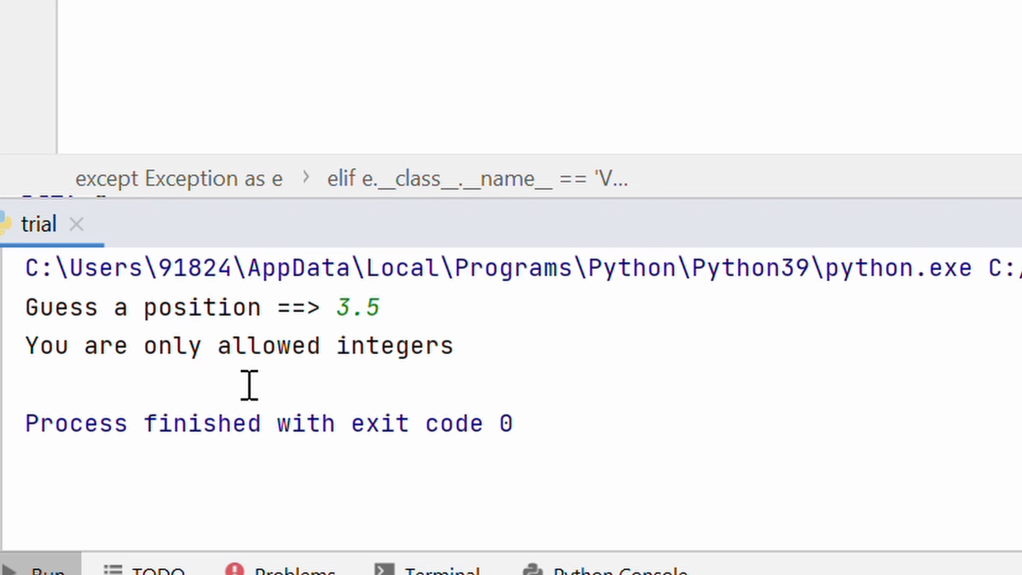
pyautogui.moveTo(249, 362)
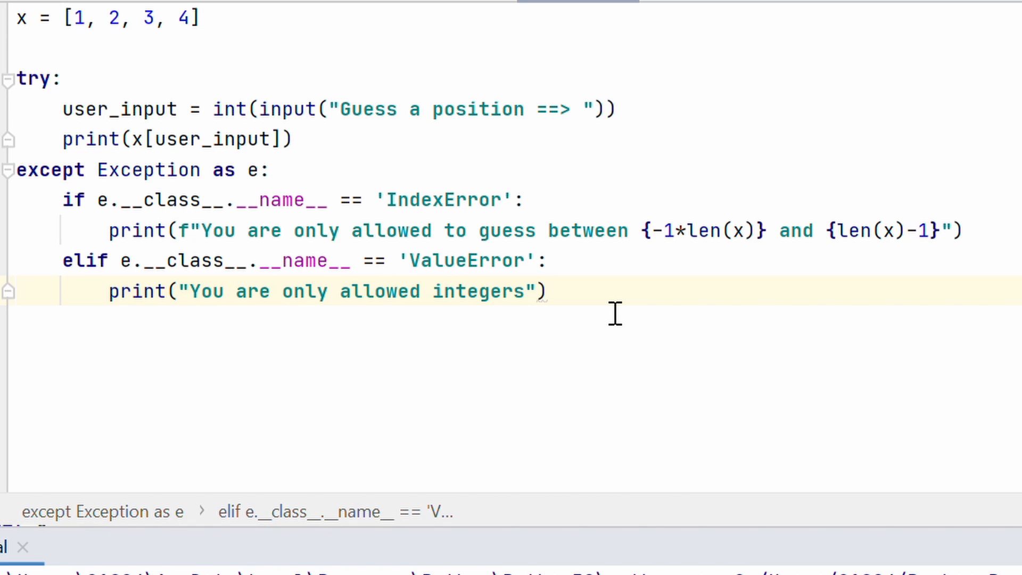
pyautogui.moveTo(134, 259)
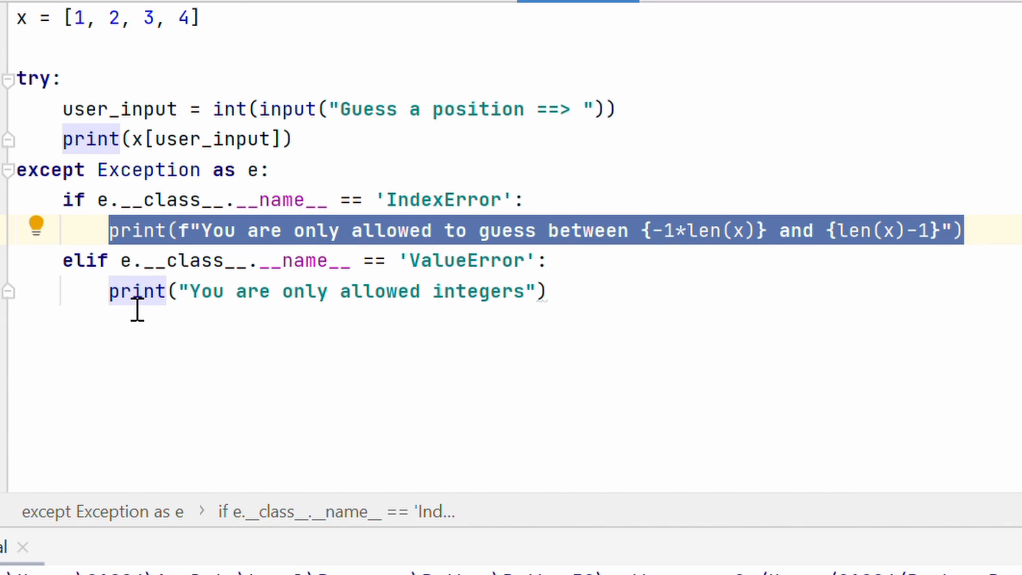
pyautogui.moveTo(659, 291)
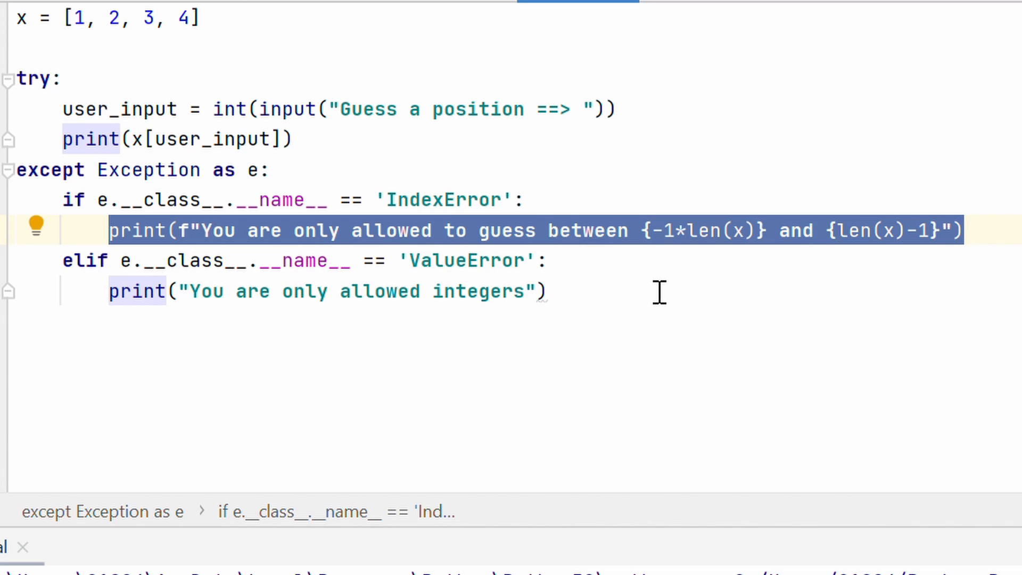
pyautogui.click(550, 291)
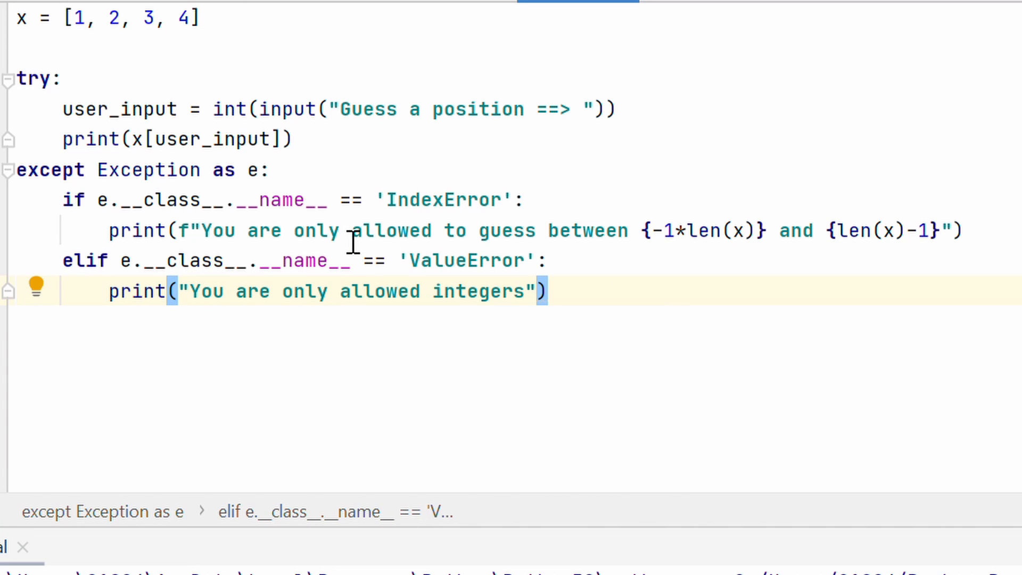
pyautogui.moveTo(34, 213)
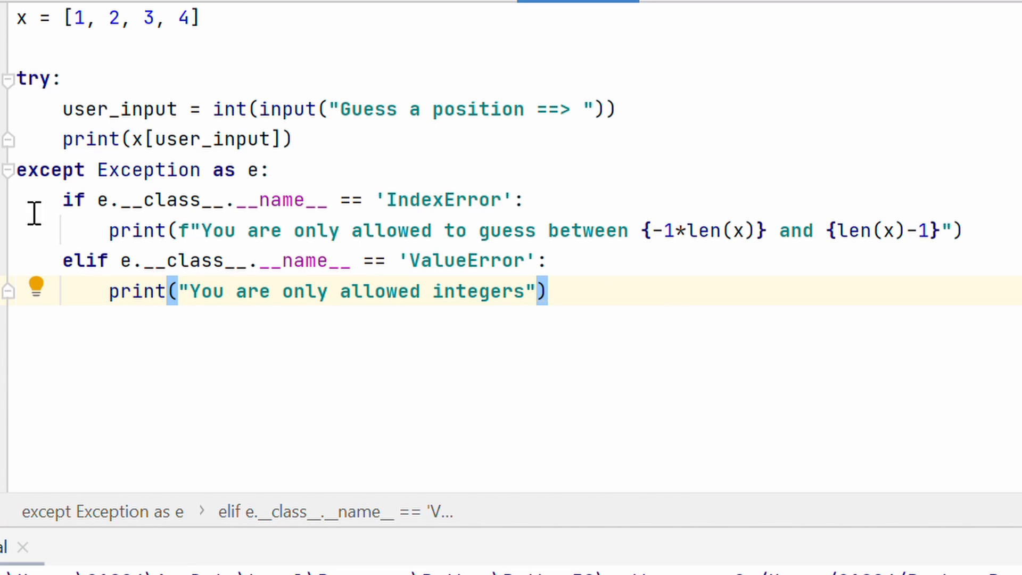
pyautogui.moveTo(120, 250)
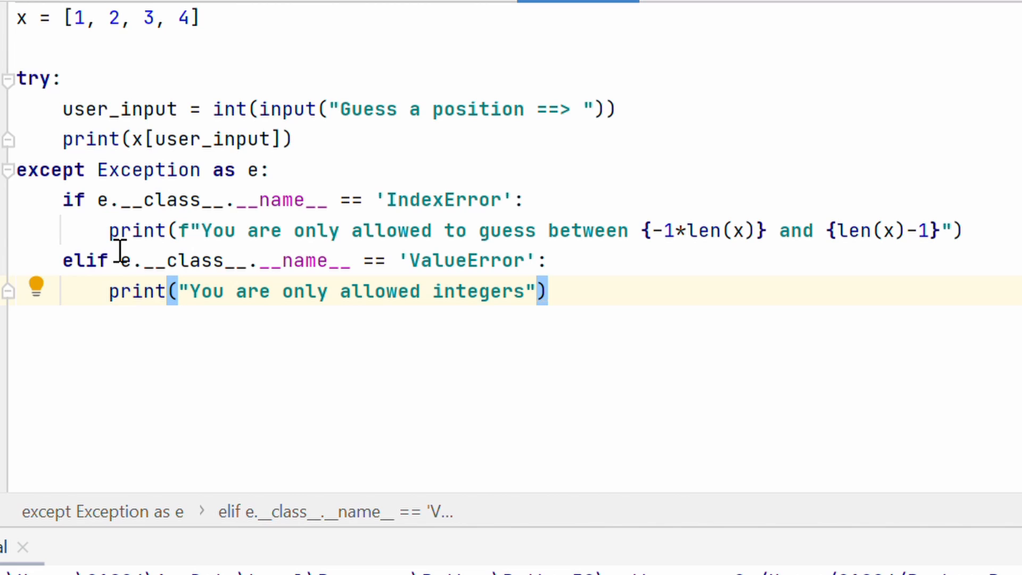
pyautogui.moveTo(587, 108)
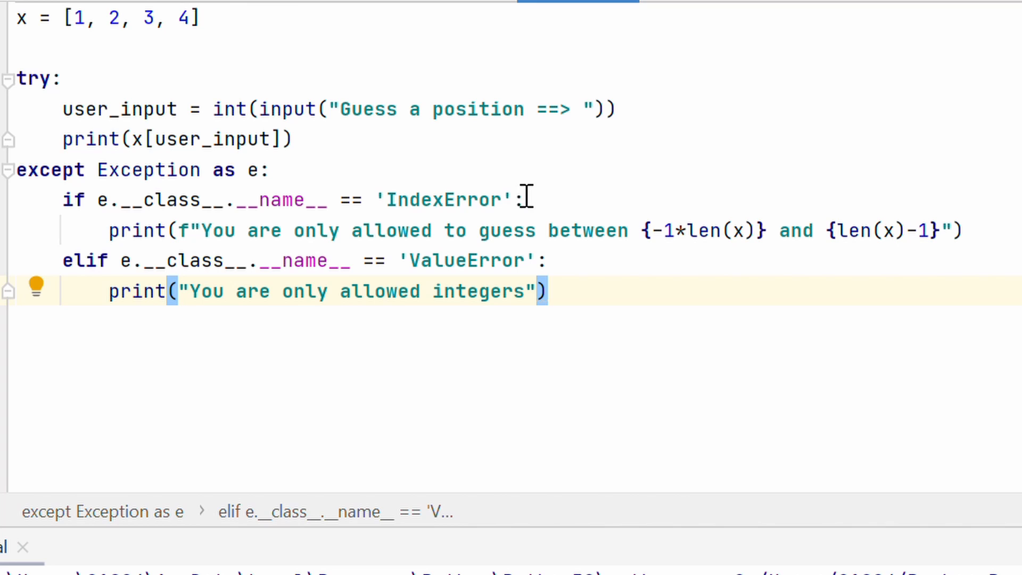
pyautogui.moveTo(436, 242)
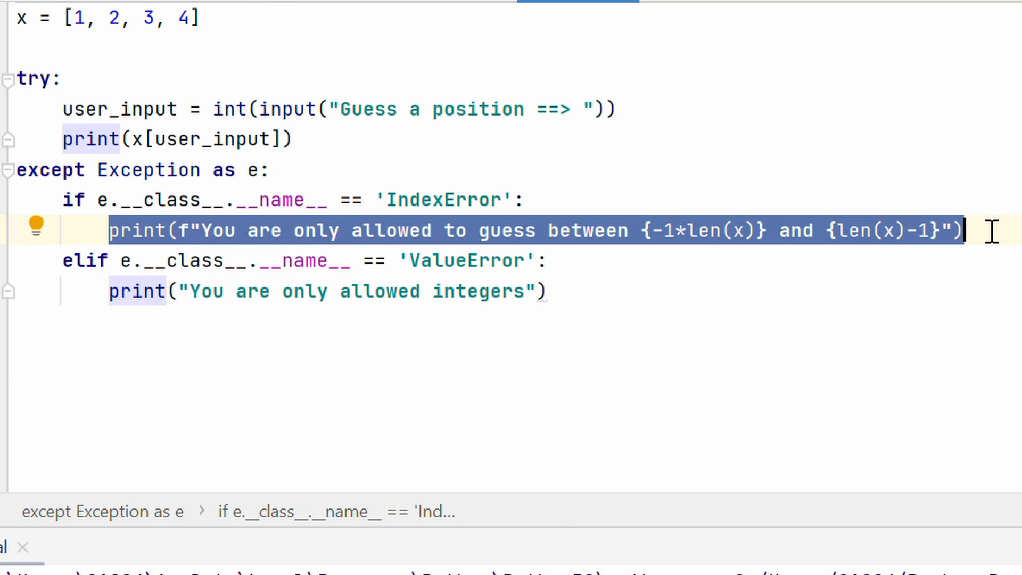
pyautogui.moveTo(965, 236)
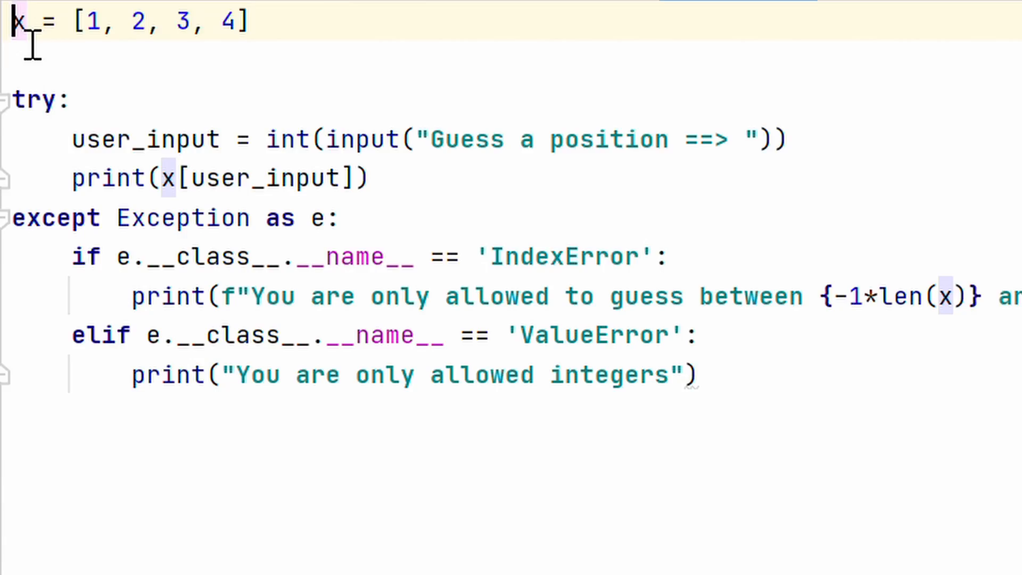
# Step: Define class MyIndexError(Exception) with __init__(self, length) assigning self.message
pyautogui.write('c')
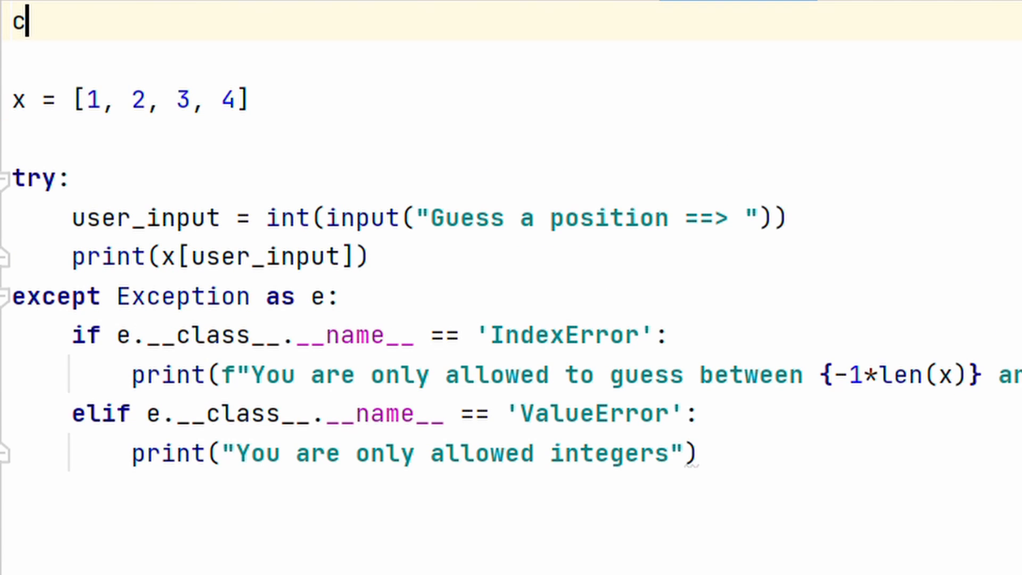
pyautogui.write('lass M')
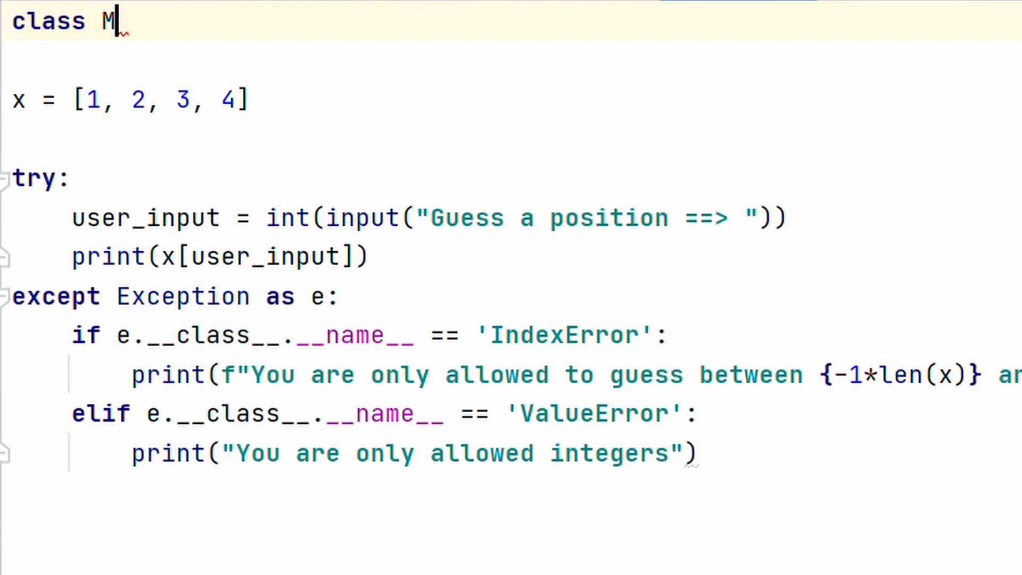
pyautogui.write('yIndexEr')
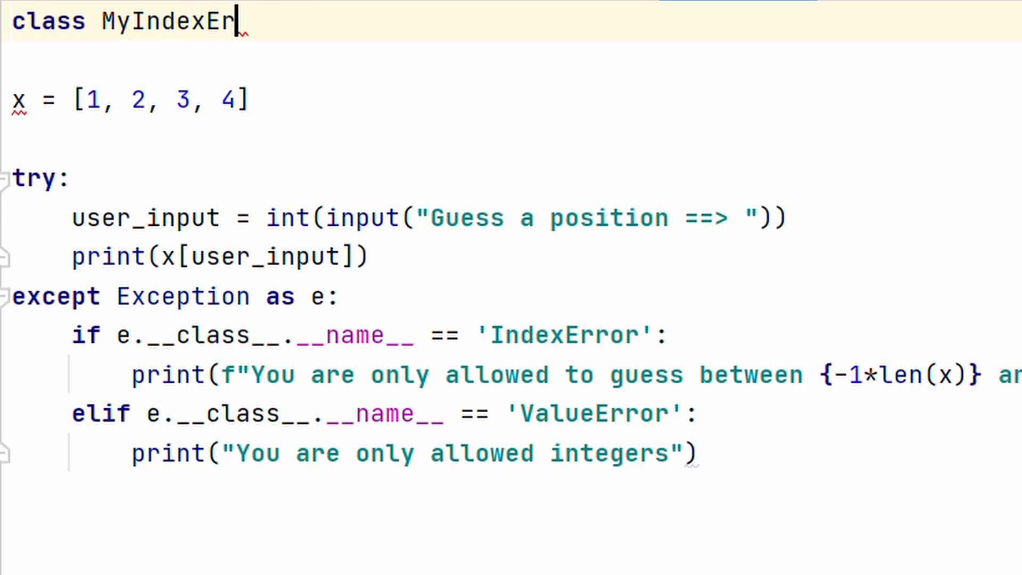
pyautogui.write('ror(')
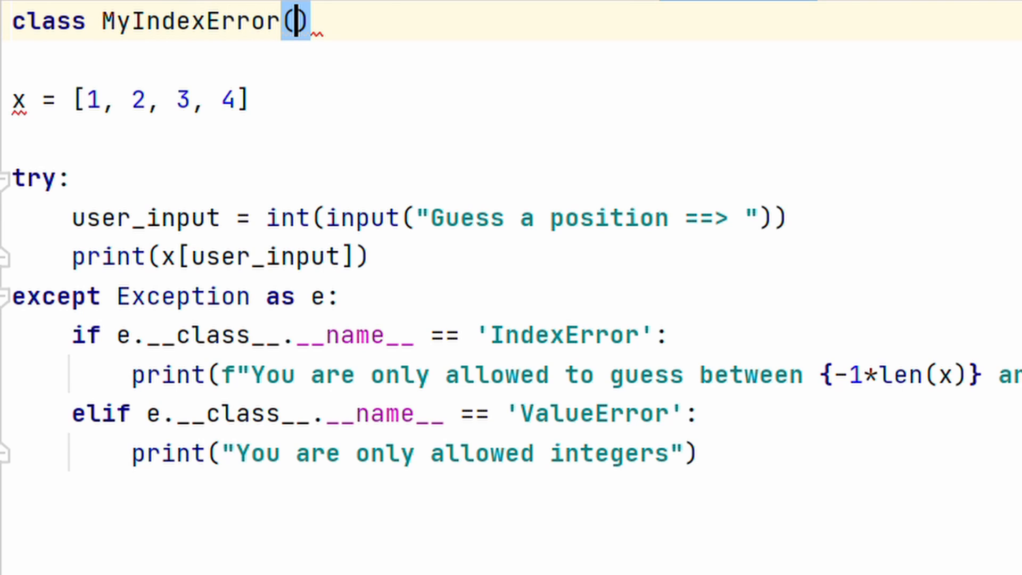
pyautogui.write('Exception')
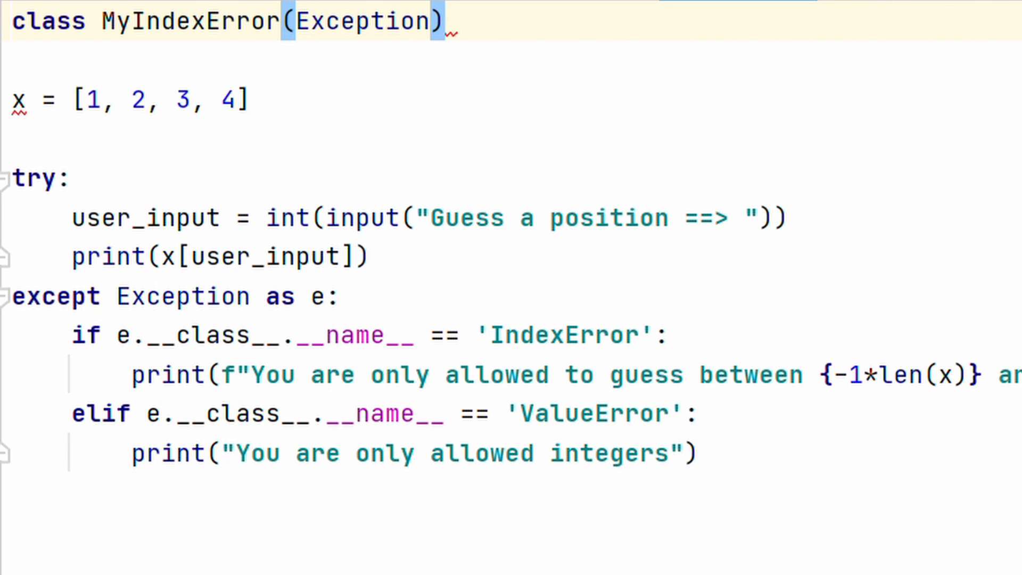
pyautogui.moveTo(165, 34)
pyautogui.write('def __init__(self, ):')
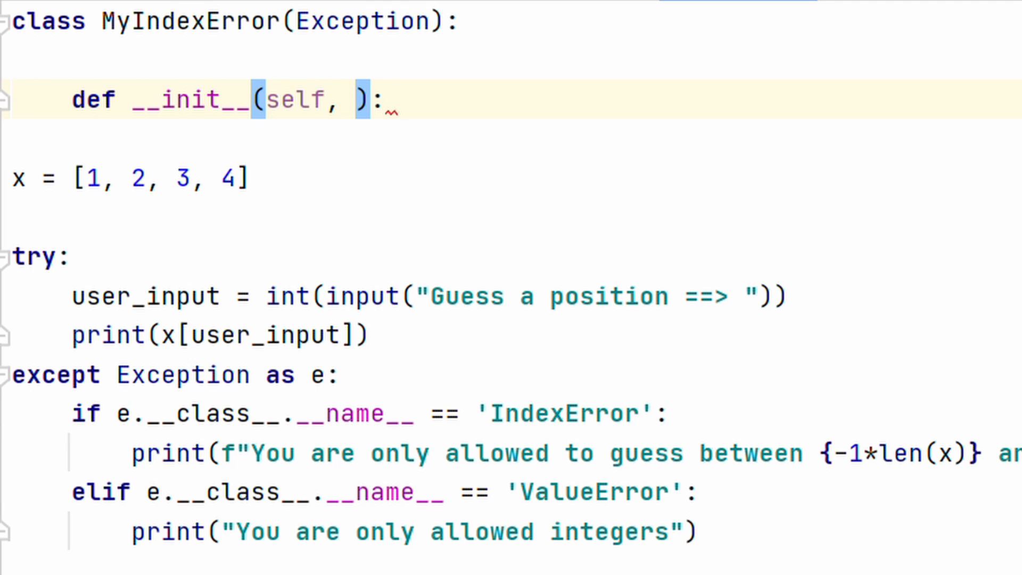
pyautogui.write('length')
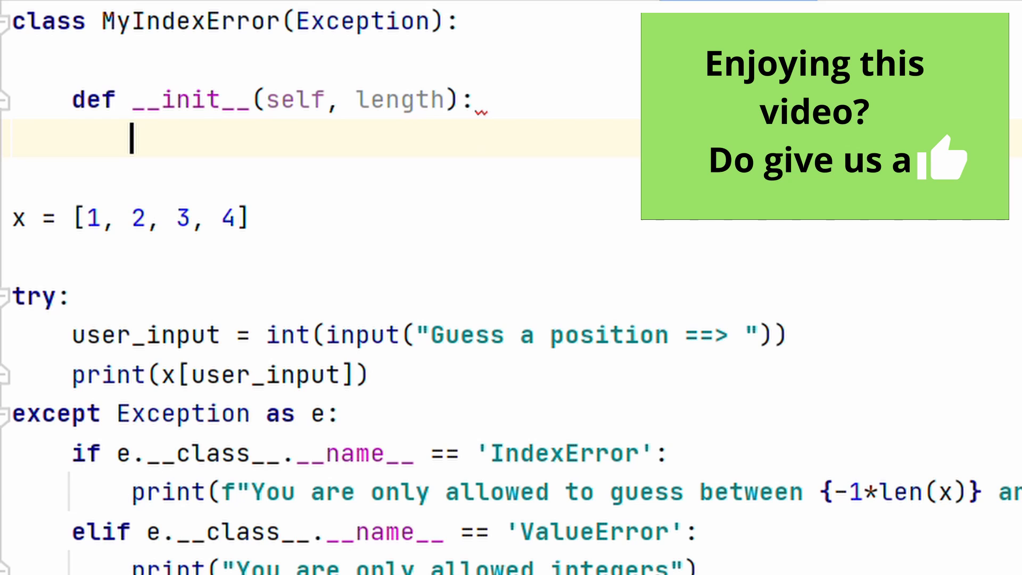
pyautogui.write('self.mess')
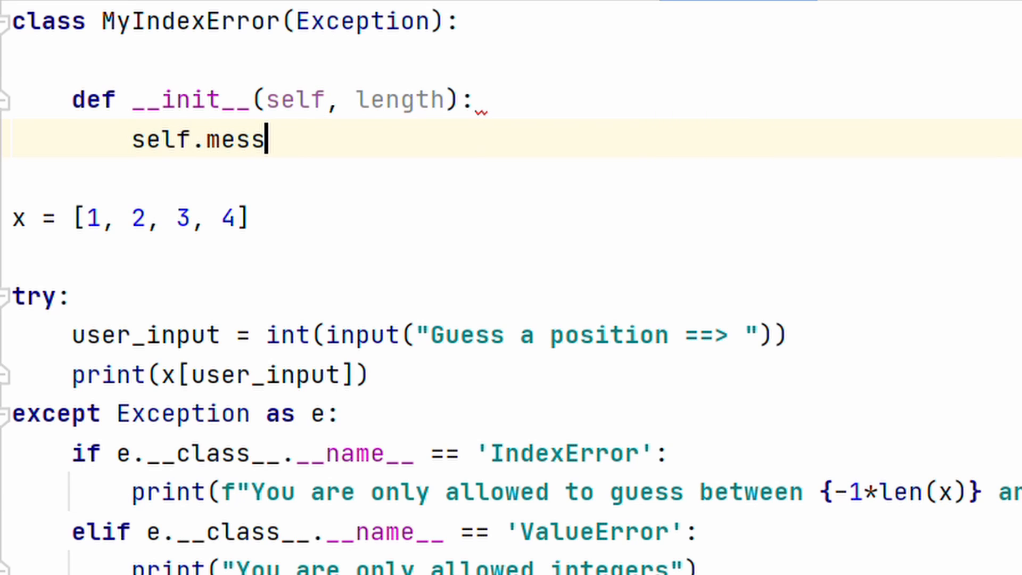
pyautogui.write('age = f"You are only allowed to guess between {-1*len(x)} and {len(x)-1')
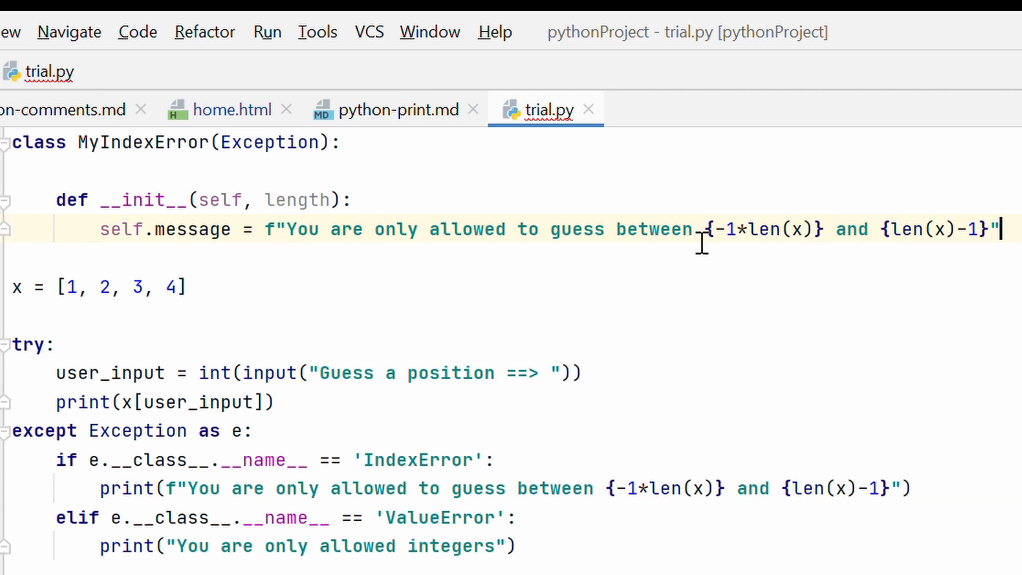
# Step: Replace len(x) with length in both bounds of the range message
pyautogui.doubleClick(774, 229)
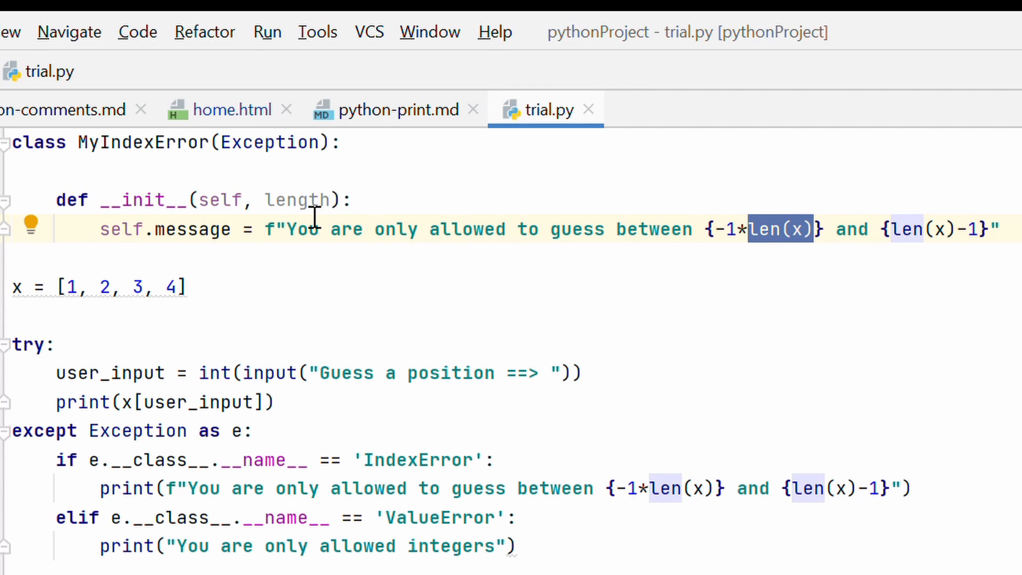
pyautogui.doubleClick(297, 200)
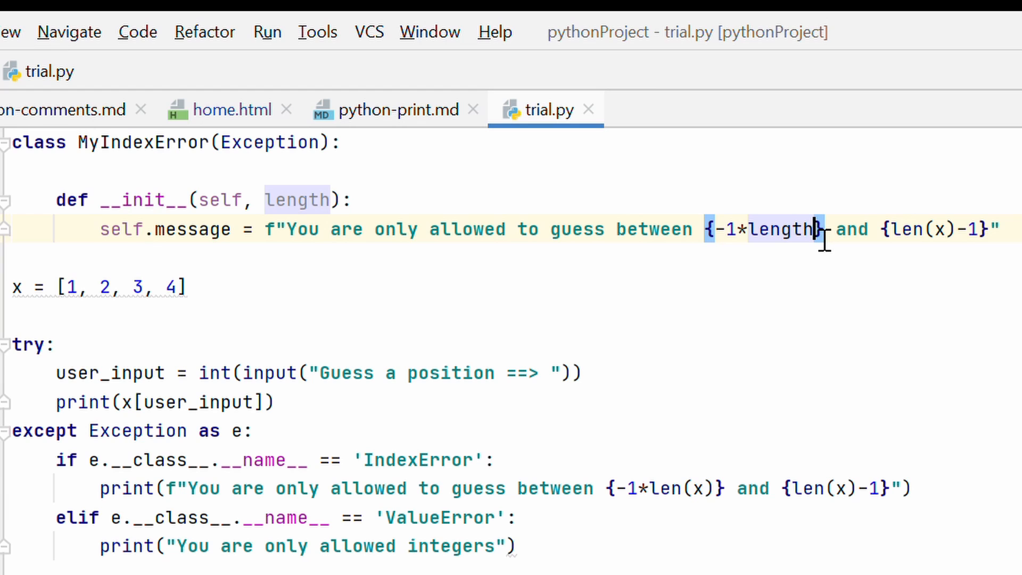
pyautogui.moveTo(909, 245)
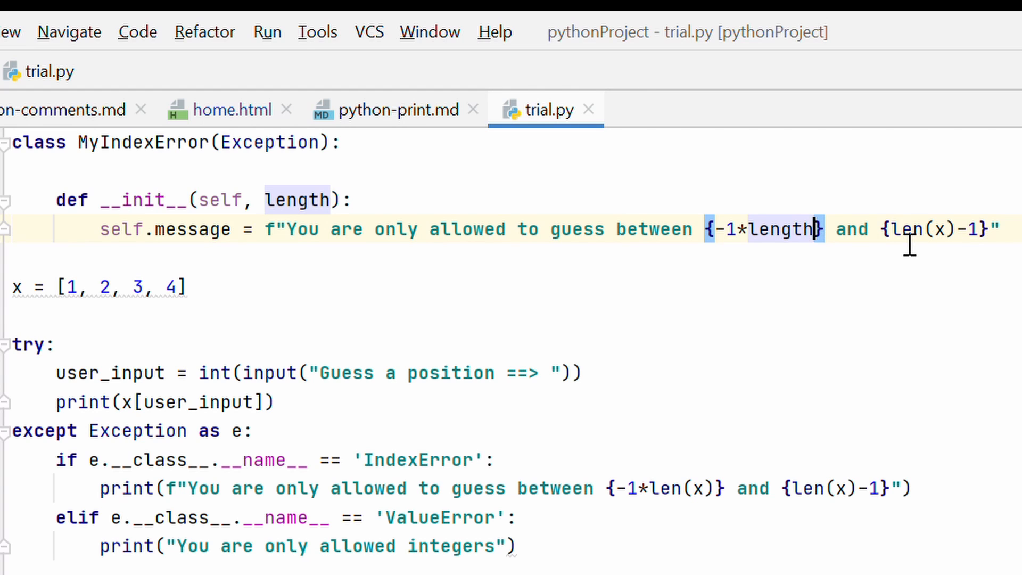
pyautogui.write('length')
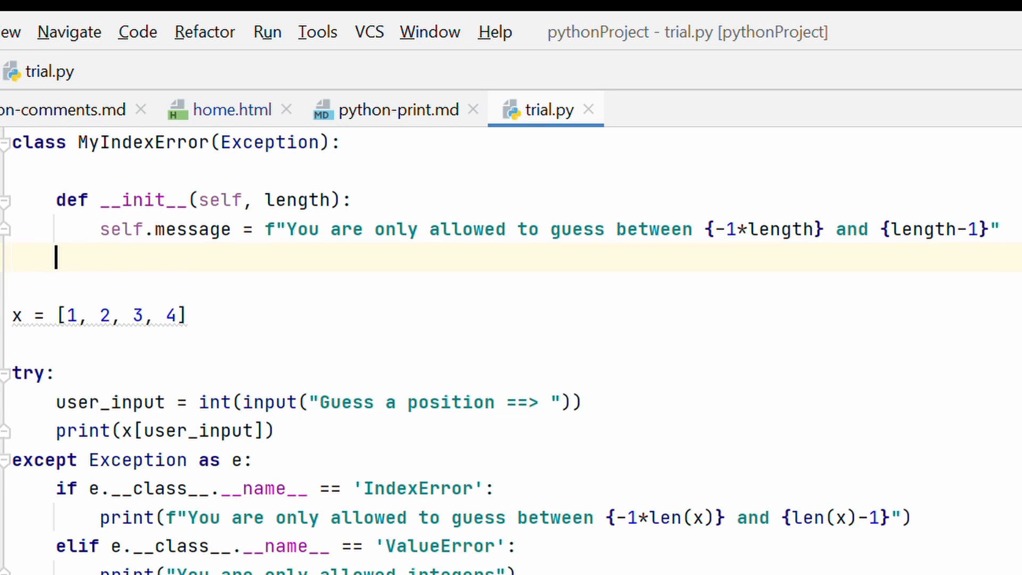
# Step: Add a __str__(self) method to MyIndexError that returns self.message
pyautogui.write('def __')
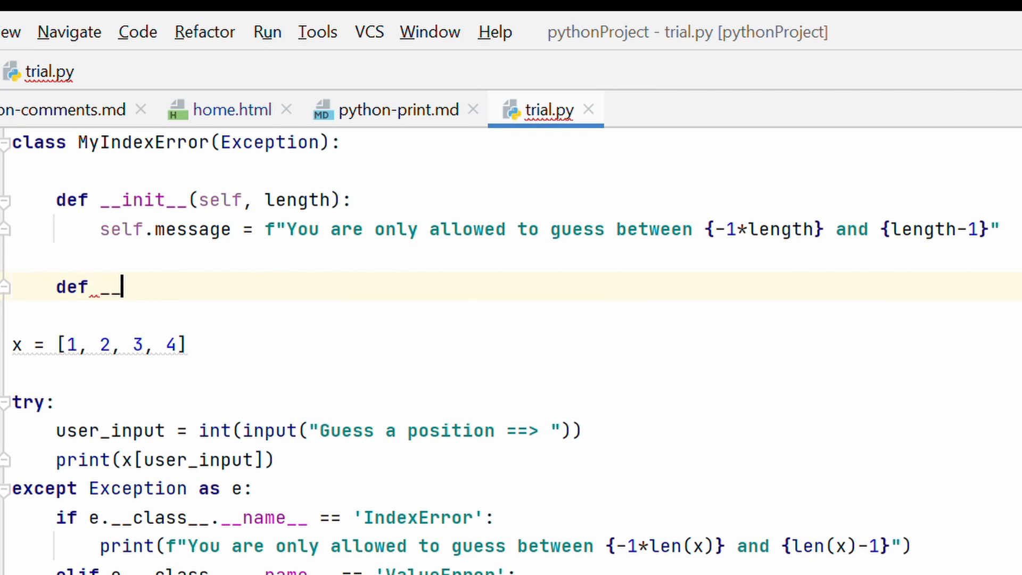
pyautogui.write('str__(self):')
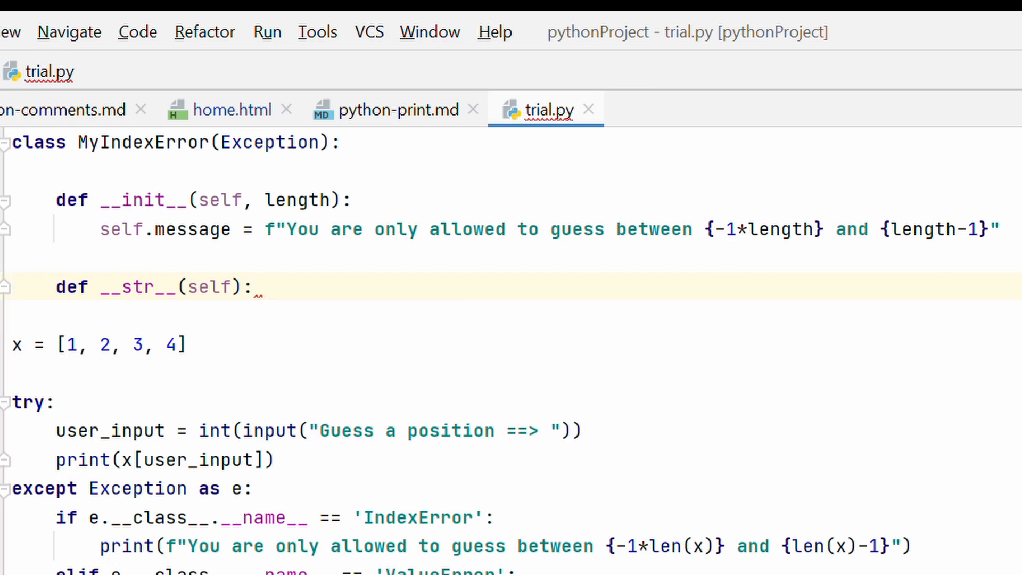
pyautogui.write('return s')
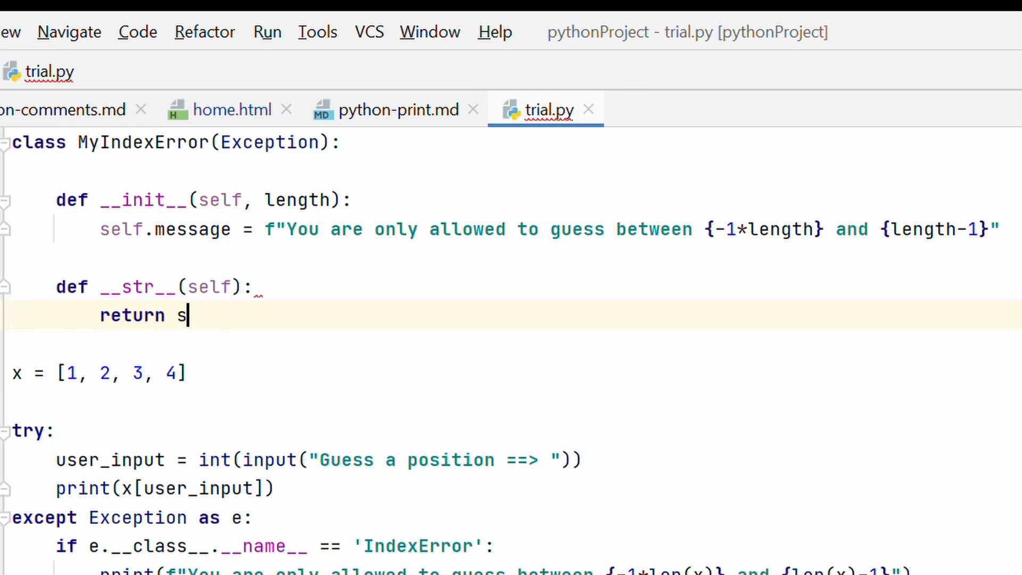
pyautogui.write('elf.message')
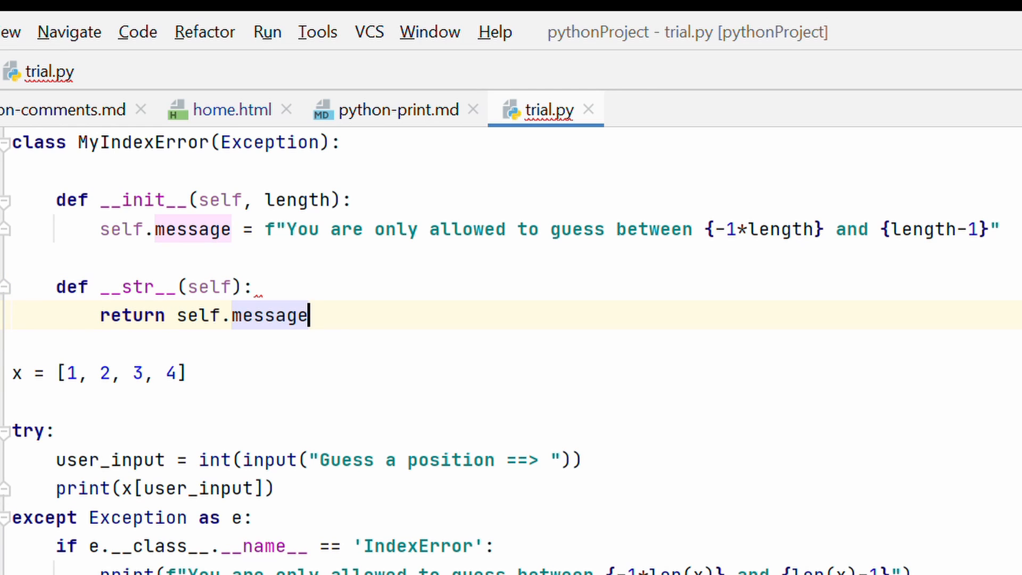
pyautogui.moveTo(362, 322)
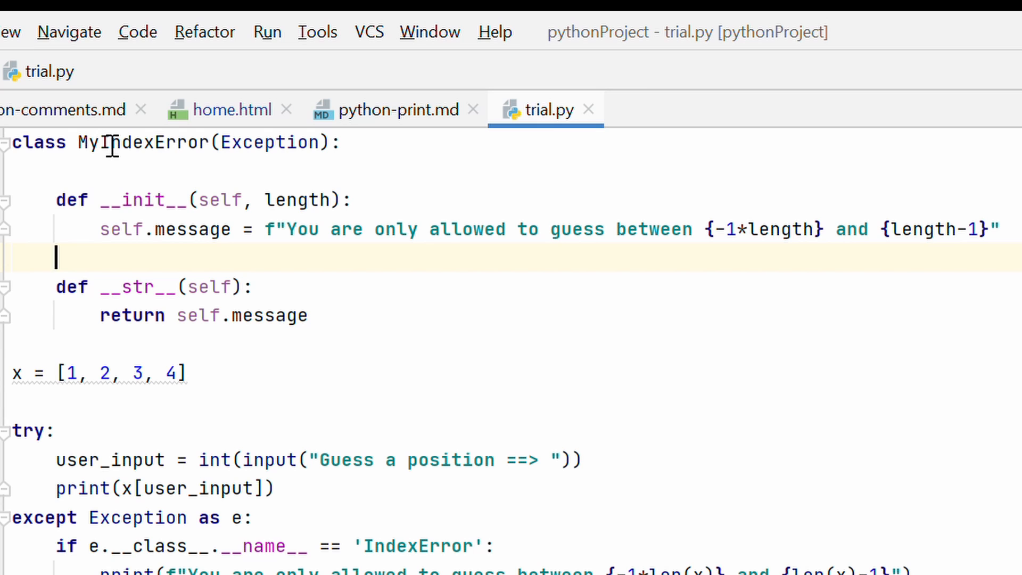
pyautogui.moveTo(332, 284)
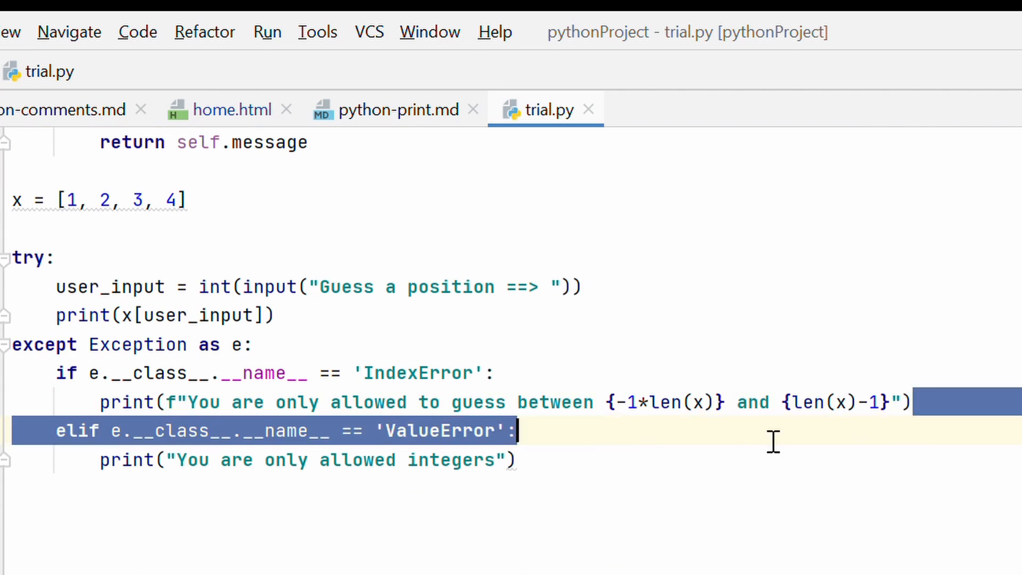
# Step: Replace the old IndexError print with msg = MyIndexError(len(x)) and print(msg)
pyautogui.press('Delete')
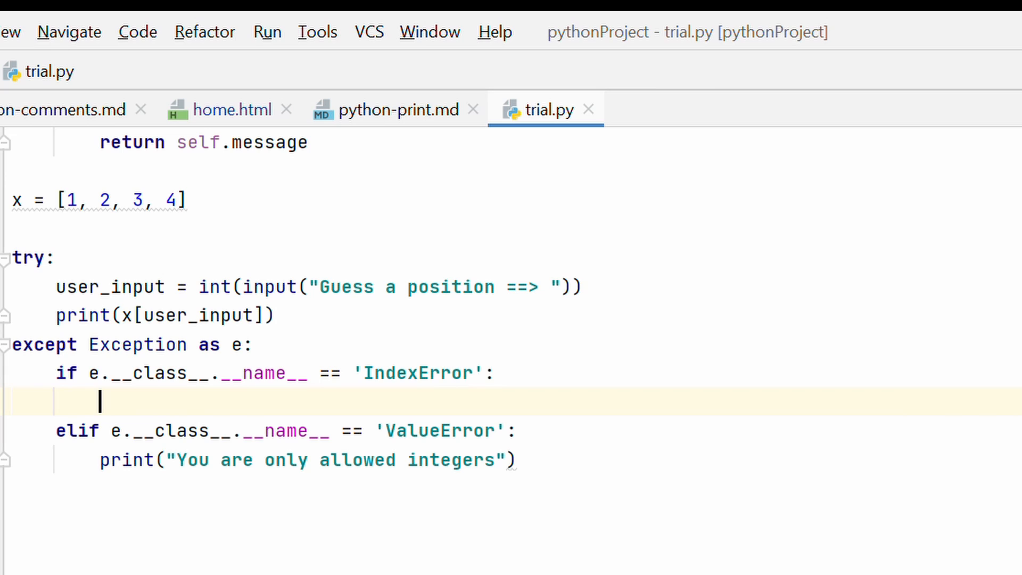
pyautogui.write('msg = MyI')
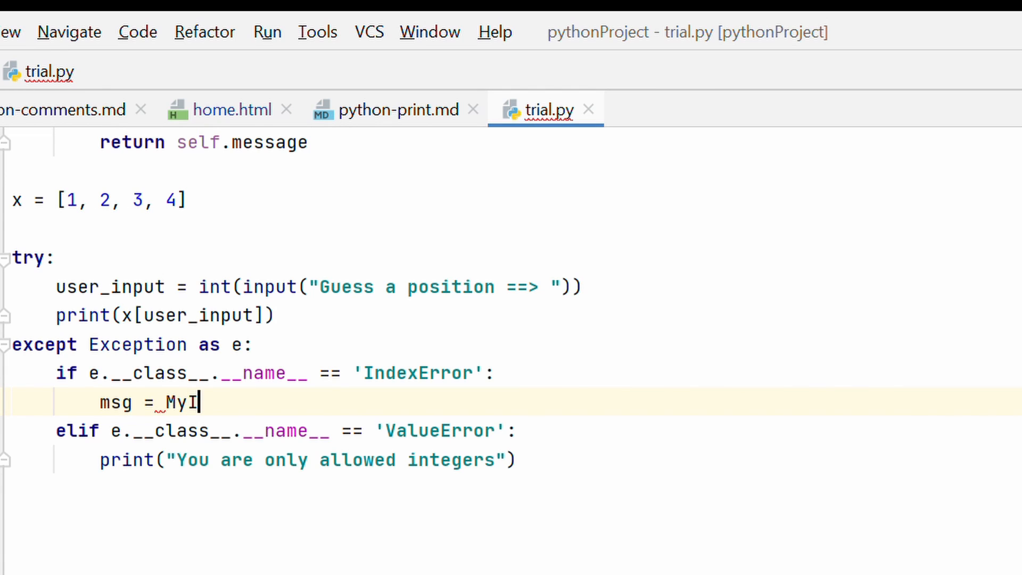
pyautogui.write('ndexError')
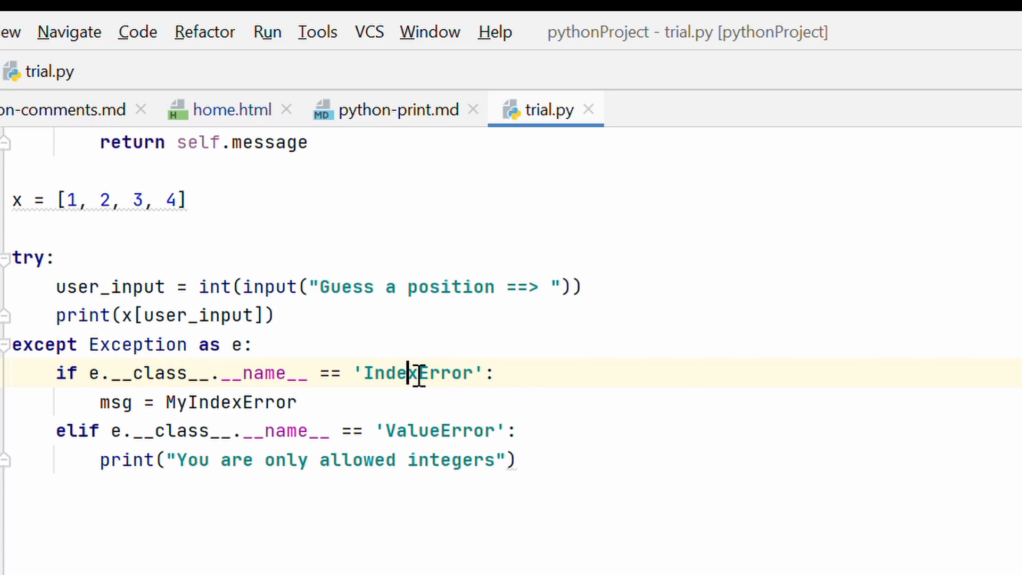
pyautogui.doubleClick(419, 372)
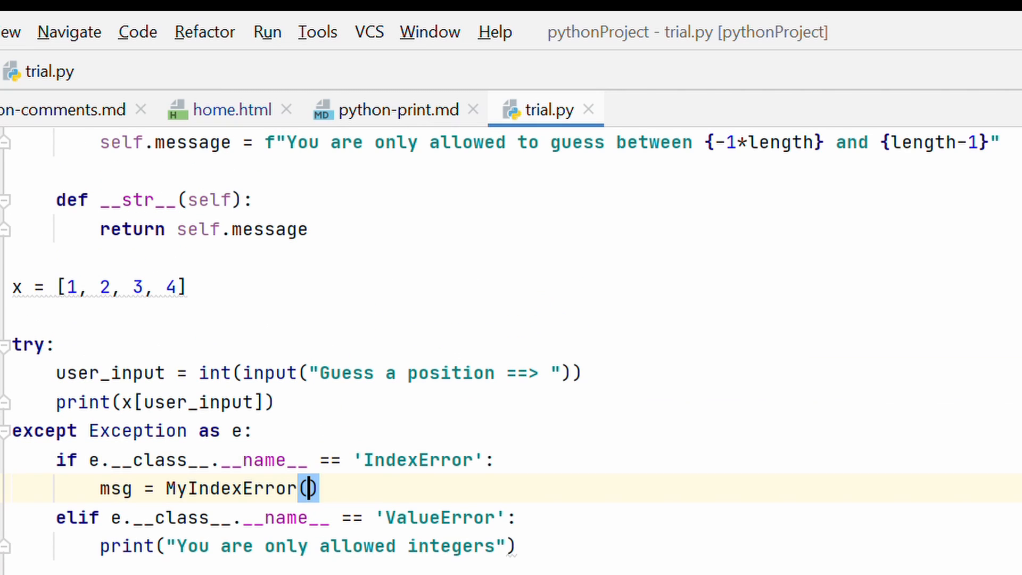
pyautogui.write('len(x)')
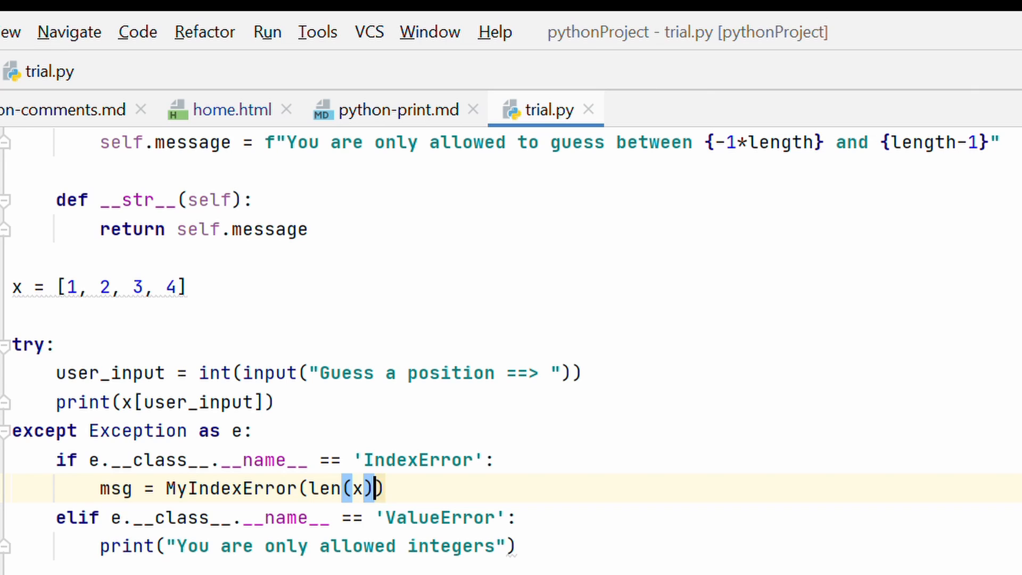
pyautogui.write('prin')
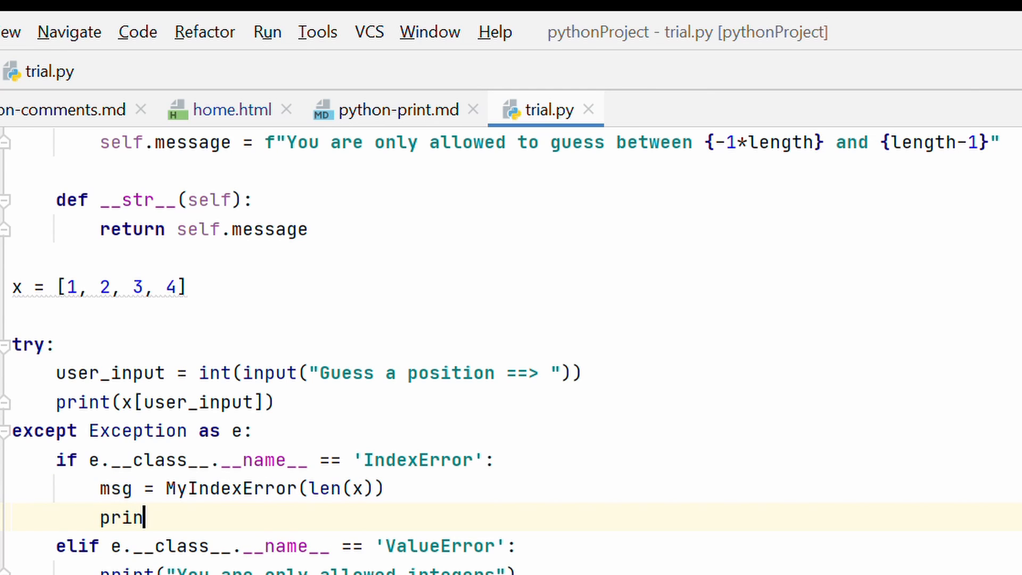
pyautogui.write('t(msg)')
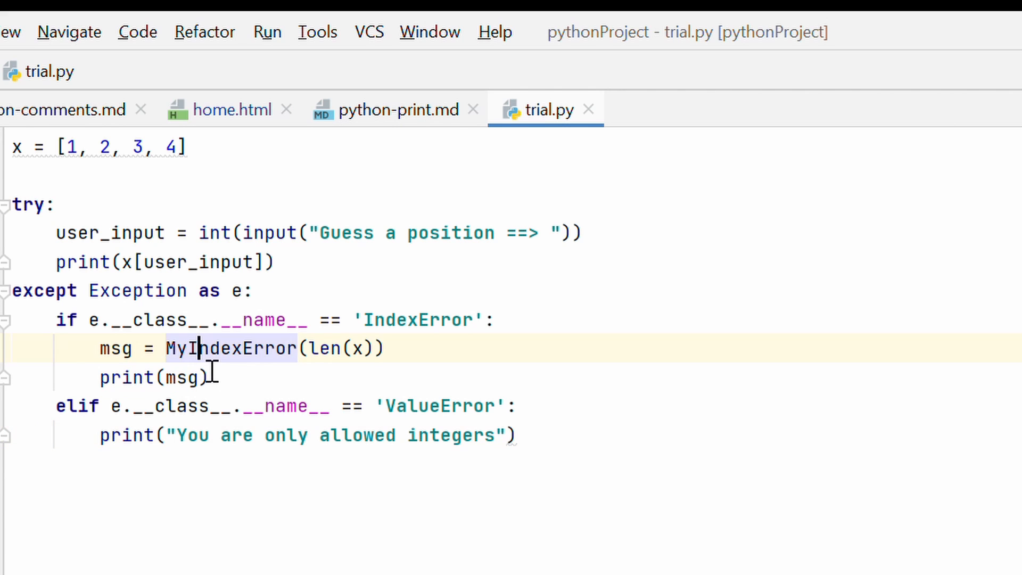
pyautogui.scroll(3)
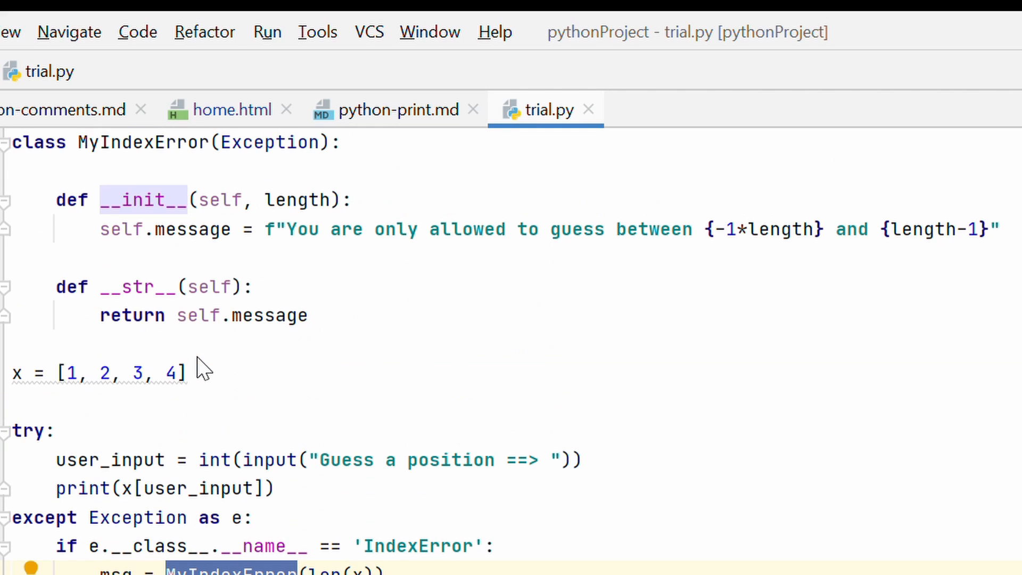
pyautogui.scroll(-3)
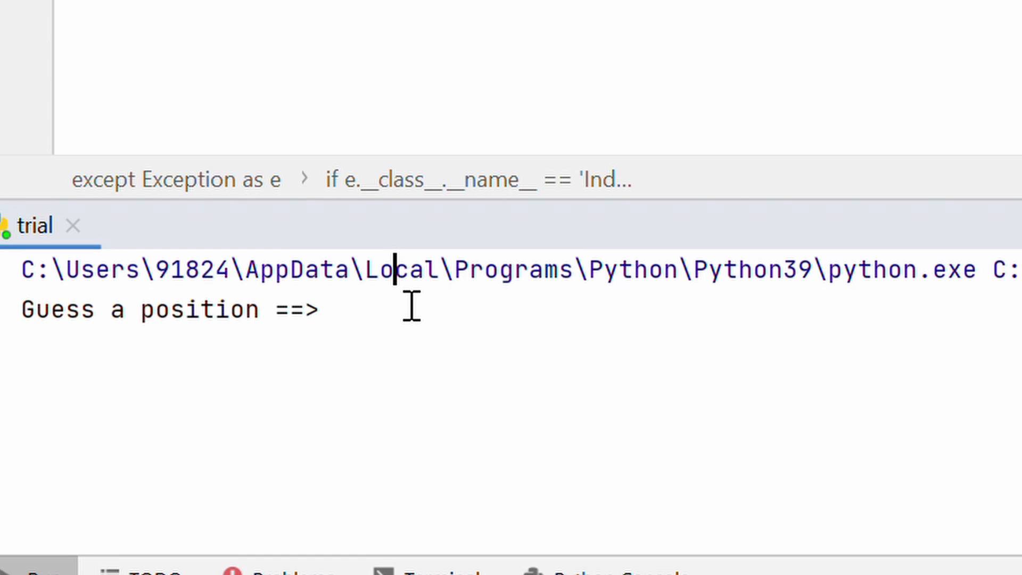
# Step: Enter guess 10 in the Run console to get the 'between -4 and 3' message
pyautogui.write('10')
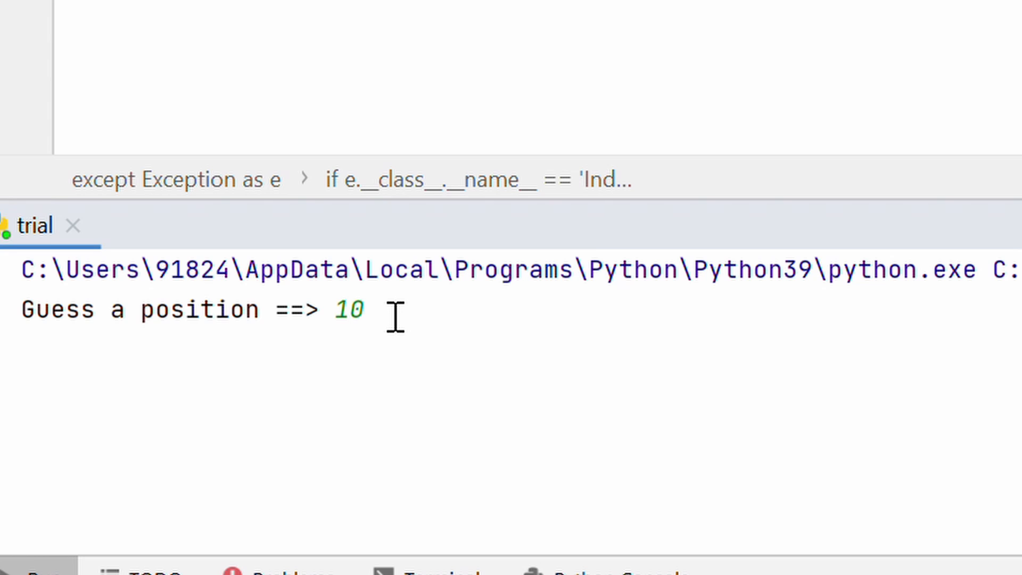
pyautogui.press('Return')
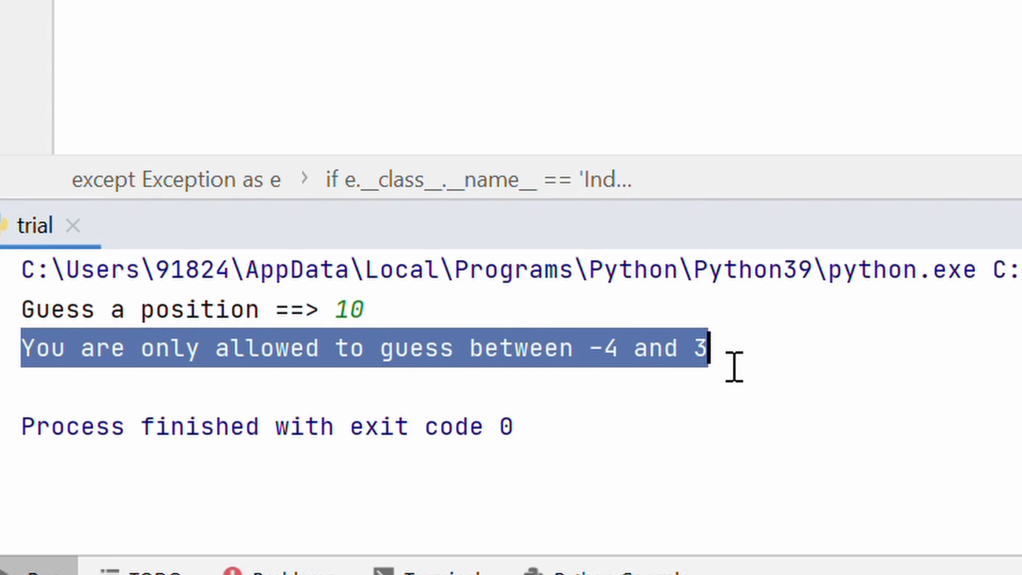
pyautogui.click(543, 109)
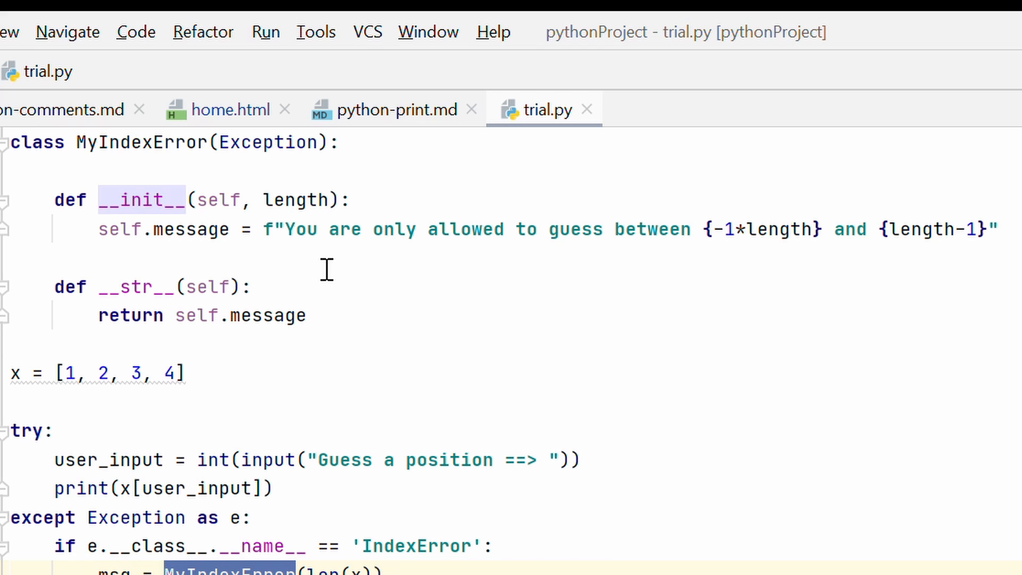
pyautogui.click(268, 229)
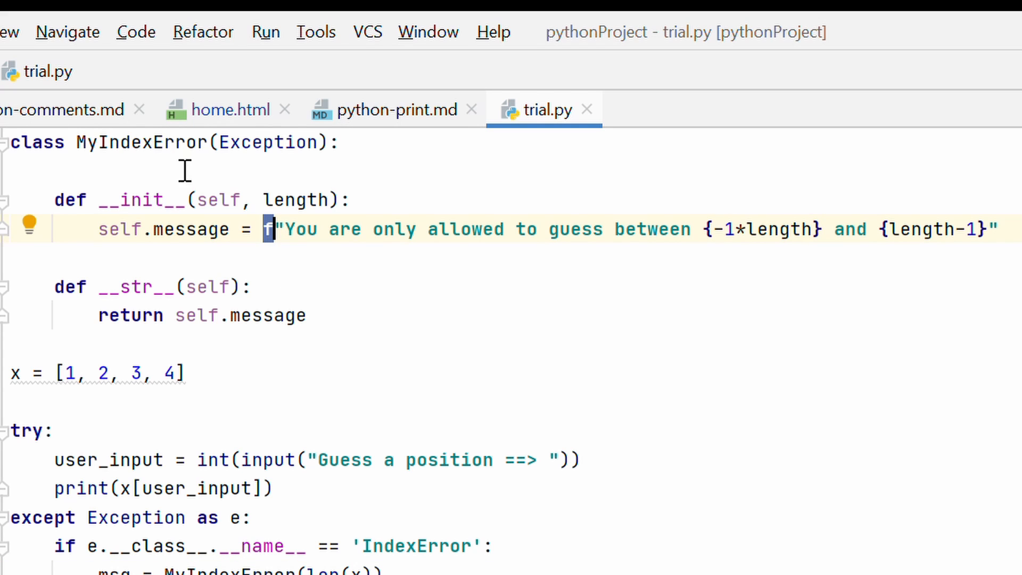
pyautogui.scroll(-3)
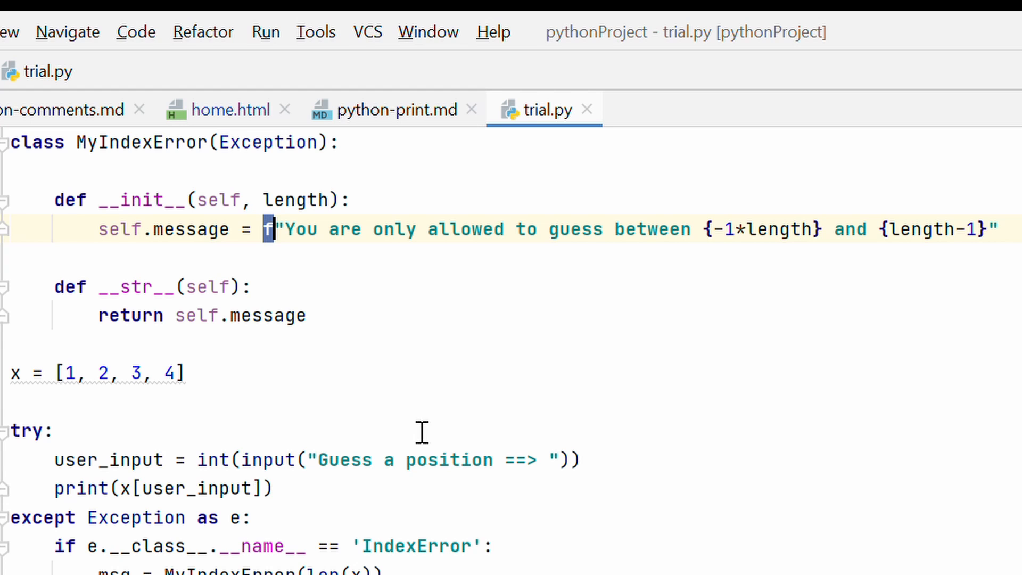
pyautogui.scroll(-3)
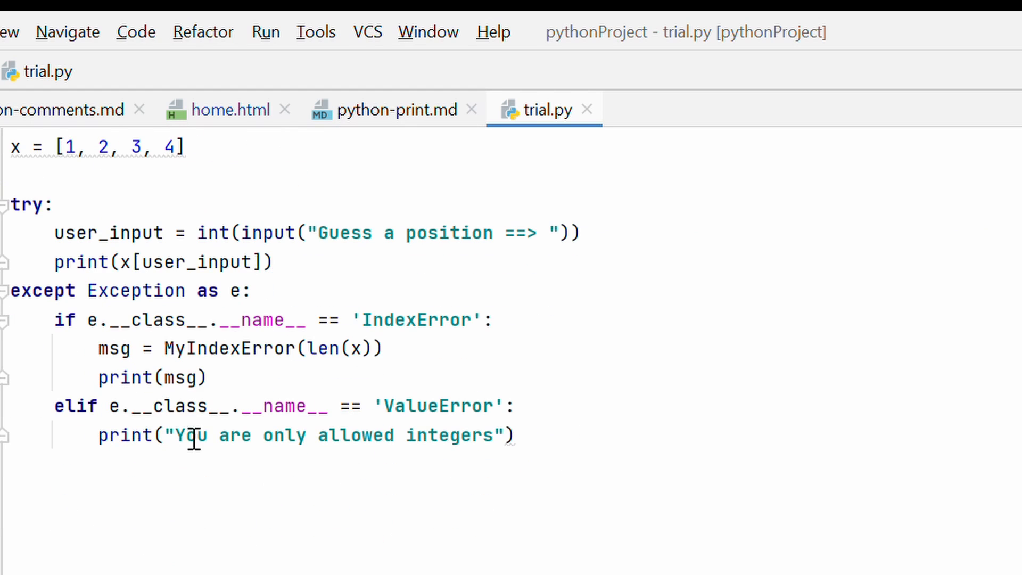
pyautogui.moveTo(408, 418)
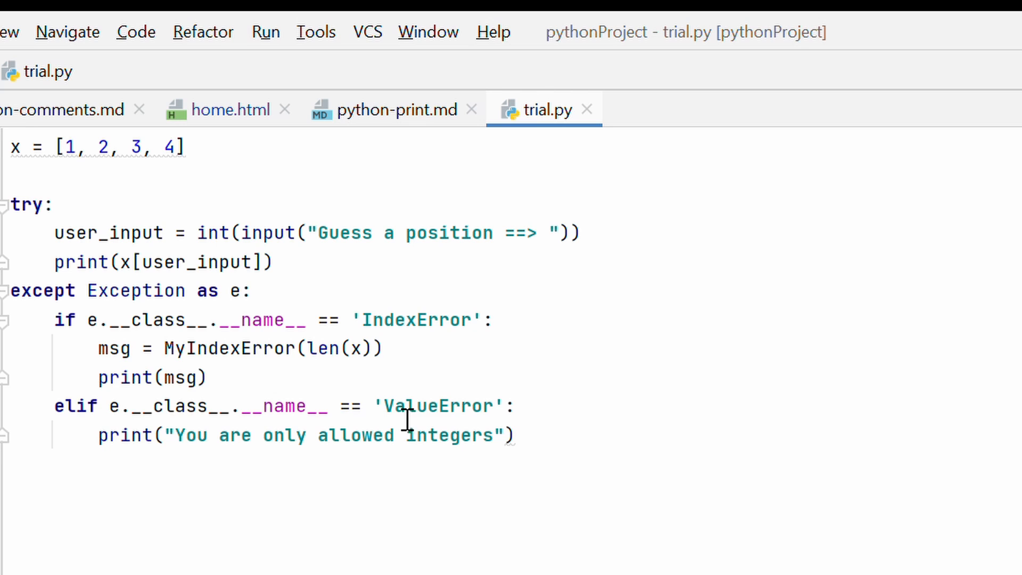
pyautogui.doubleClick(439, 406)
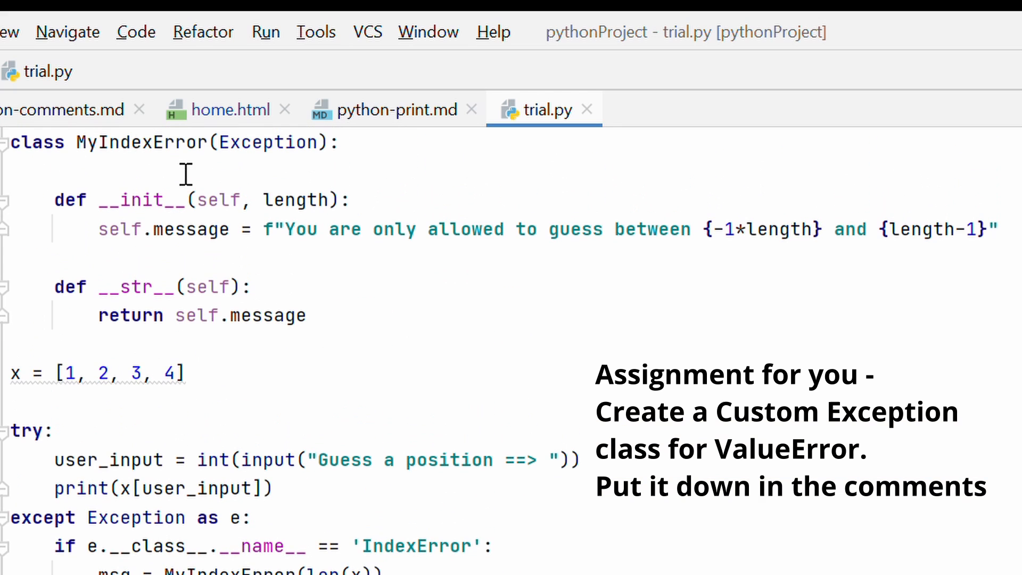
pyautogui.scroll(-3)
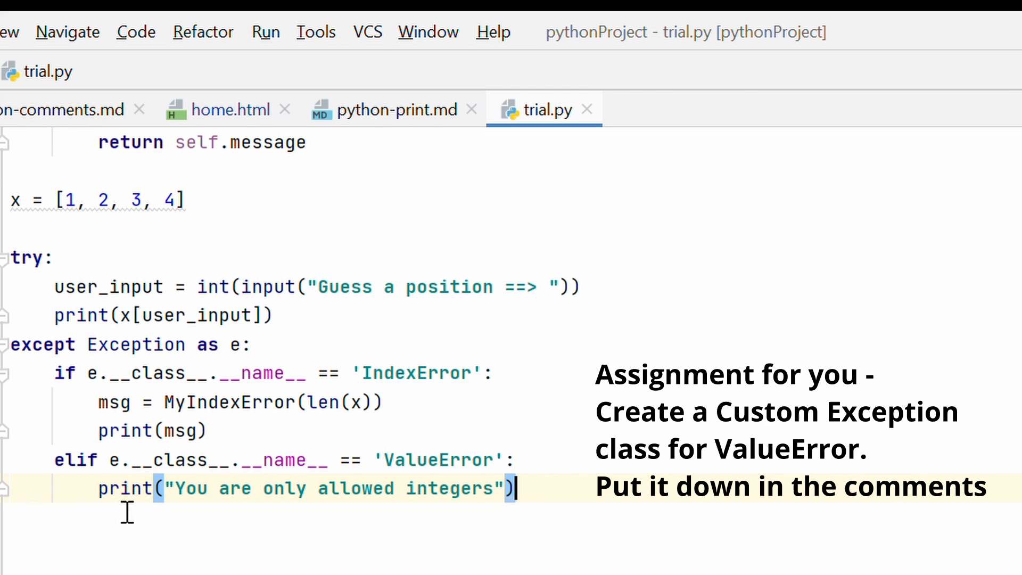
pyautogui.moveTo(562, 505)
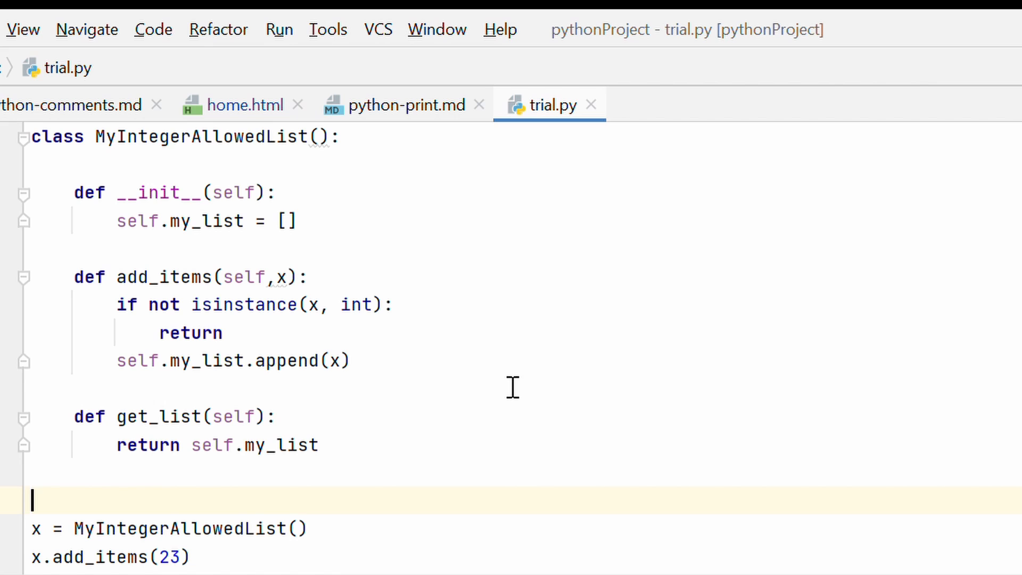
# Step: Walk through MyIntegerAllowedList, highlighting __init__, the isinstance int check and get_list
pyautogui.doubleClick(198, 137)
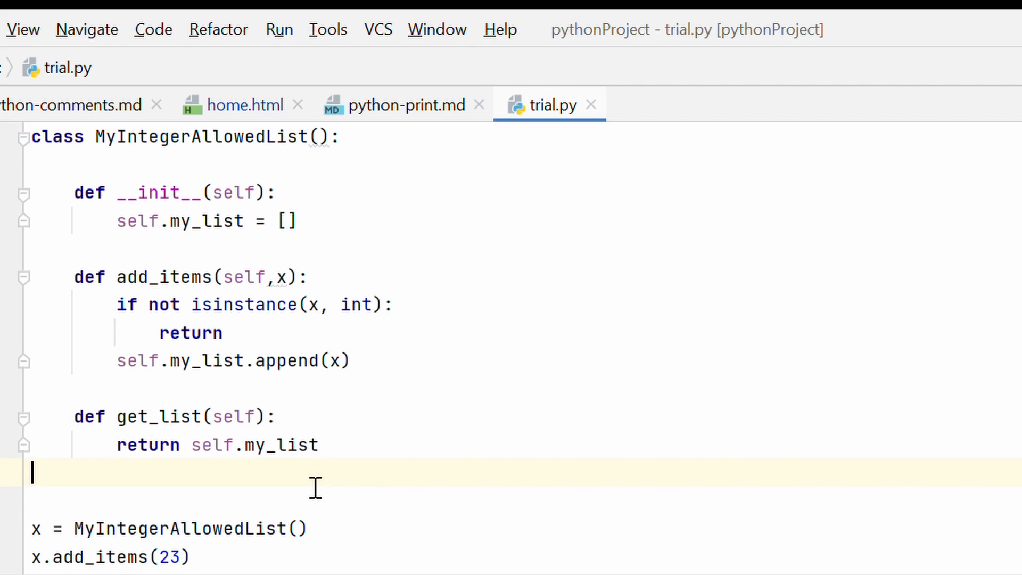
pyautogui.doubleClick(199, 137)
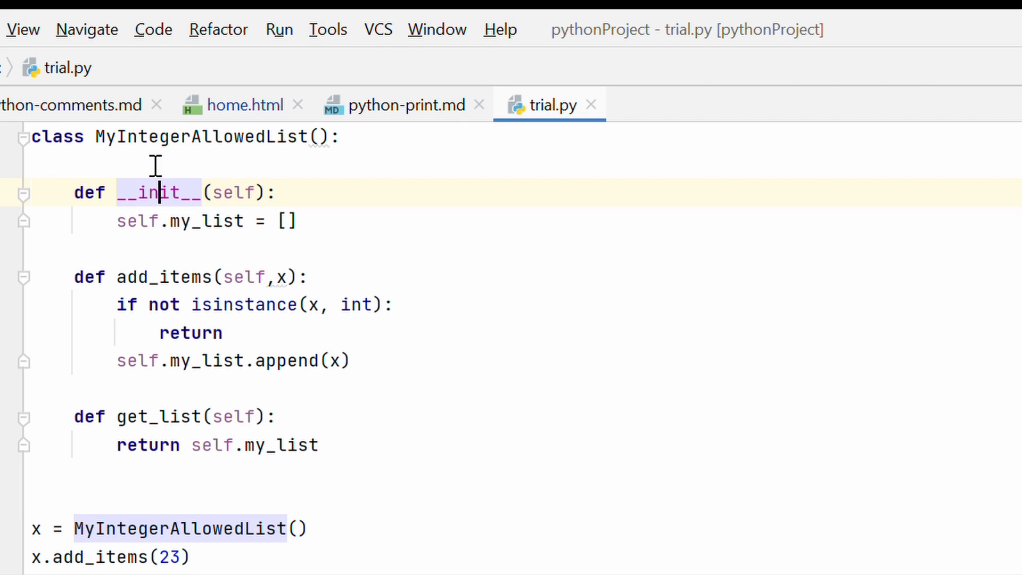
pyautogui.moveTo(252, 161)
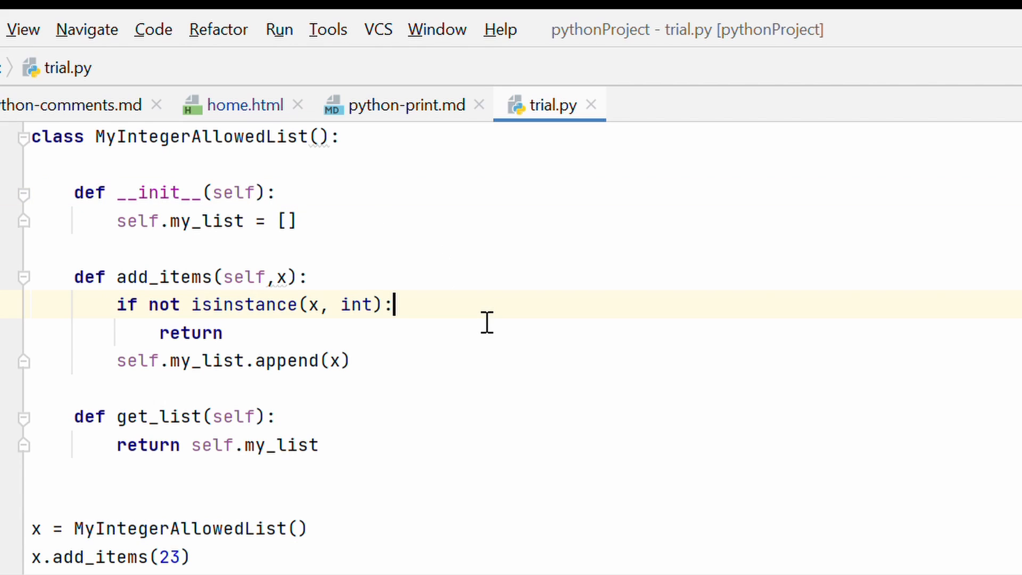
pyautogui.doubleClick(200, 136)
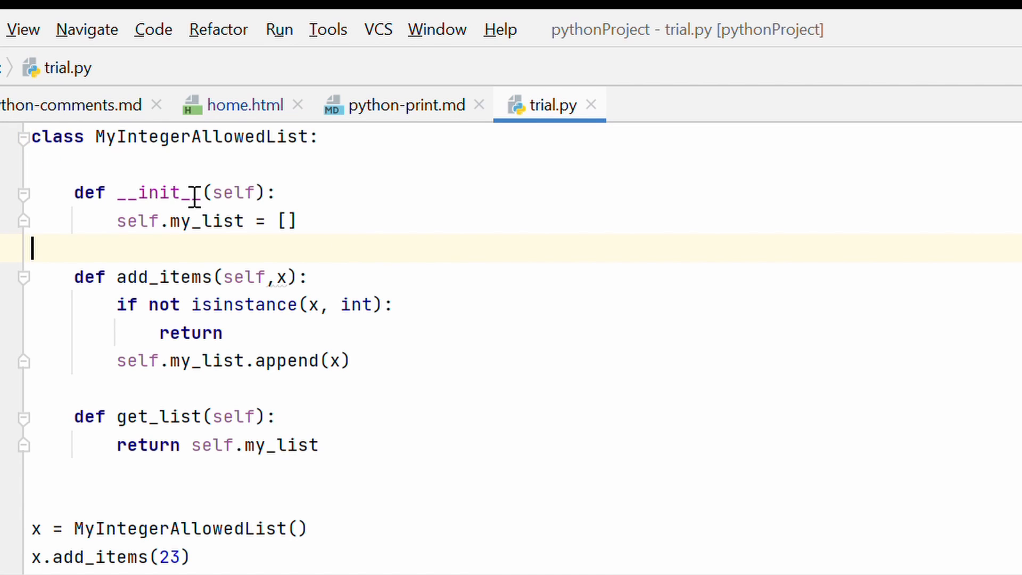
pyautogui.doubleClick(158, 191)
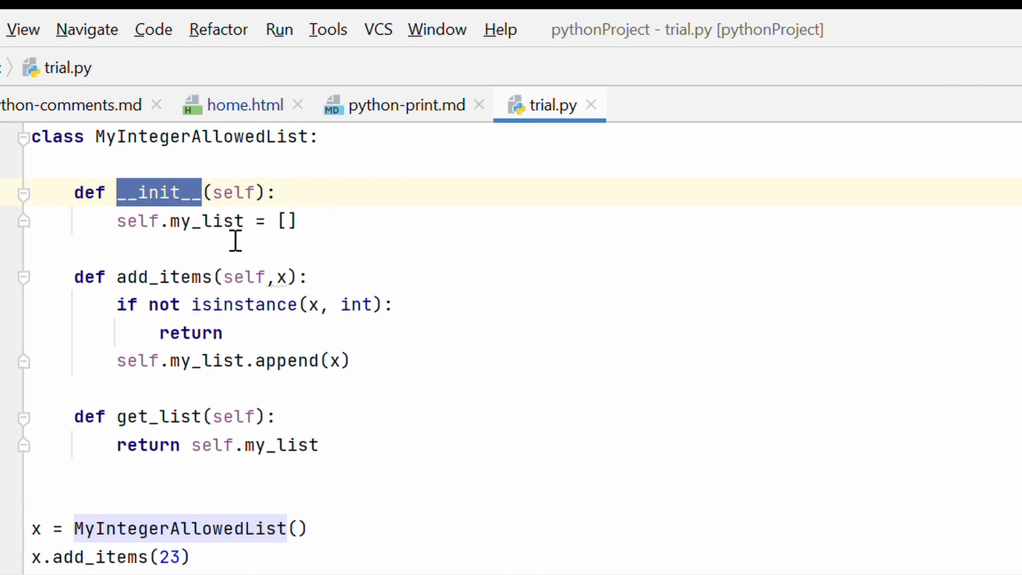
pyautogui.moveTo(95, 303)
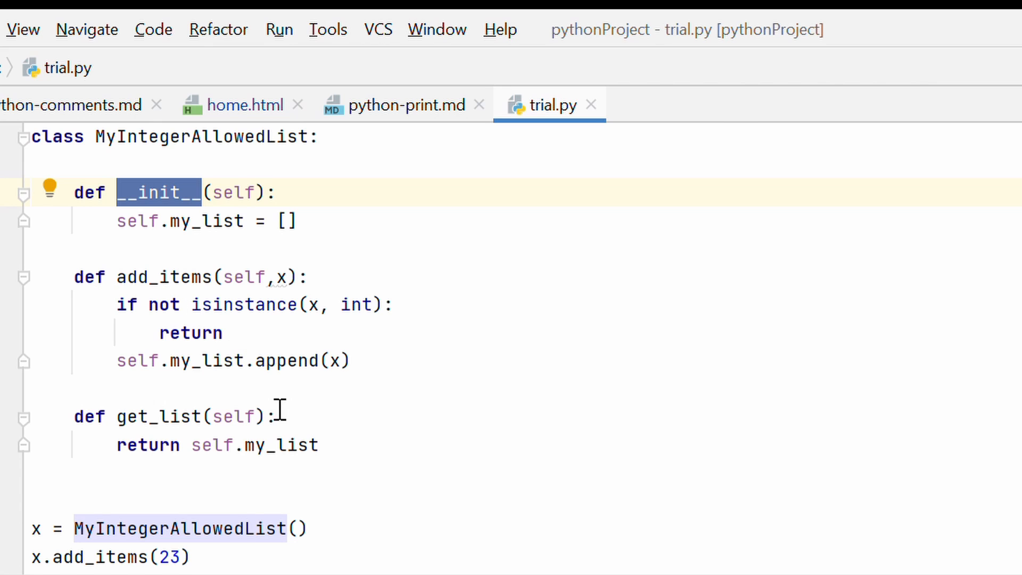
pyautogui.moveTo(318, 313)
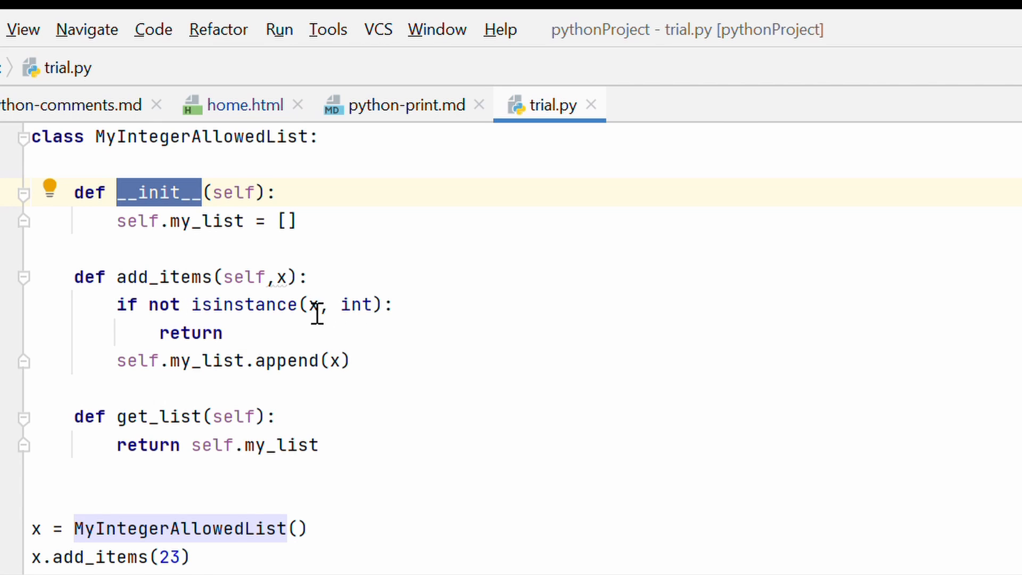
pyautogui.moveTo(300, 287)
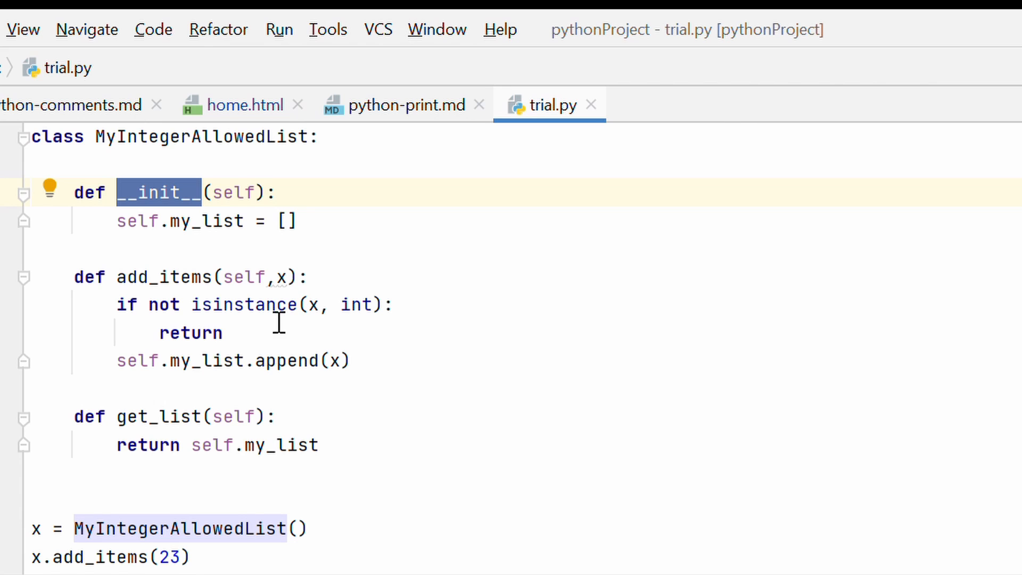
pyautogui.doubleClick(354, 304)
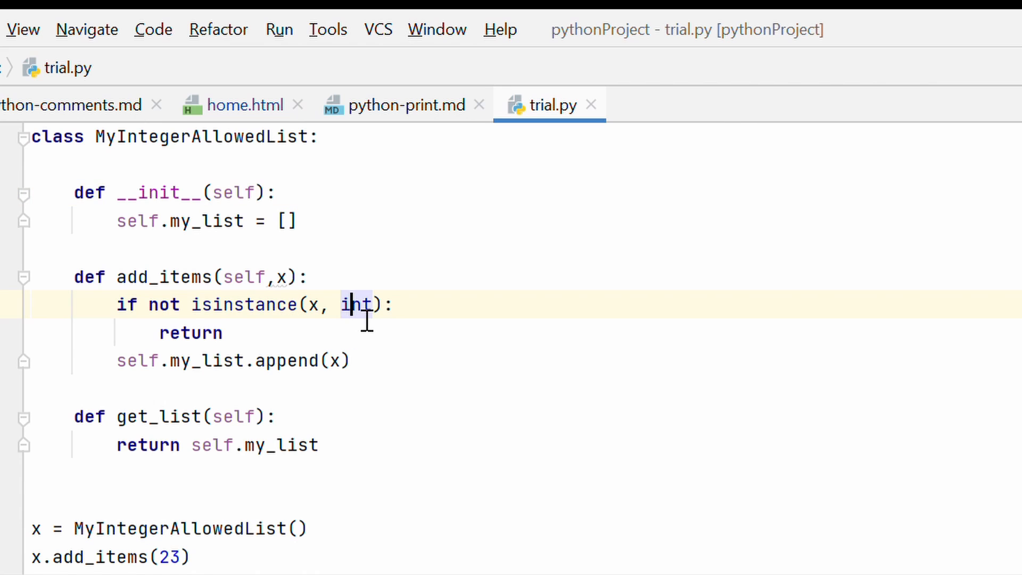
pyautogui.doubleClick(355, 305)
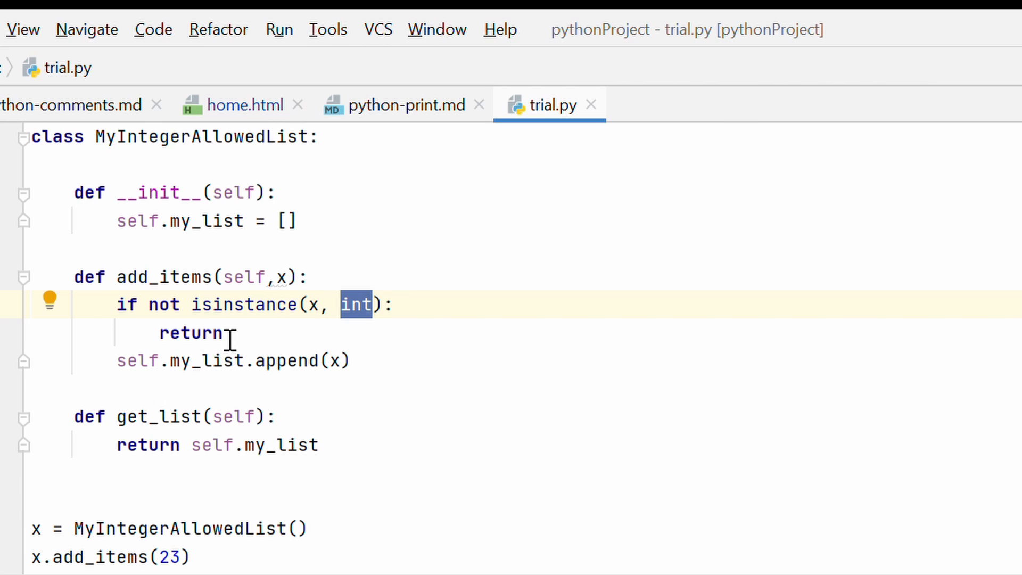
pyautogui.moveTo(190, 398)
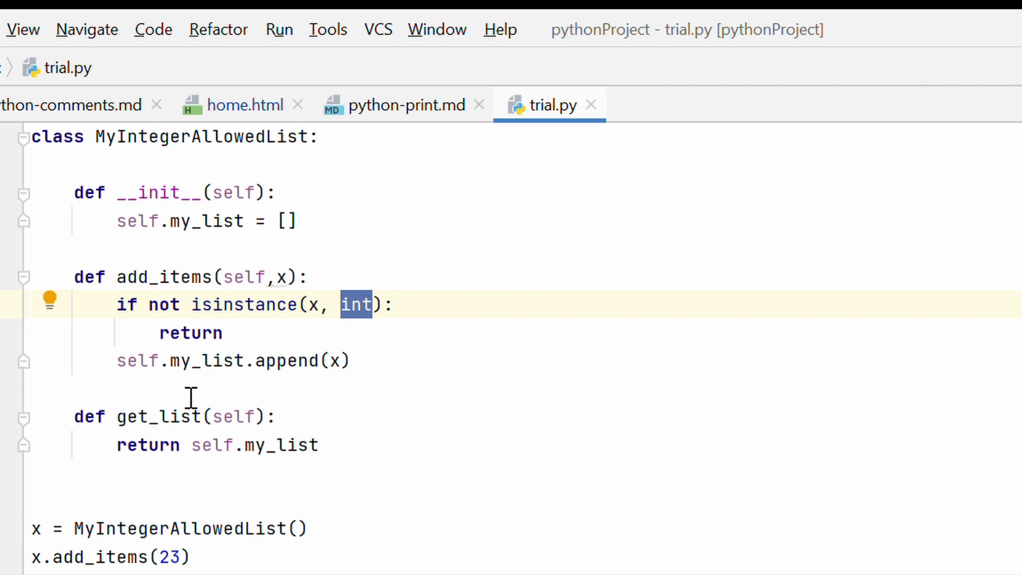
pyautogui.moveTo(351, 372)
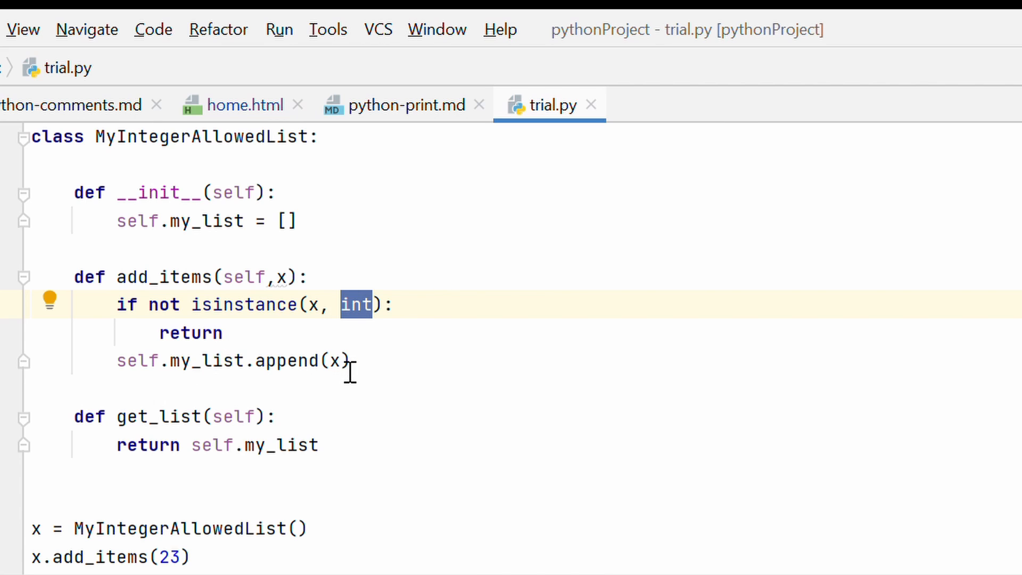
pyautogui.moveTo(238, 375)
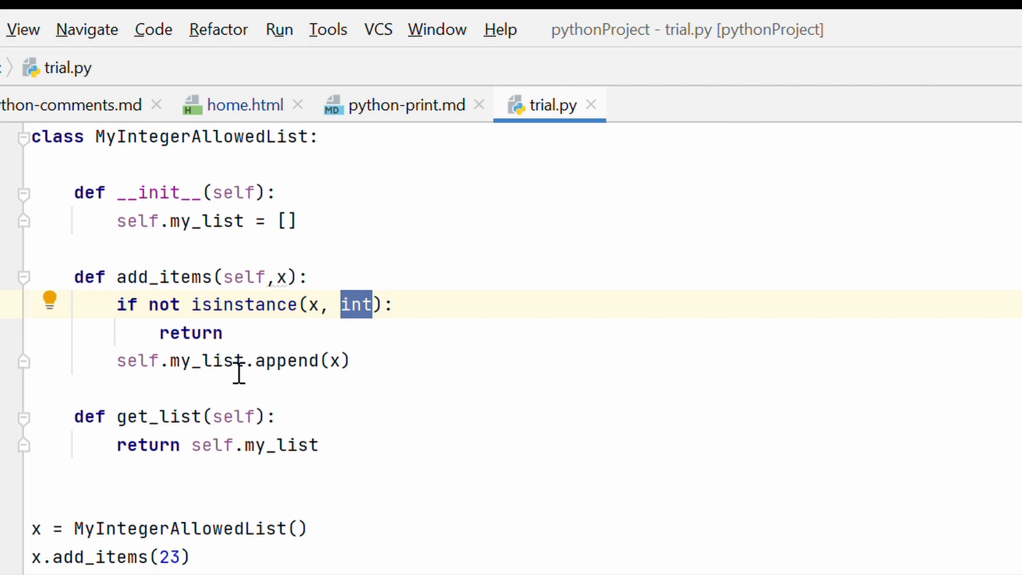
pyautogui.doubleClick(159, 416)
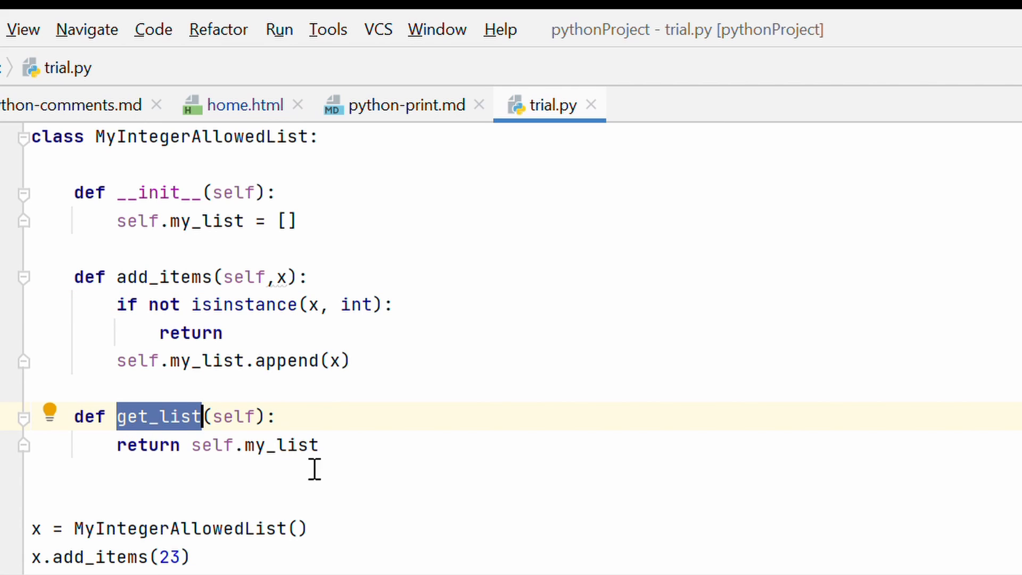
pyautogui.moveTo(460, 512)
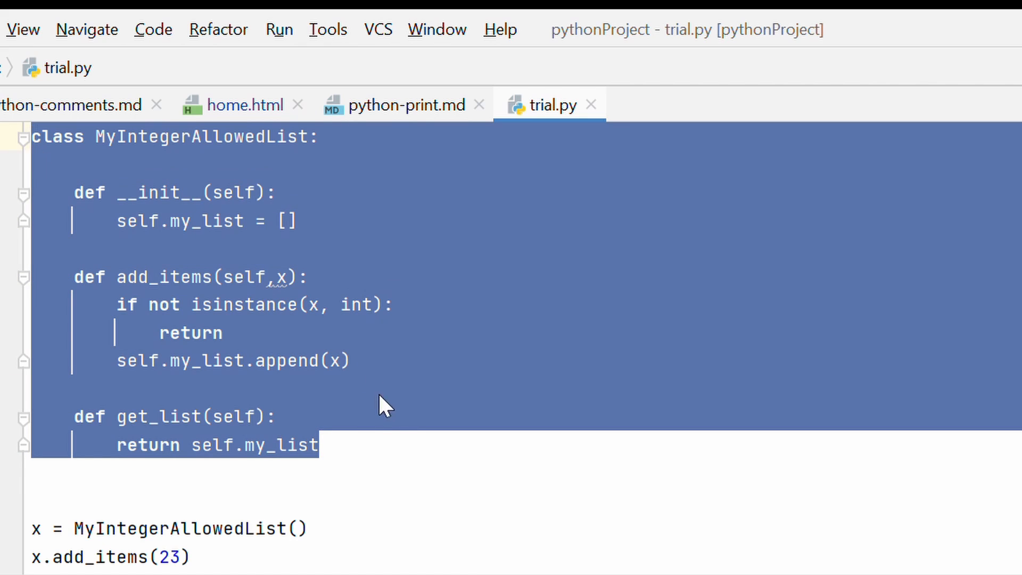
# Step: Highlight the add_items("Pylenin") call and run trial.py, which prints only [23]
pyautogui.click(404, 445)
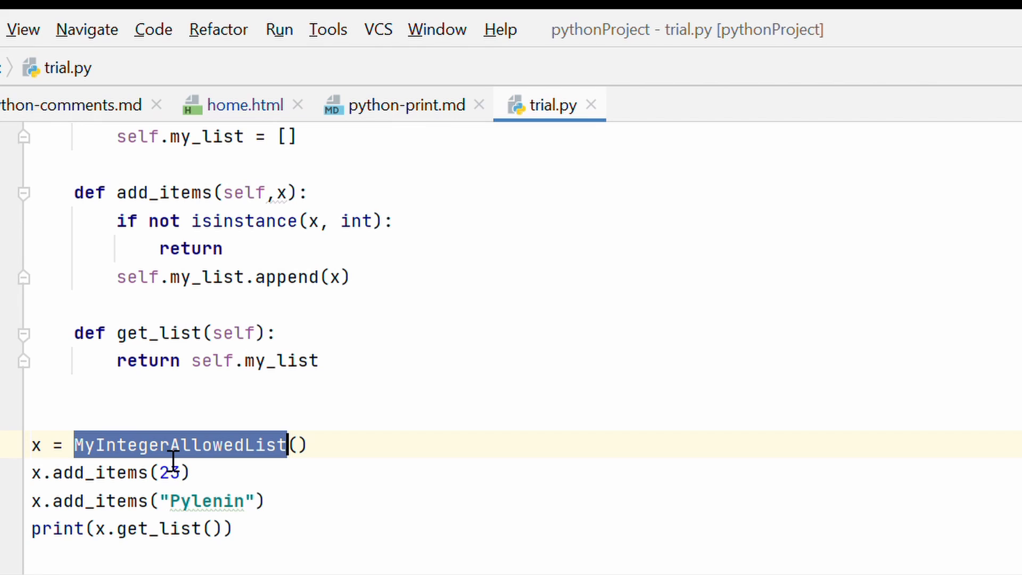
pyautogui.doubleClick(101, 473)
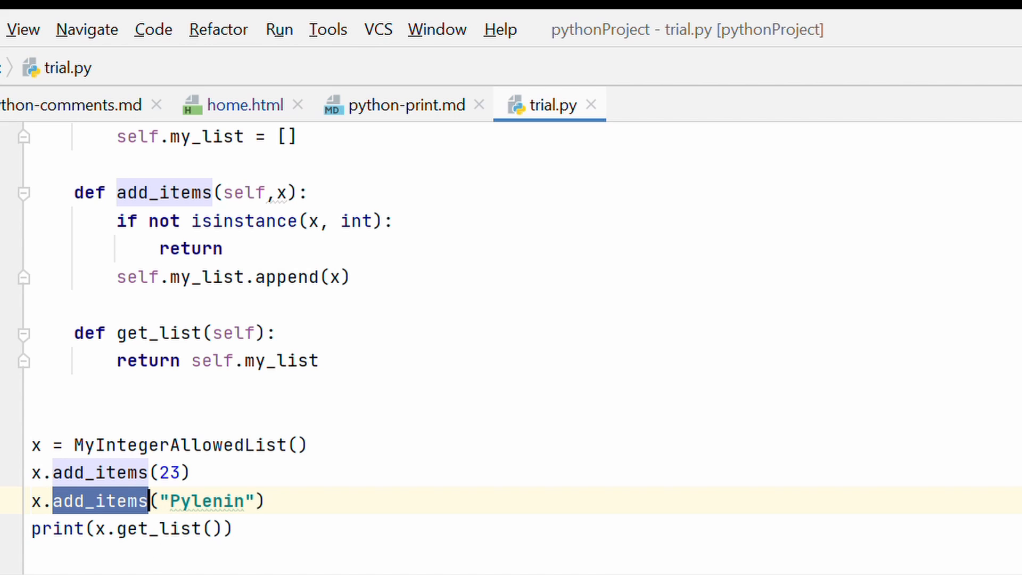
pyautogui.click(278, 29)
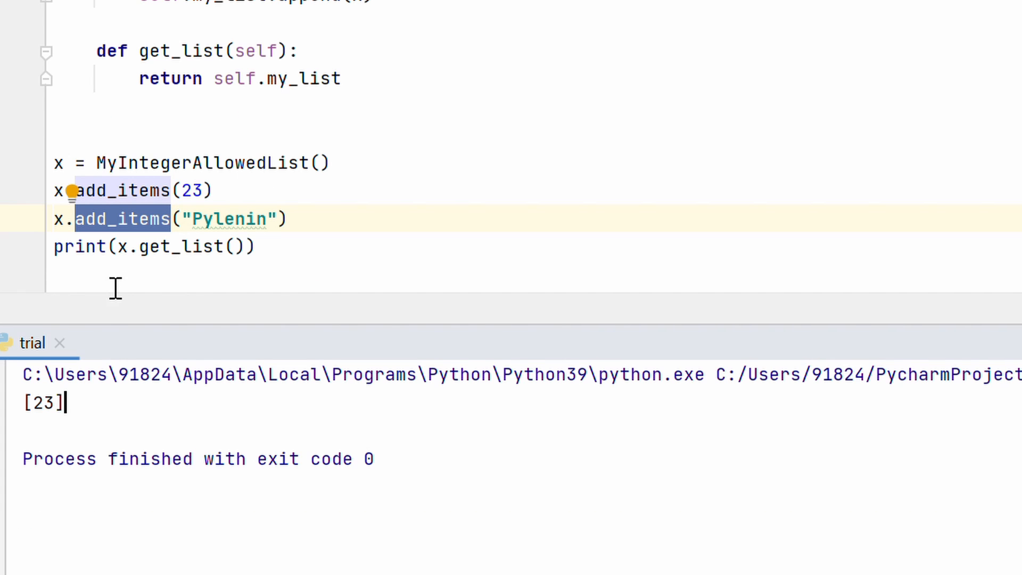
pyautogui.click(196, 191)
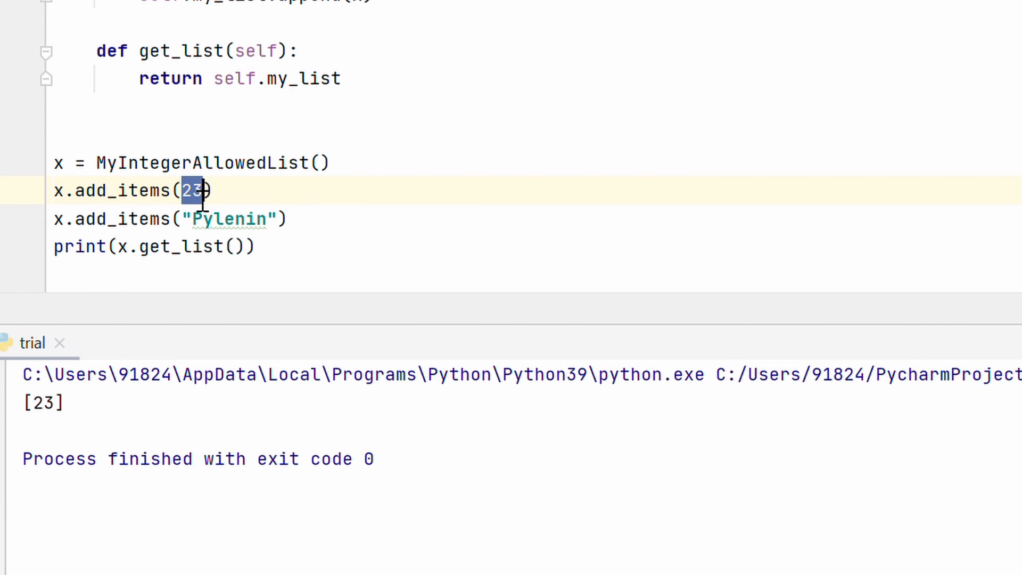
pyautogui.doubleClick(229, 218)
pyautogui.write('return')
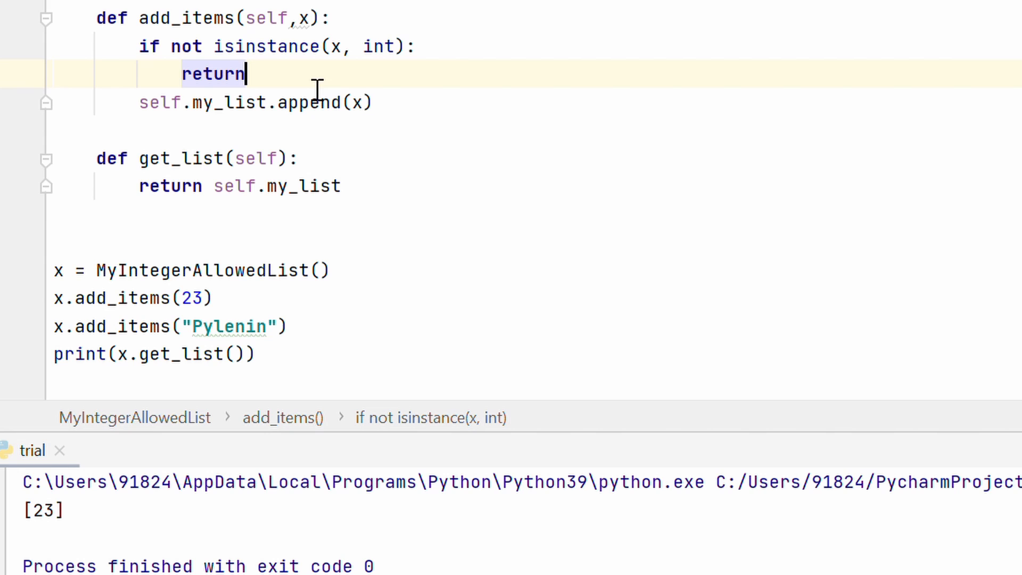
pyautogui.doubleClick(229, 326)
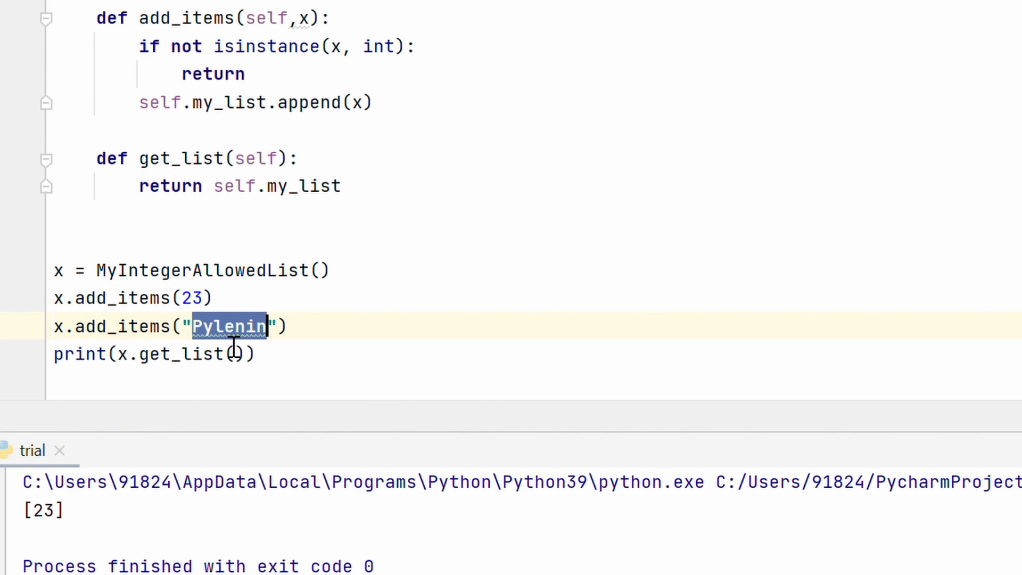
pyautogui.moveTo(357, 332)
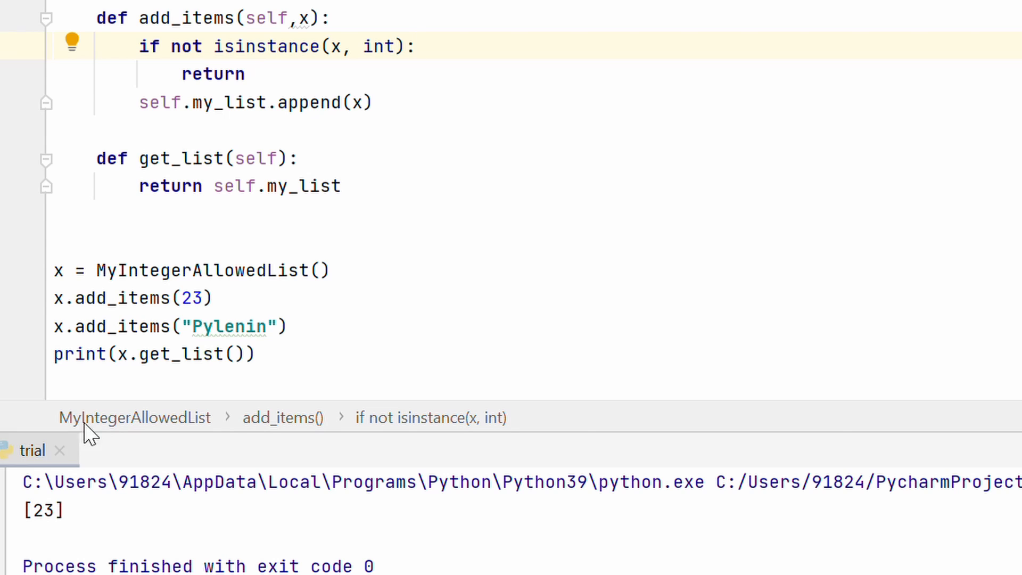
pyautogui.moveTo(386, 195)
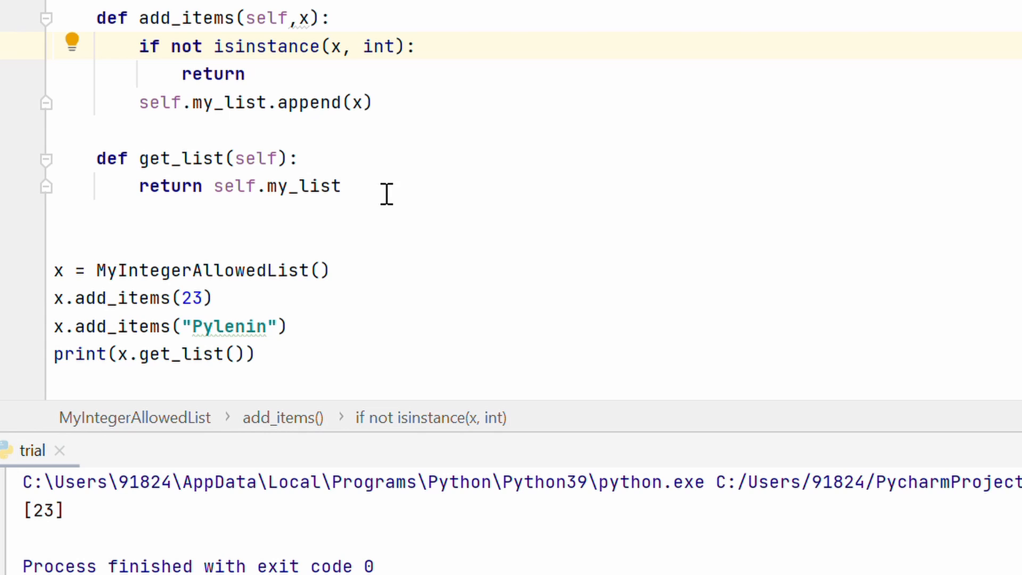
pyautogui.moveTo(339, 122)
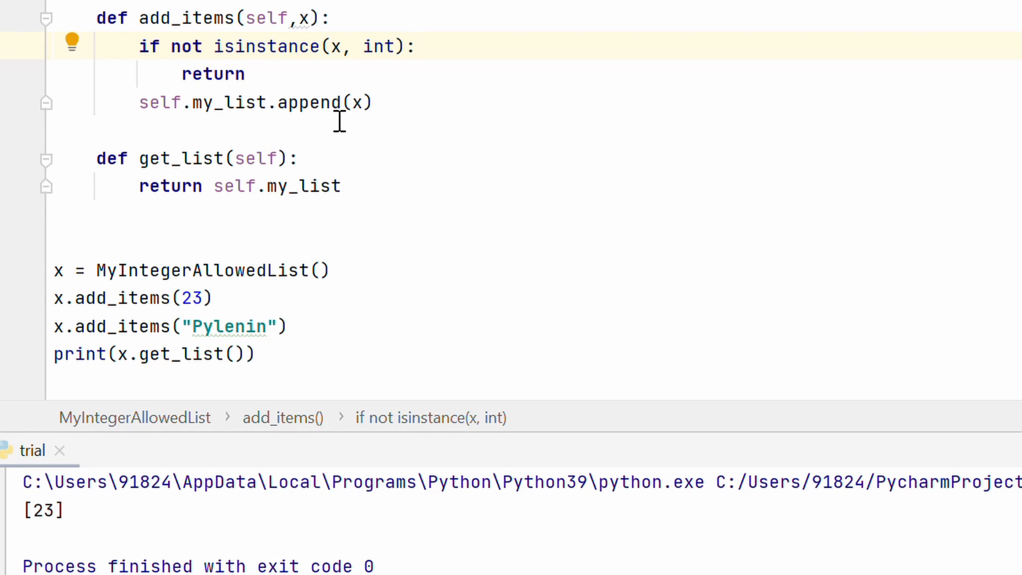
pyautogui.moveTo(427, 110)
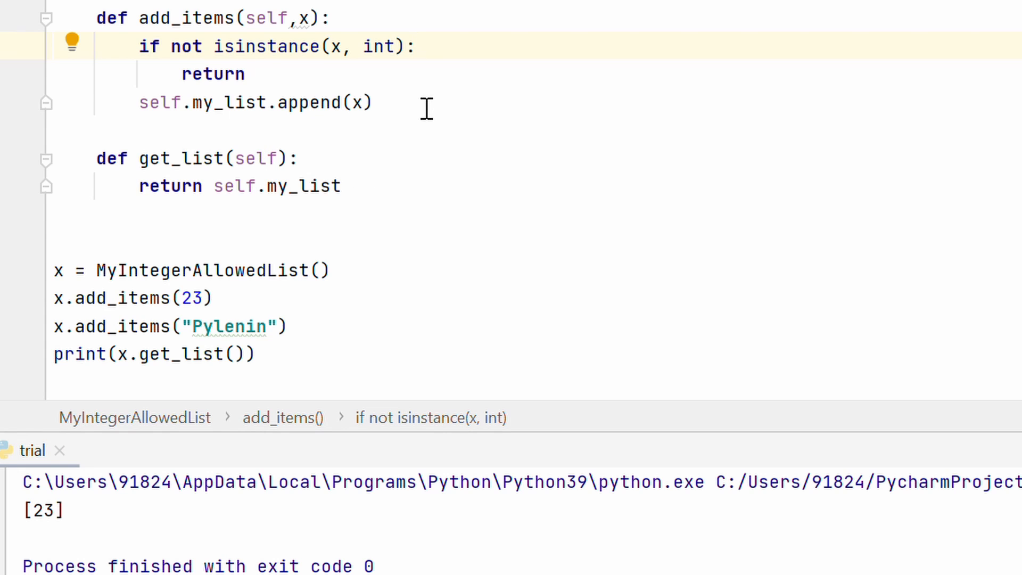
pyautogui.moveTo(239, 88)
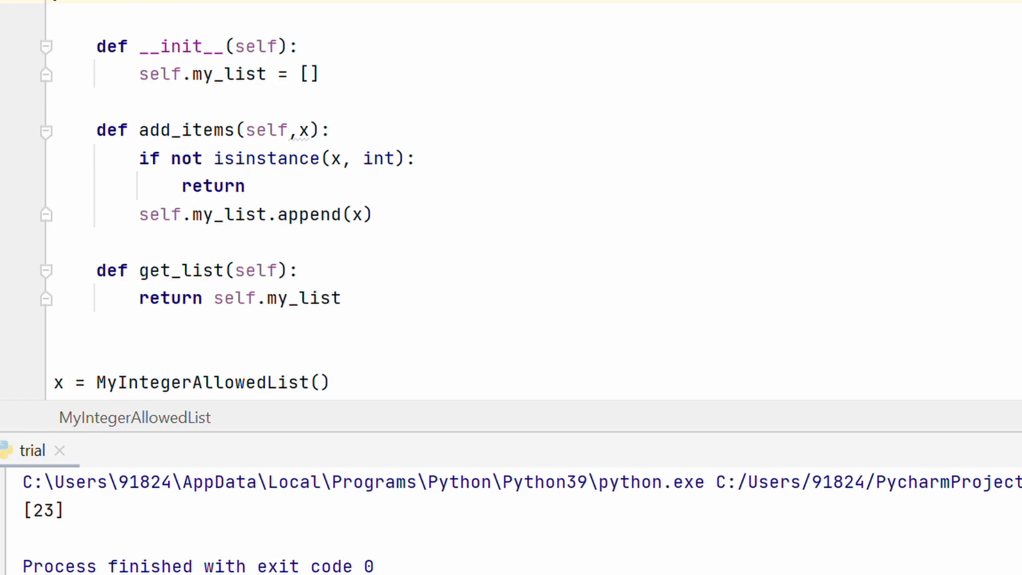
# Step: Declare class CustomTypeError(Exception) whose __init__ stores self.data_type
pyautogui.scroll(3)
pyautogui.write('class CustomT')
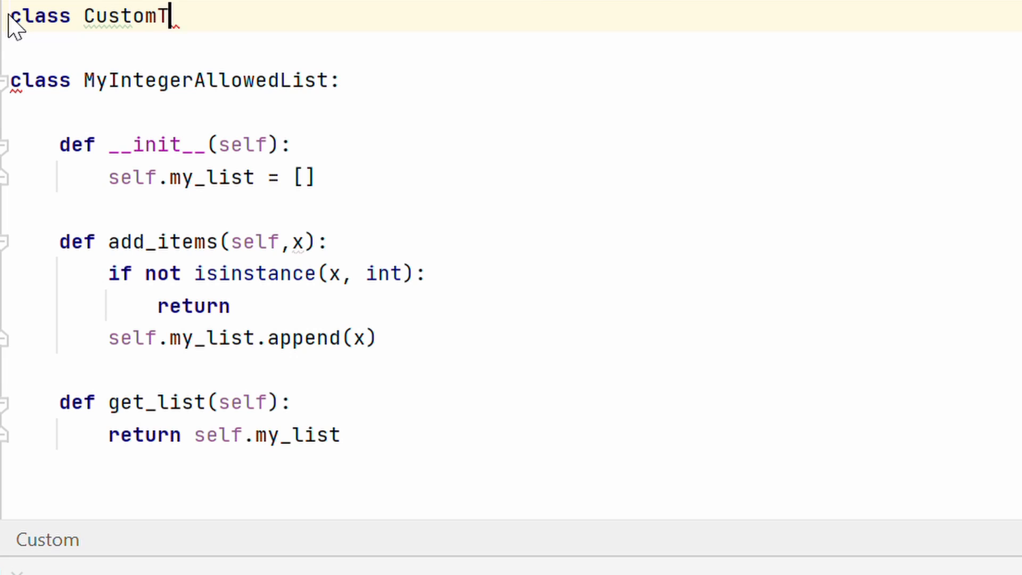
pyautogui.write('ypeE')
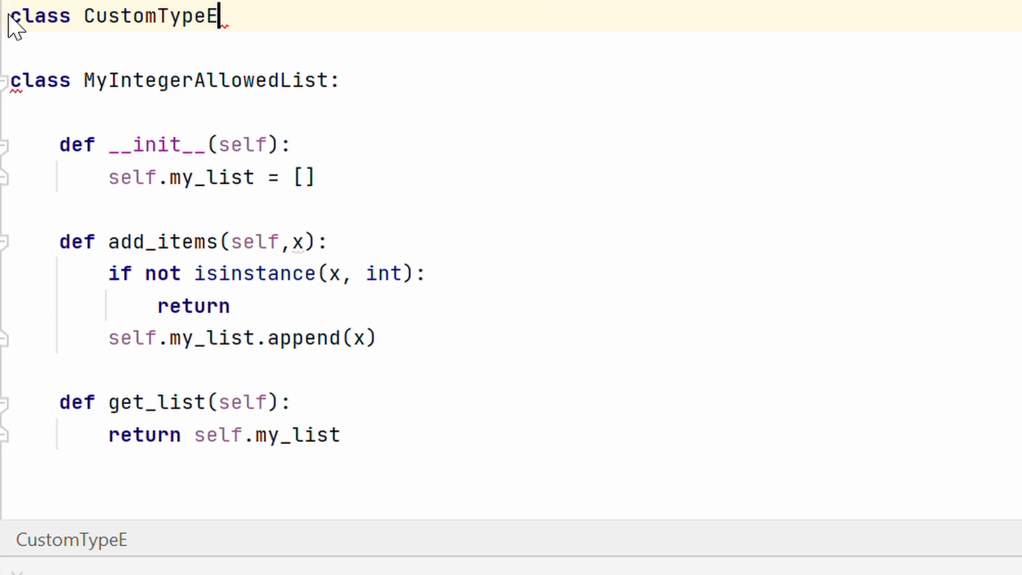
pyautogui.write('rror')
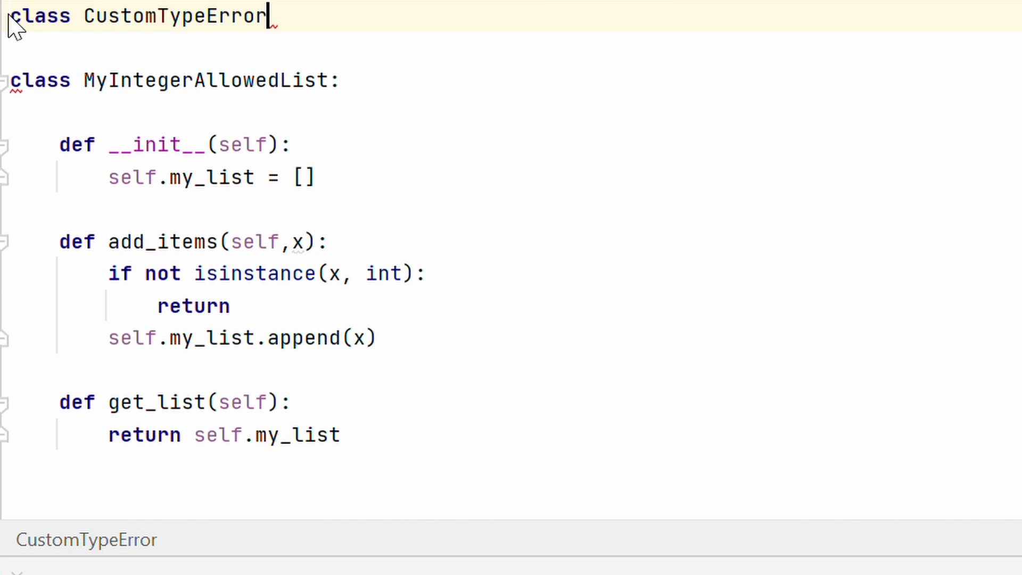
pyautogui.write('(Exception):')
pyautogui.write('def __init__(')
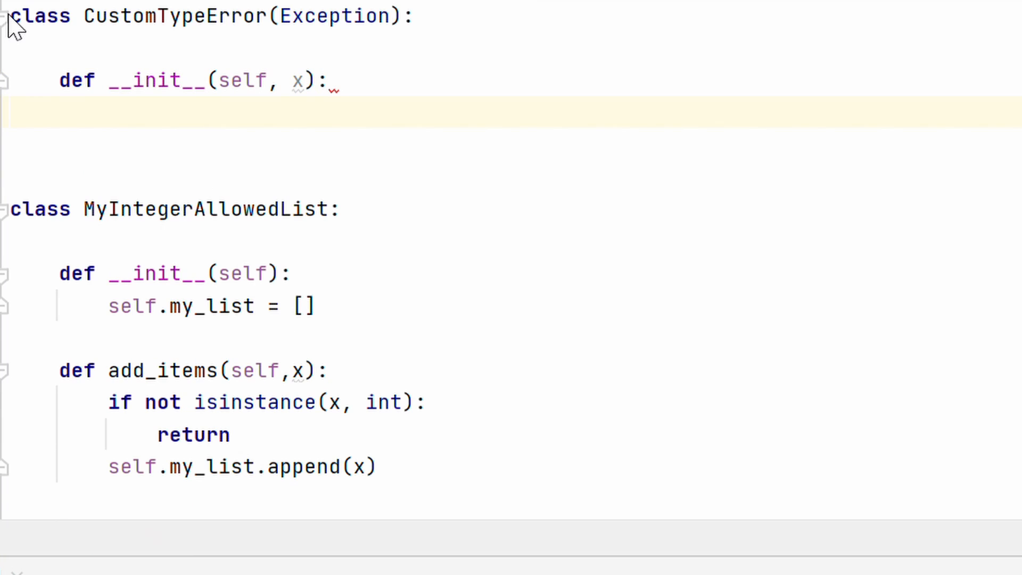
pyautogui.write('se')
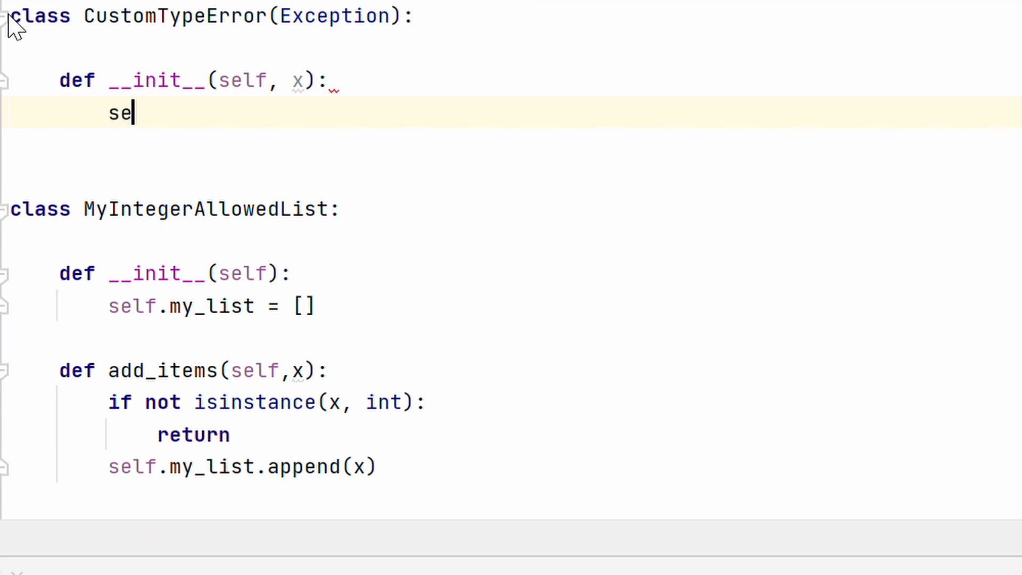
pyautogui.write('lf.data_')
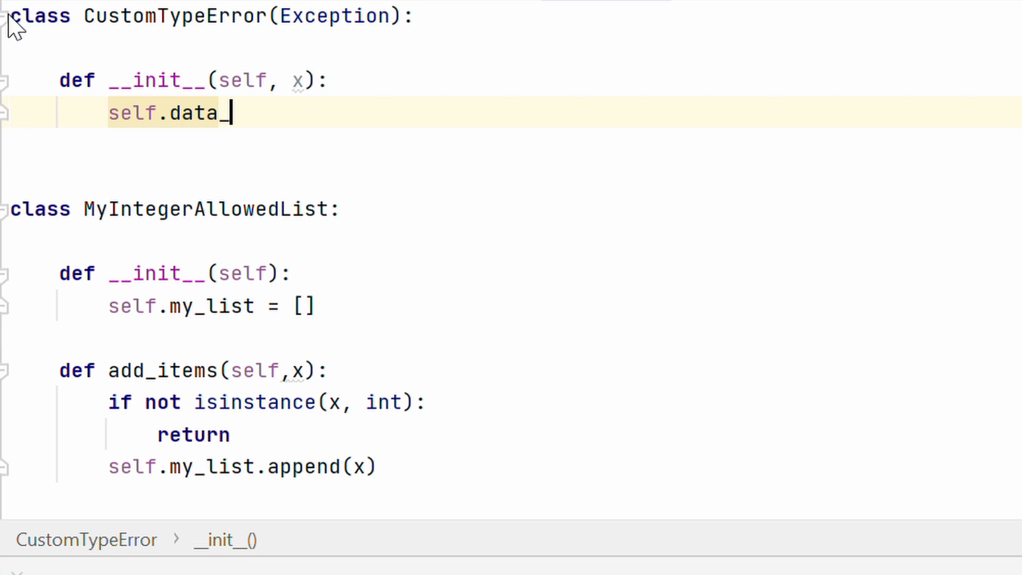
pyautogui.write('type = x')
pyautogui.write('def ')
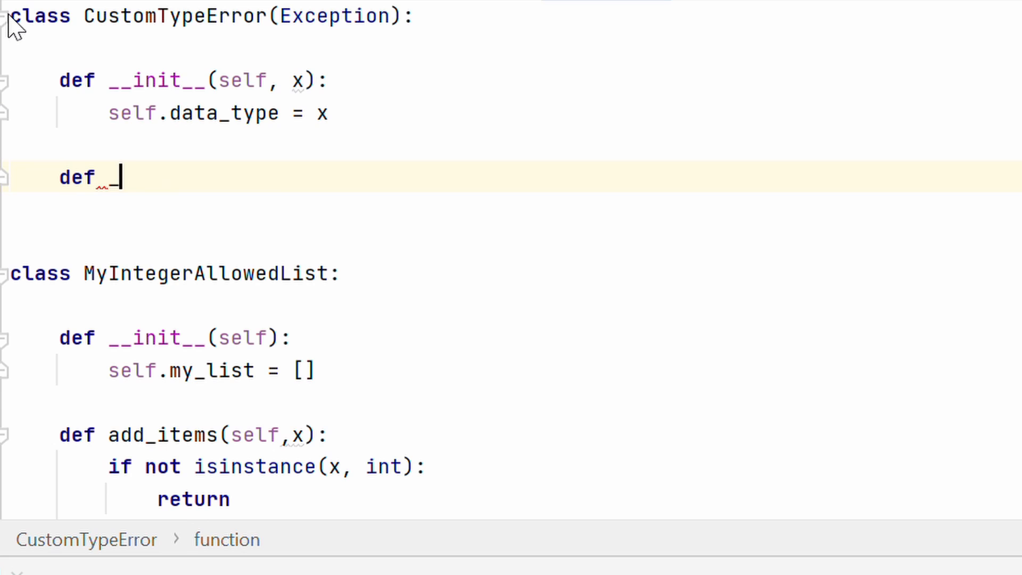
# Step: Add __str__ returning f"{self.data_type} not allowed. Only use integers"
pyautogui.write('__str__(self):')
pyautogui.write('retu')
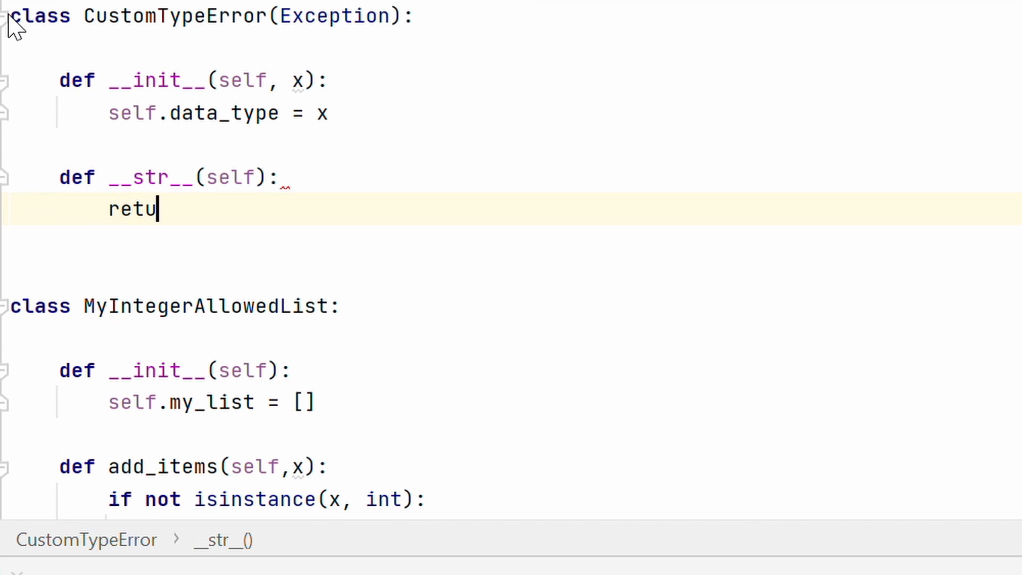
pyautogui.write('rn f"')
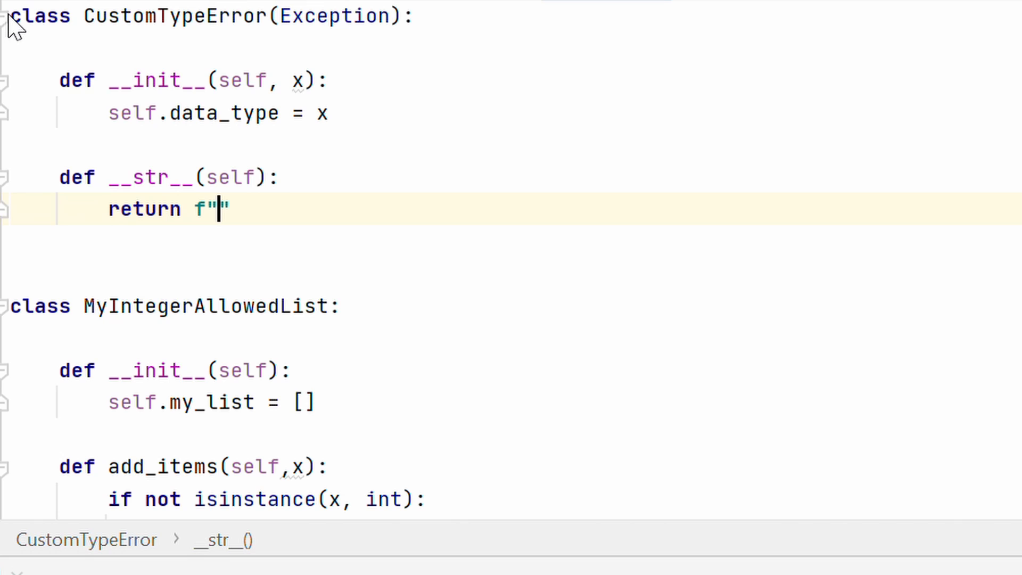
pyautogui.write('{s')
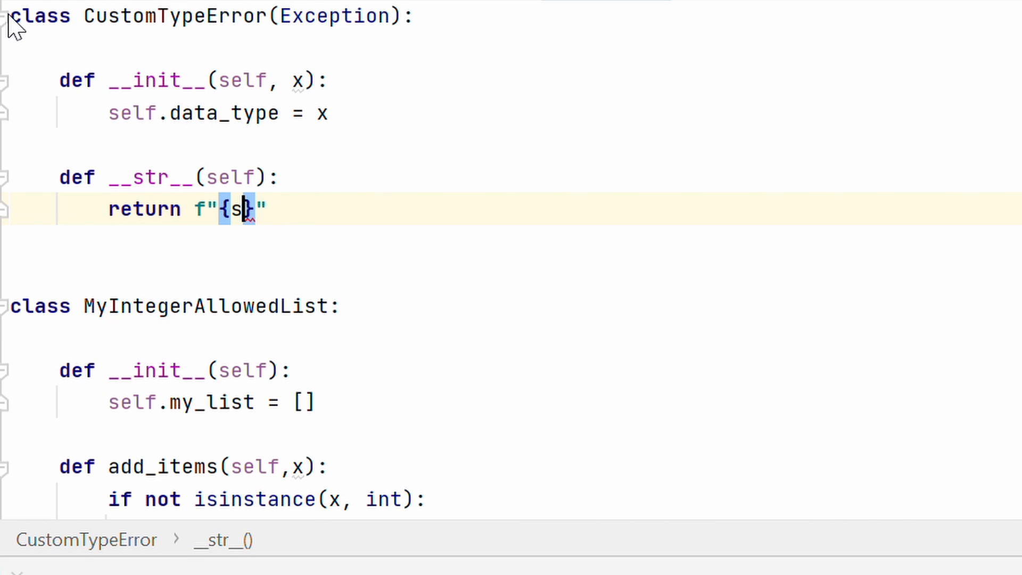
pyautogui.write('elf.data_type')
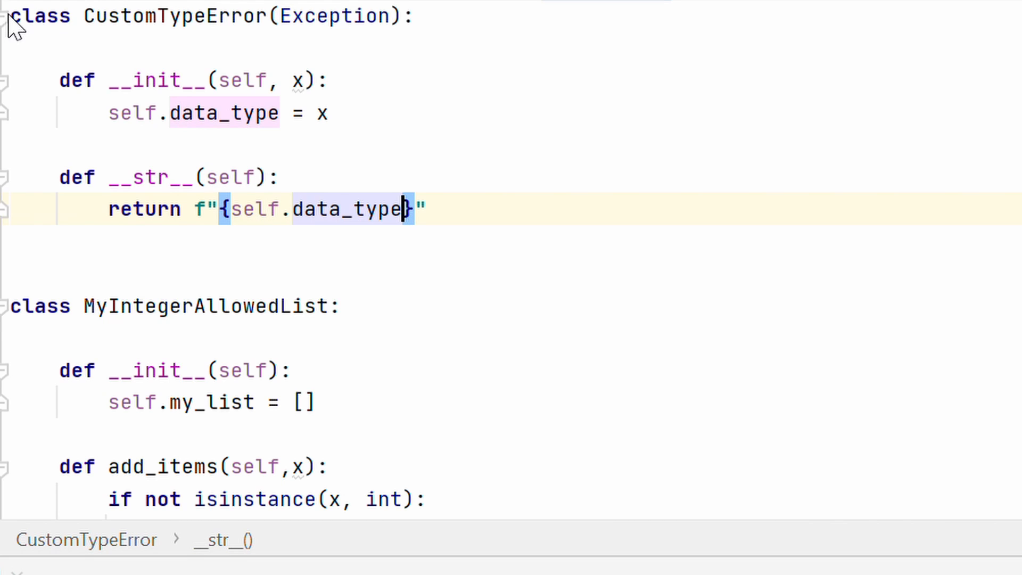
pyautogui.write('not allowe')
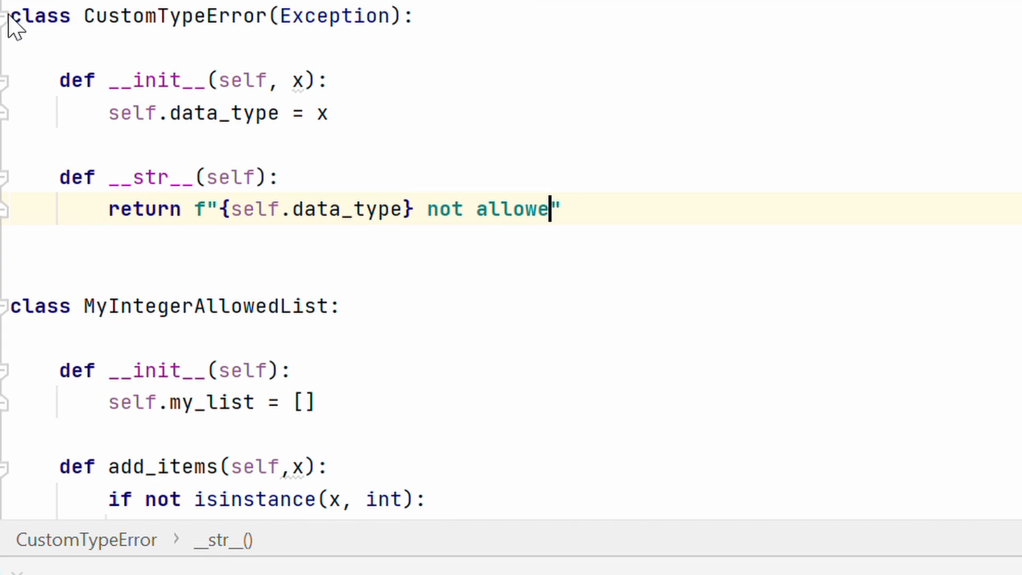
pyautogui.write('d. Only us')
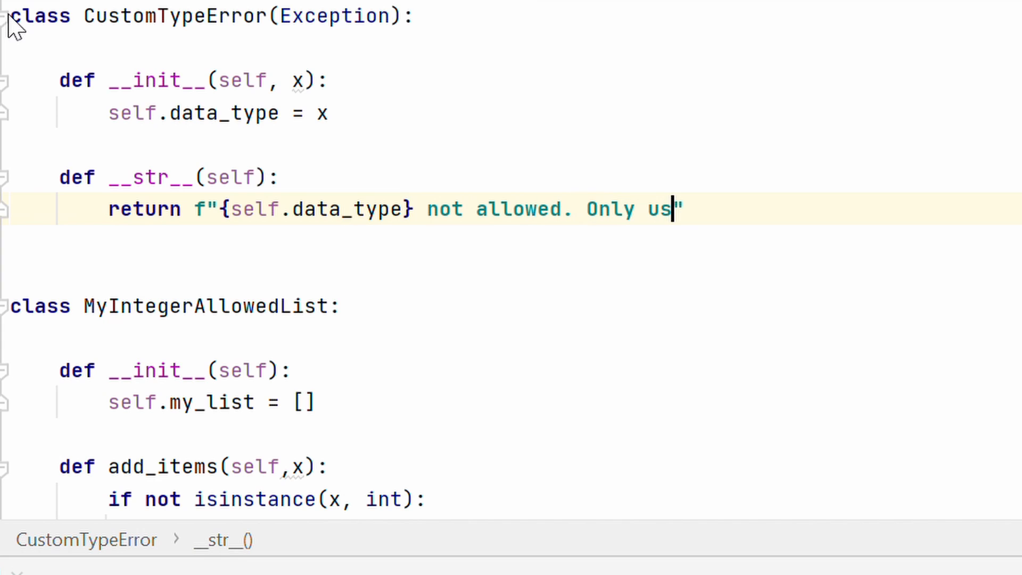
pyautogui.write('e int')
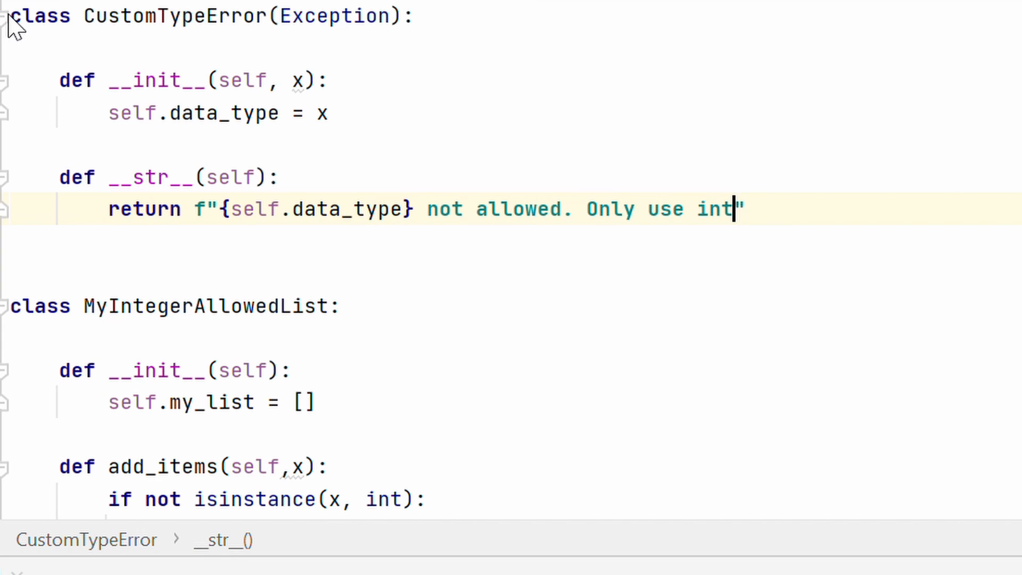
pyautogui.write('egers')
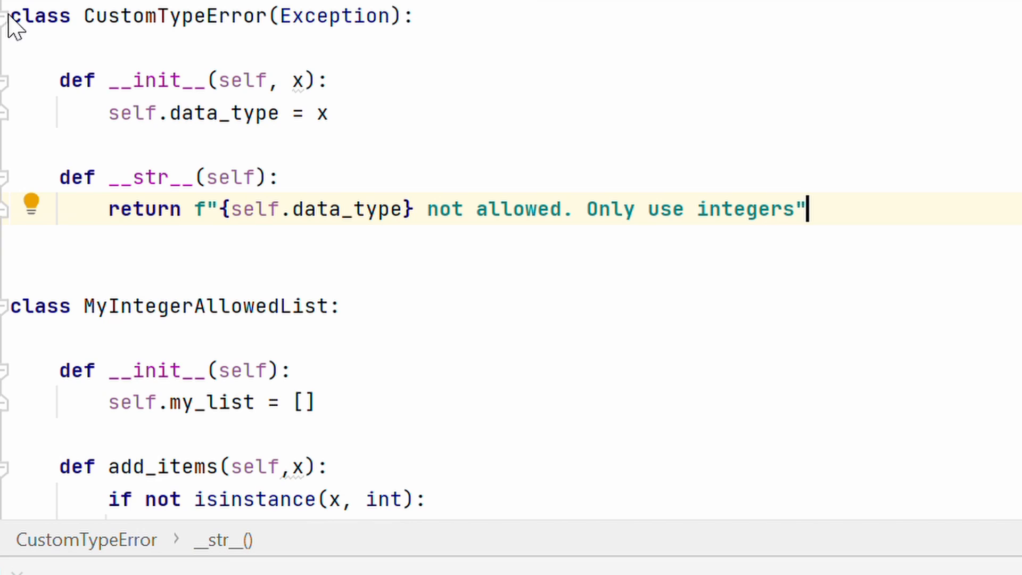
pyautogui.click(306, 401)
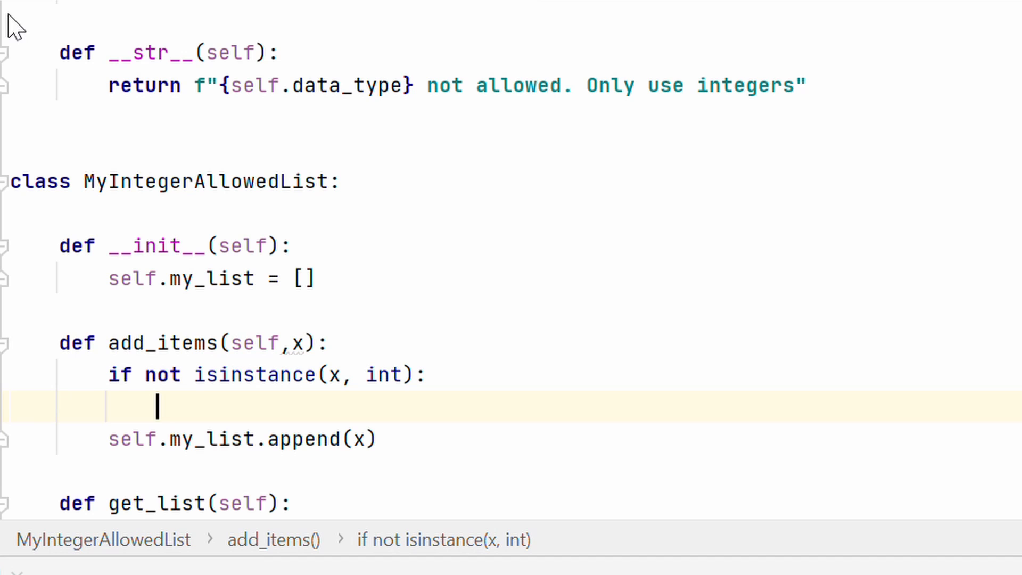
# Step: Replace the early return in add_items with raise CustomTypeError(type(x))
pyautogui.write('raise')
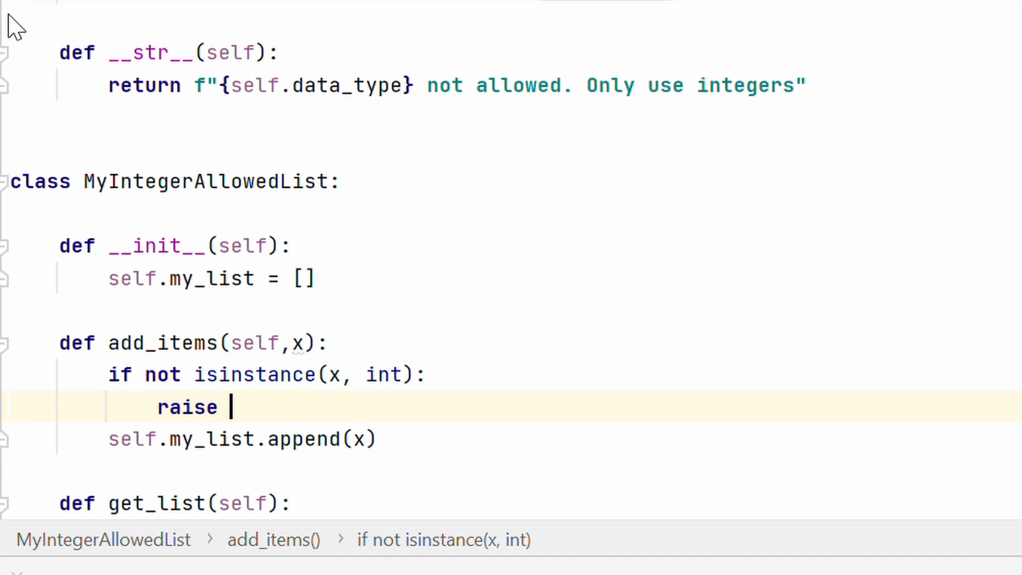
pyautogui.write('CustomTypeError(type(')
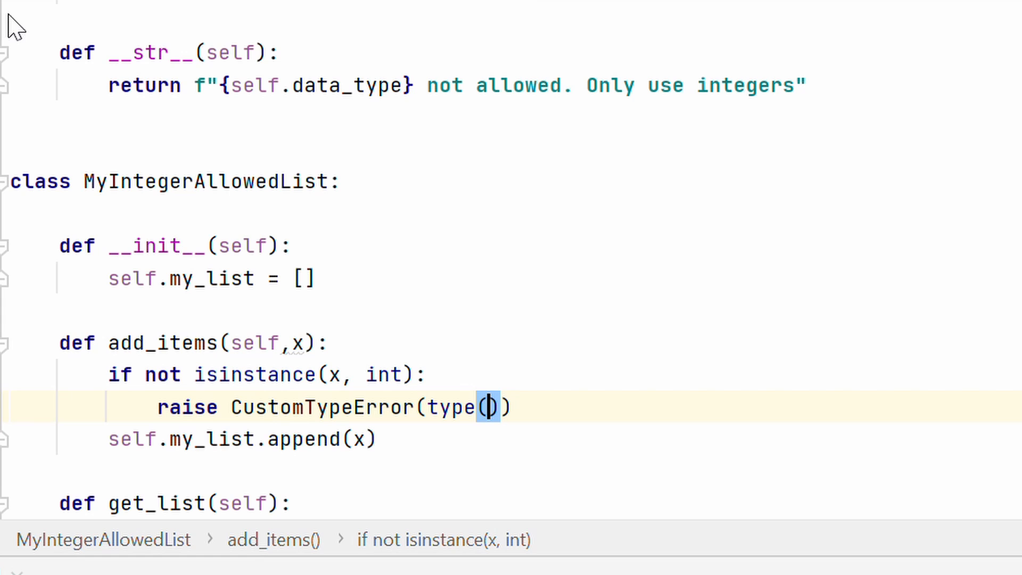
pyautogui.write('x)')
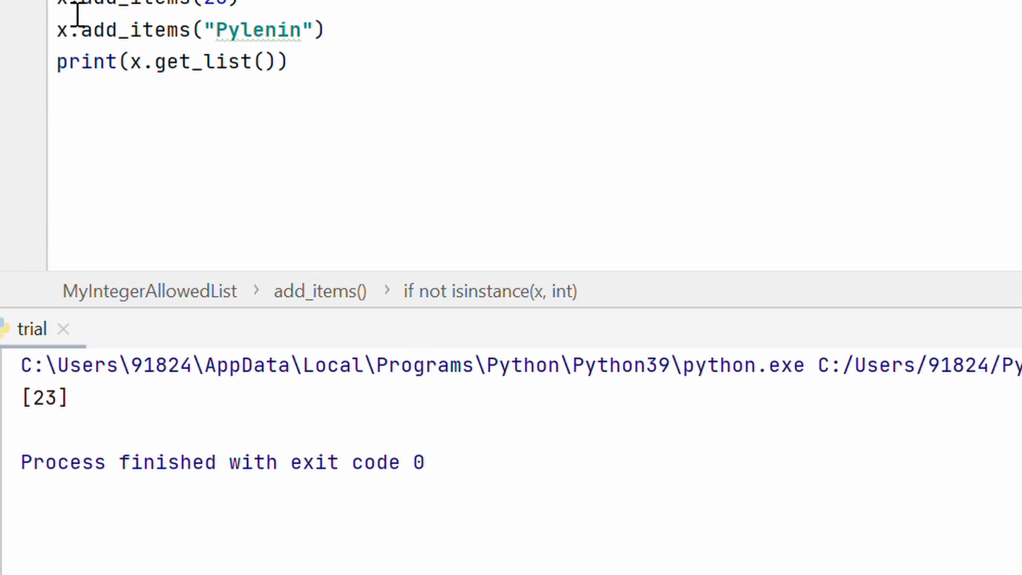
pyautogui.moveTo(229, 29)
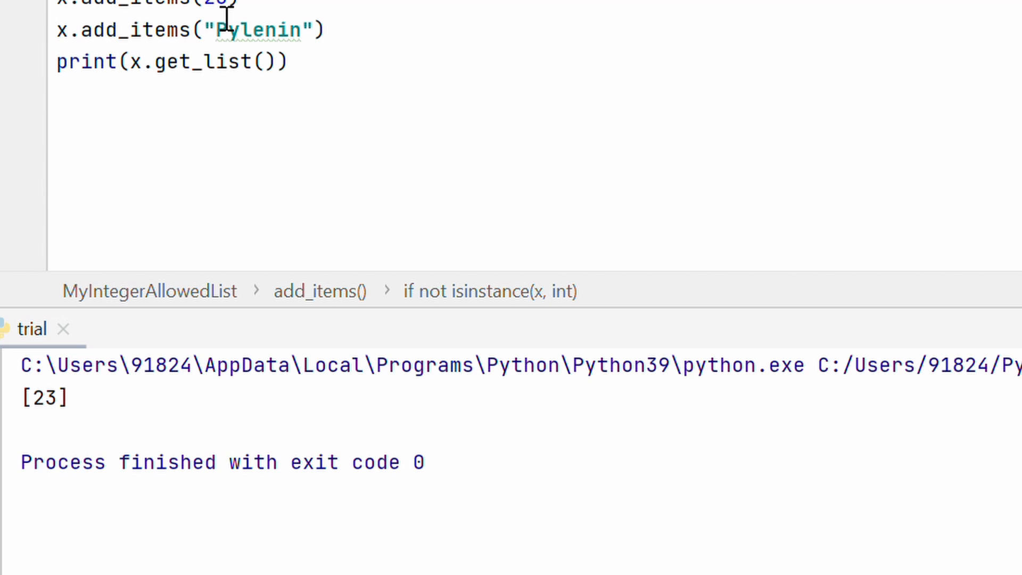
pyautogui.moveTo(241, 61)
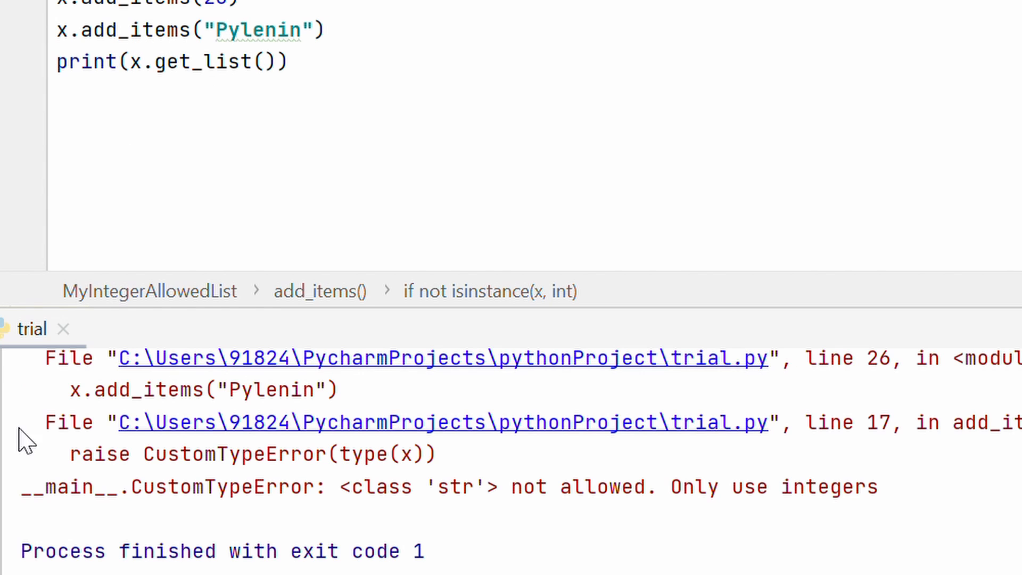
# Step: Follow the CustomTypeError traceback link back to the raise line in add_items
pyautogui.doubleClick(221, 486)
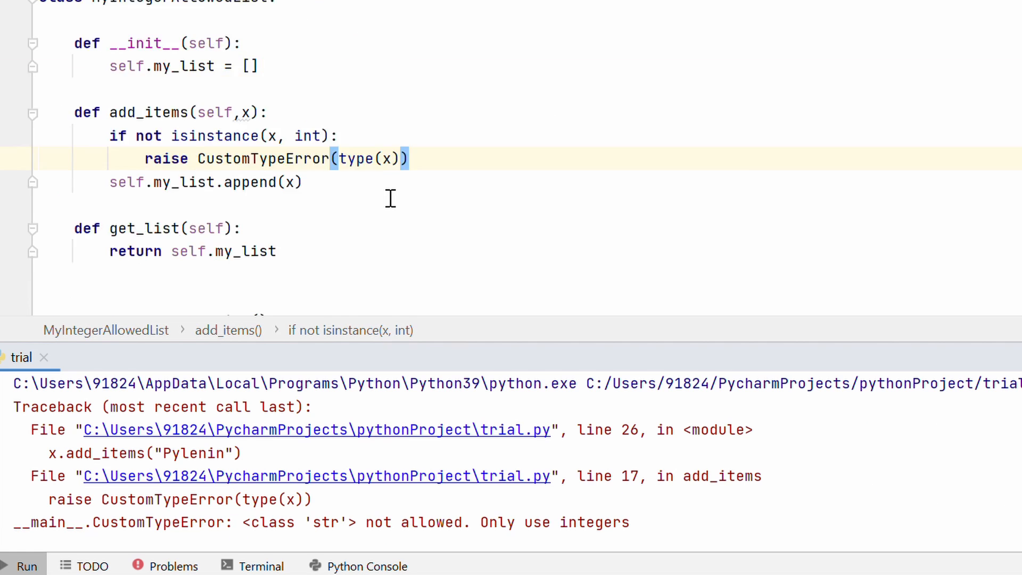
pyautogui.scroll(3)
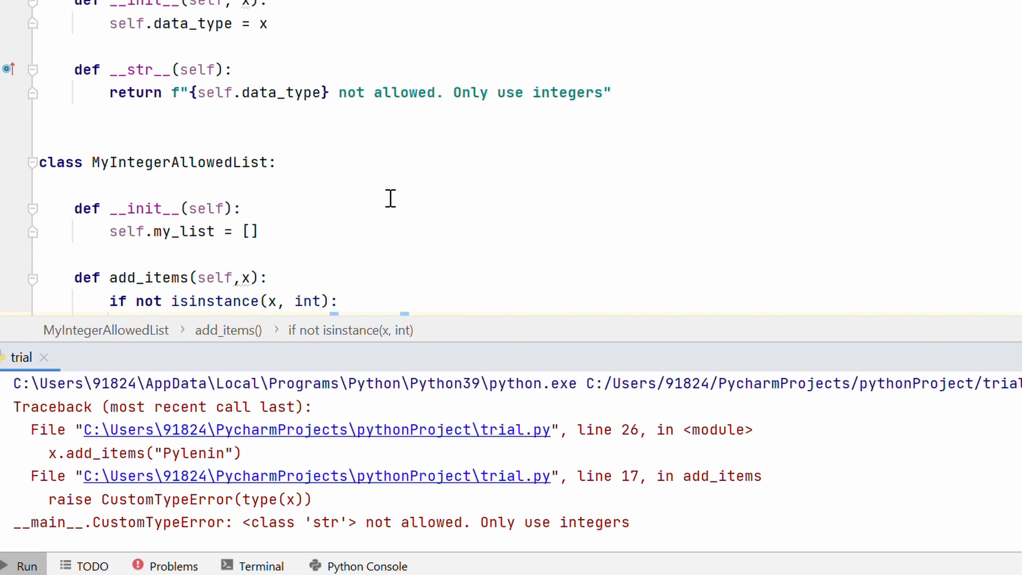